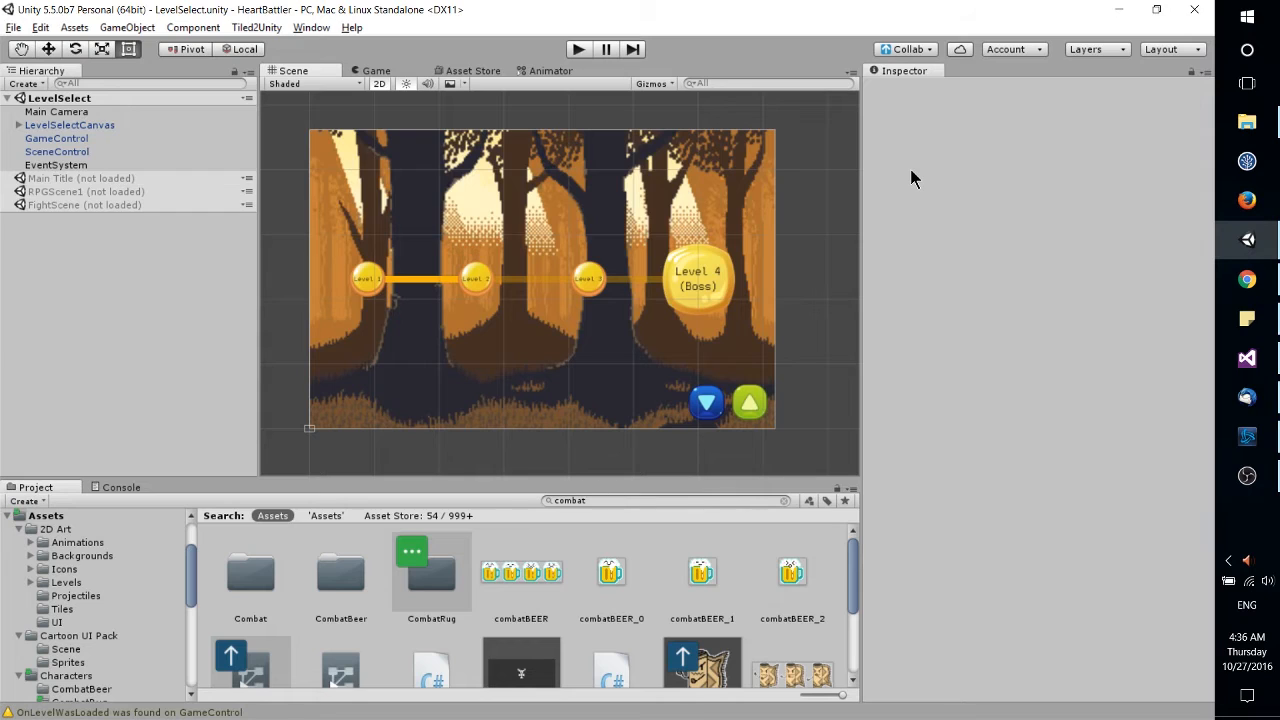
mouse_move(977, 290)
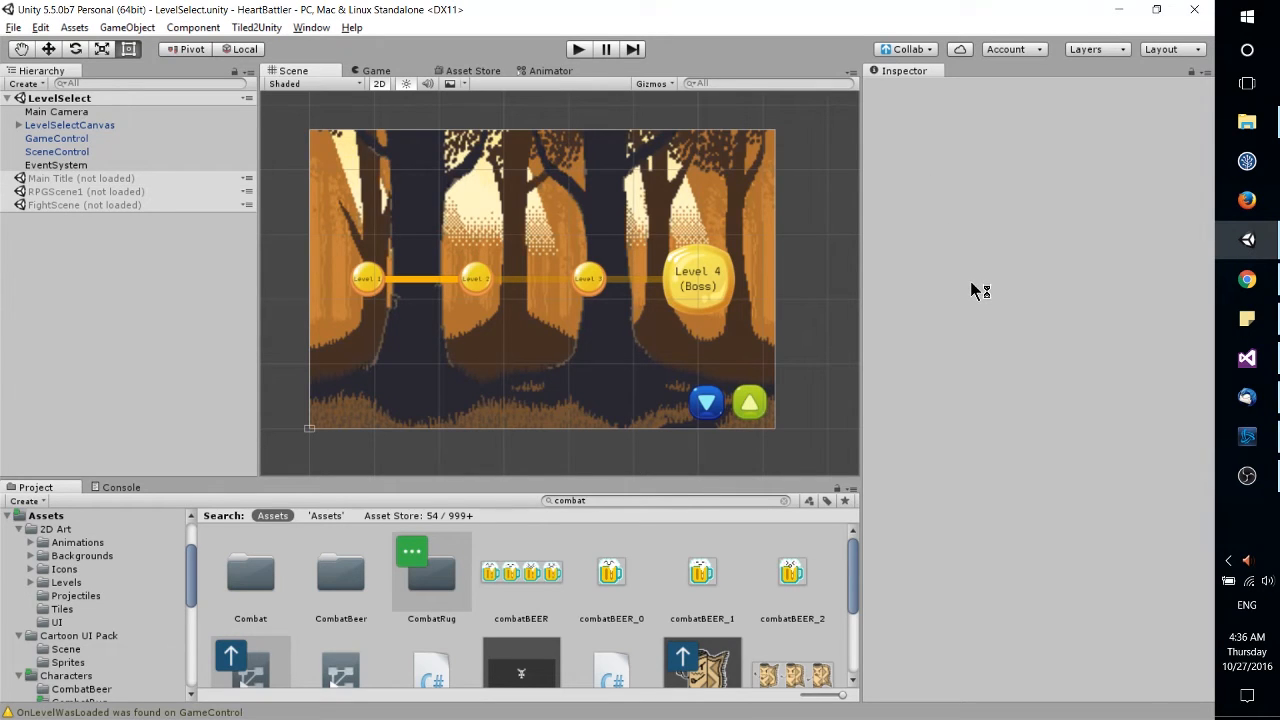
mouse_move(975, 290)
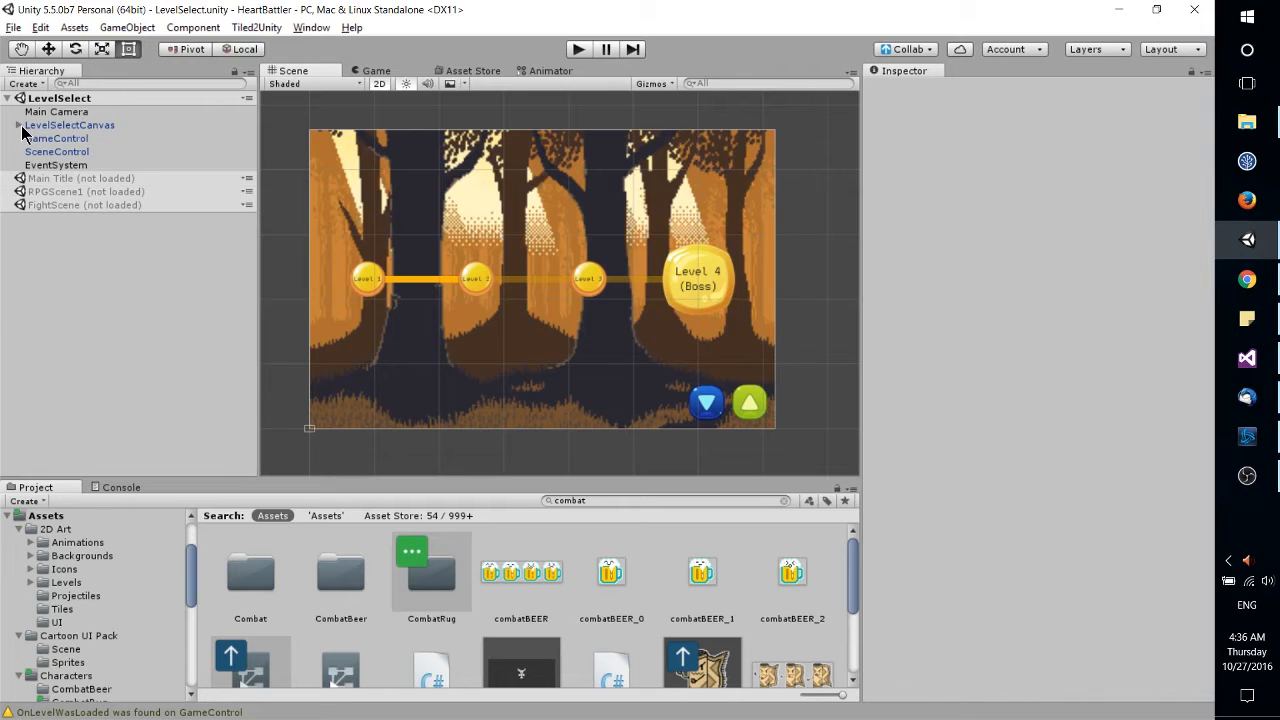
Step: Expand LevelSelectCanvas in the Hierarchy and inspect the GameControl object's Game Control script settings
left_click(69, 125)
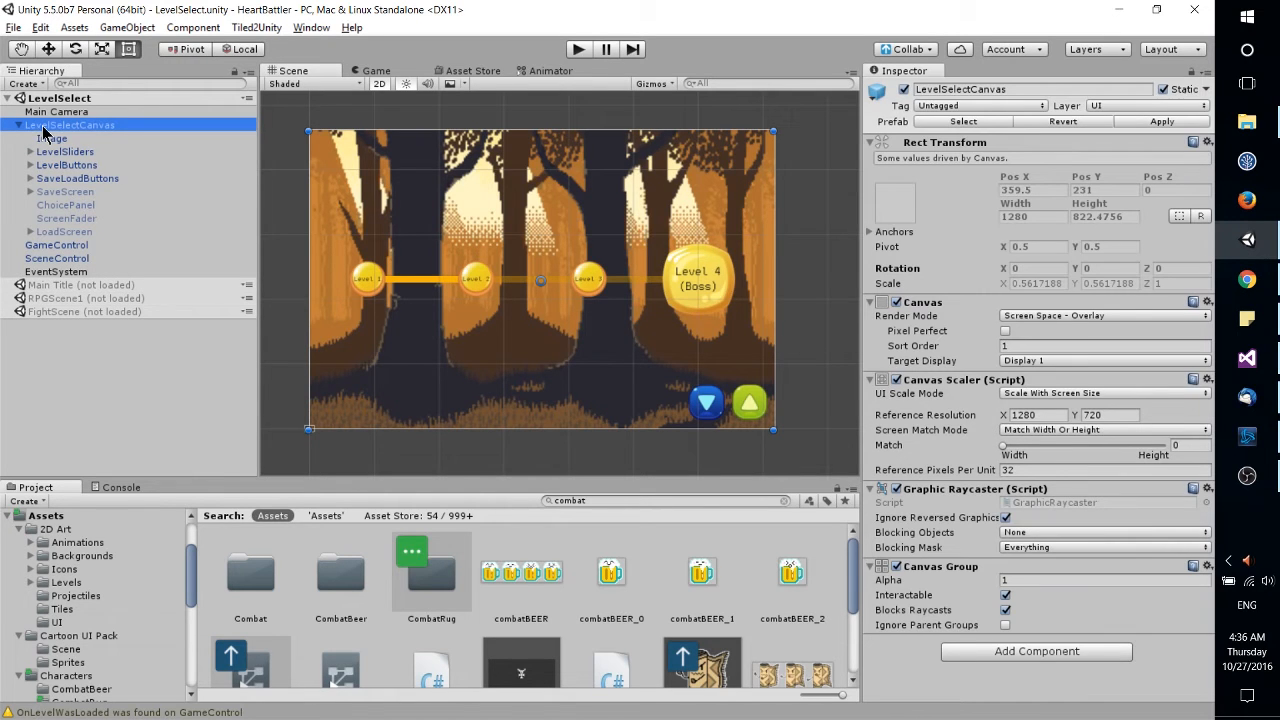
mouse_move(88, 138)
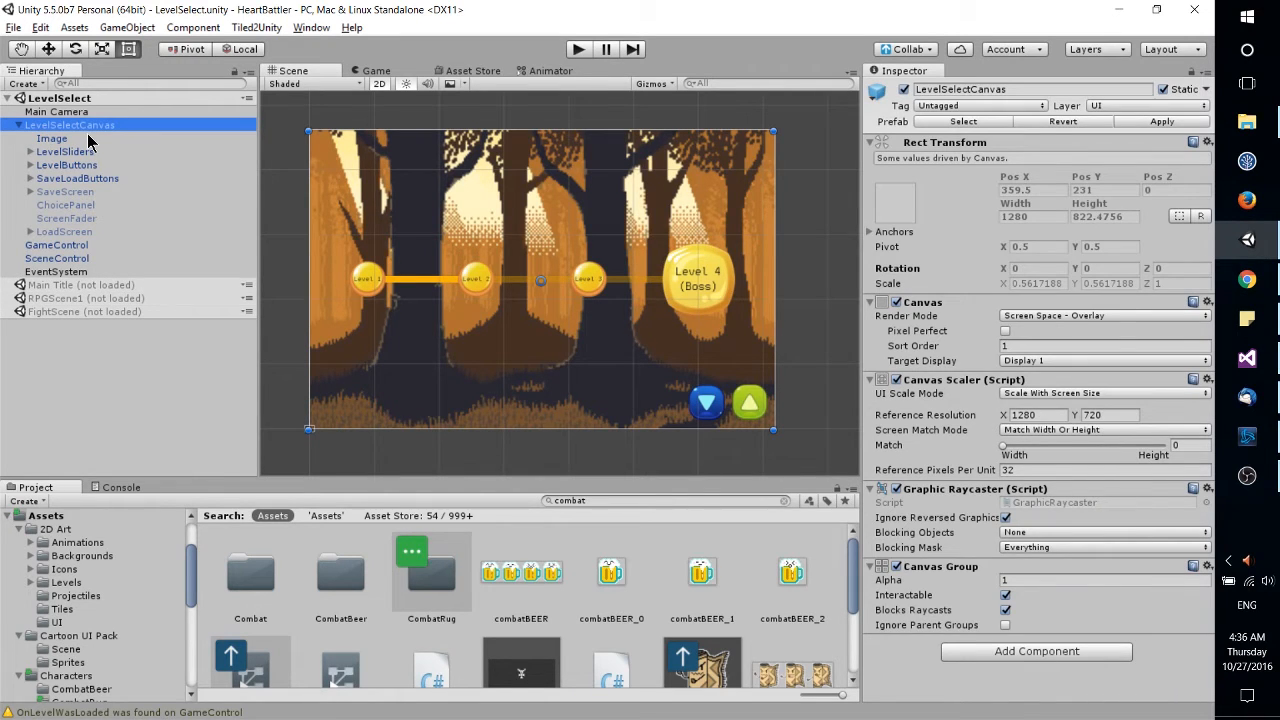
mouse_move(143, 248)
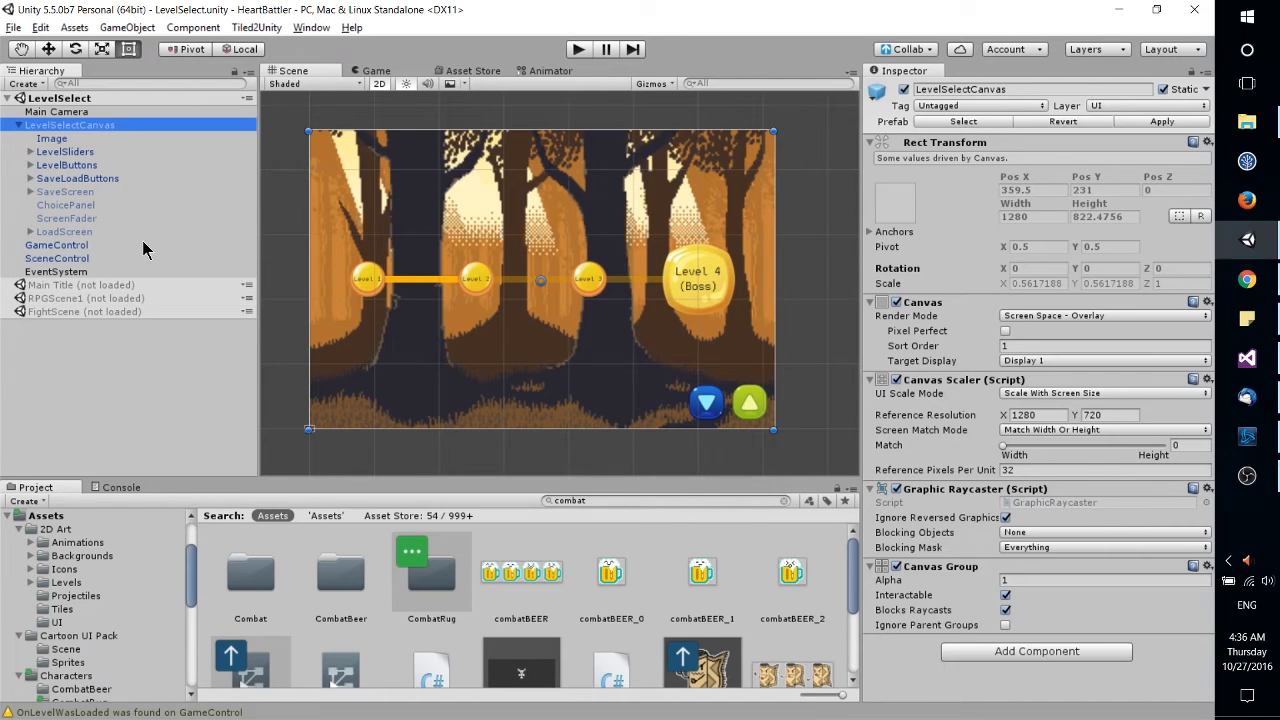
left_click(57, 245)
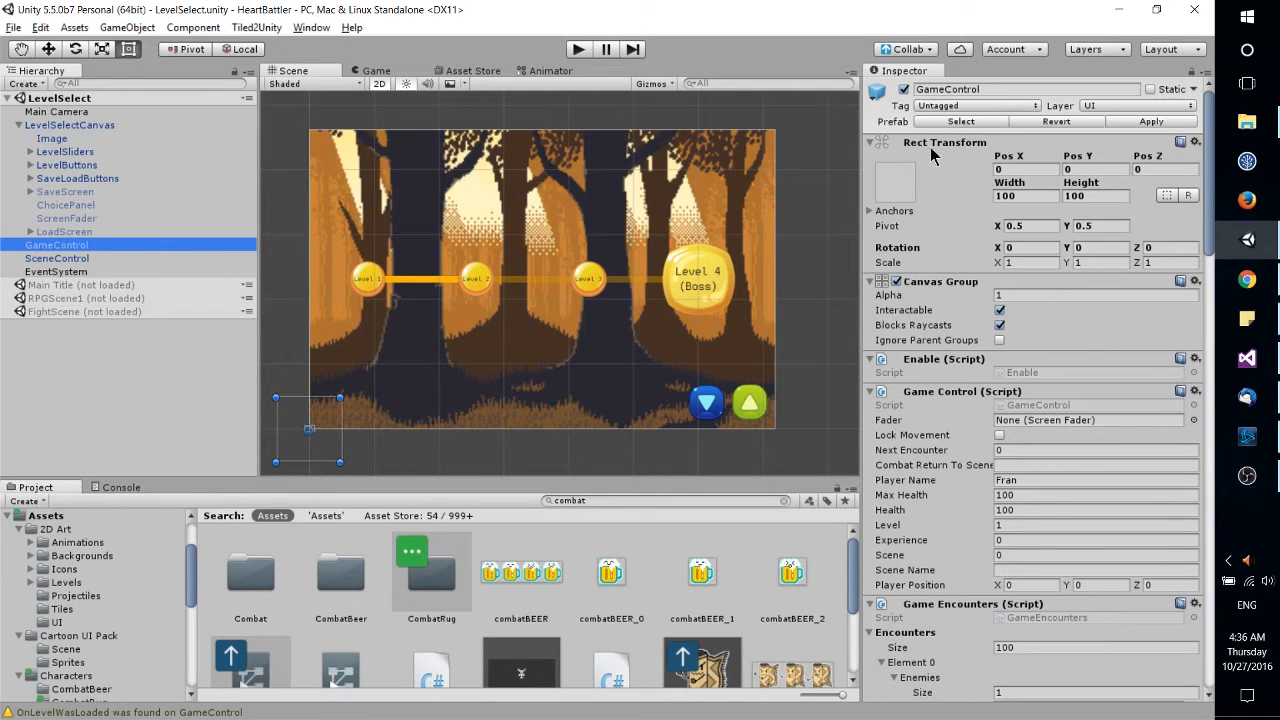
mouse_move(985, 160)
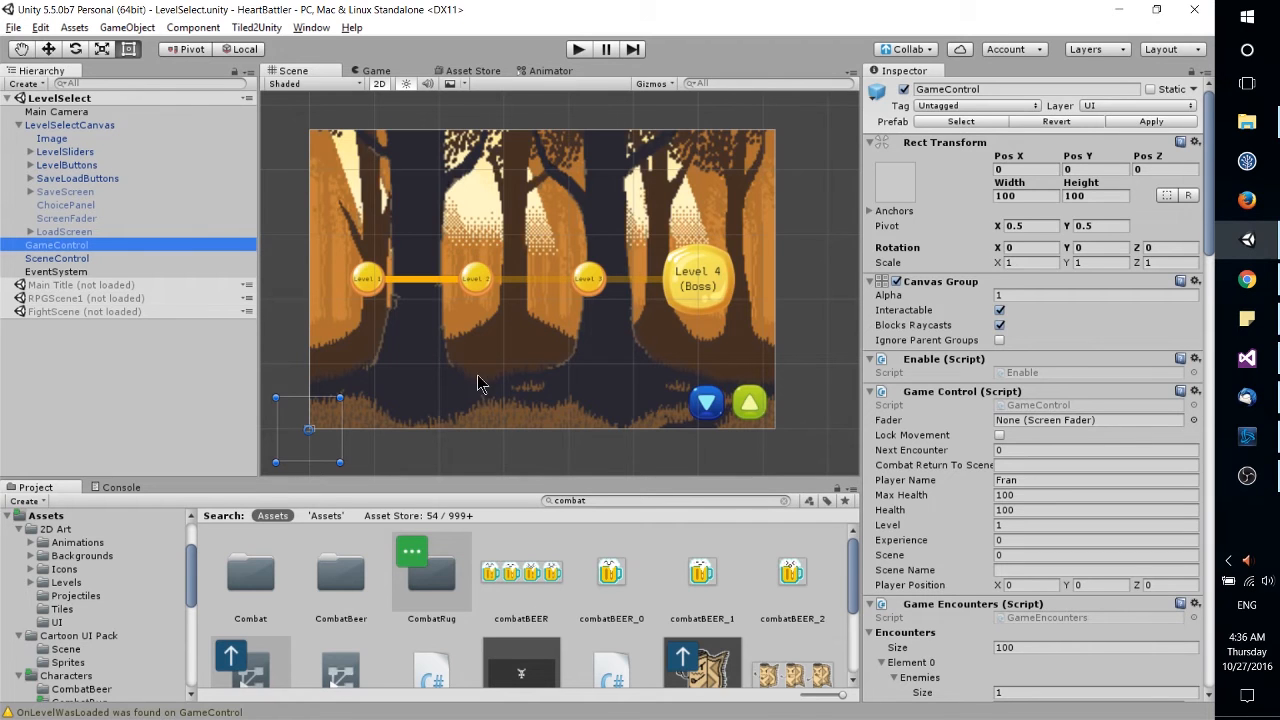
mouse_move(693, 453)
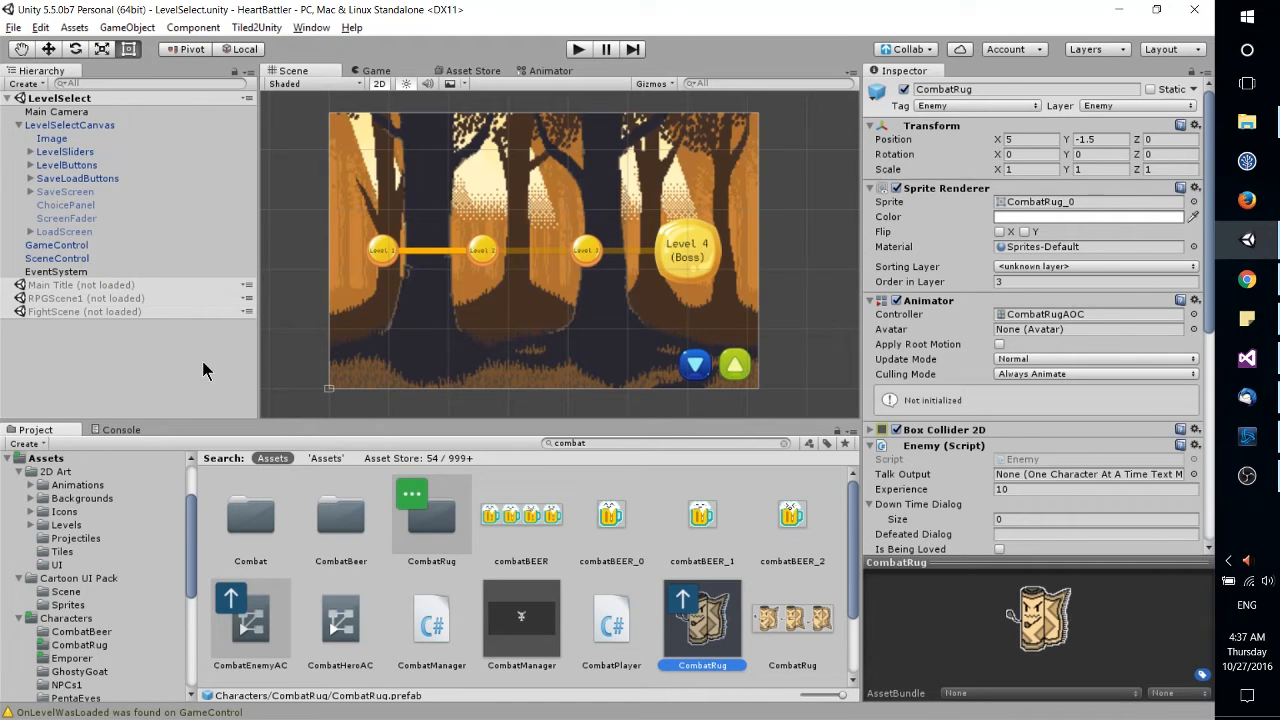
Step: Select the LevelSelect scene root, then the unloaded Main Title scene, and open the File menu
left_click(60, 98)
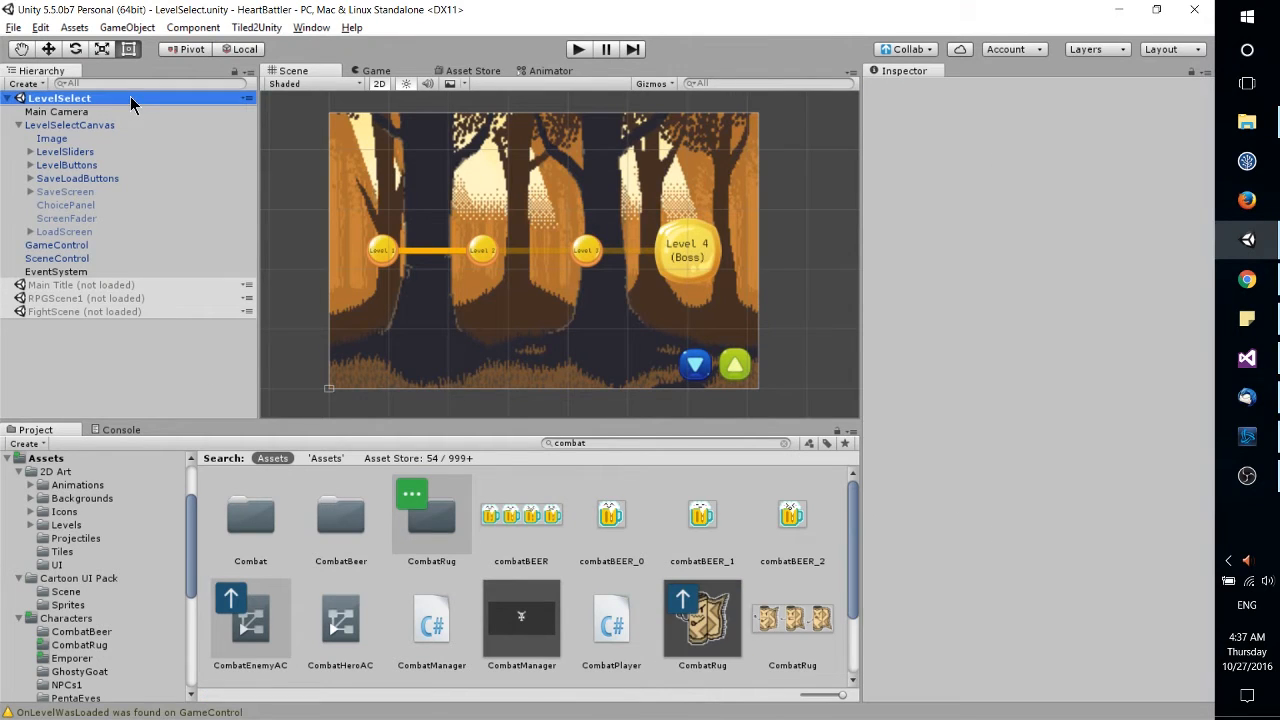
mouse_move(140, 291)
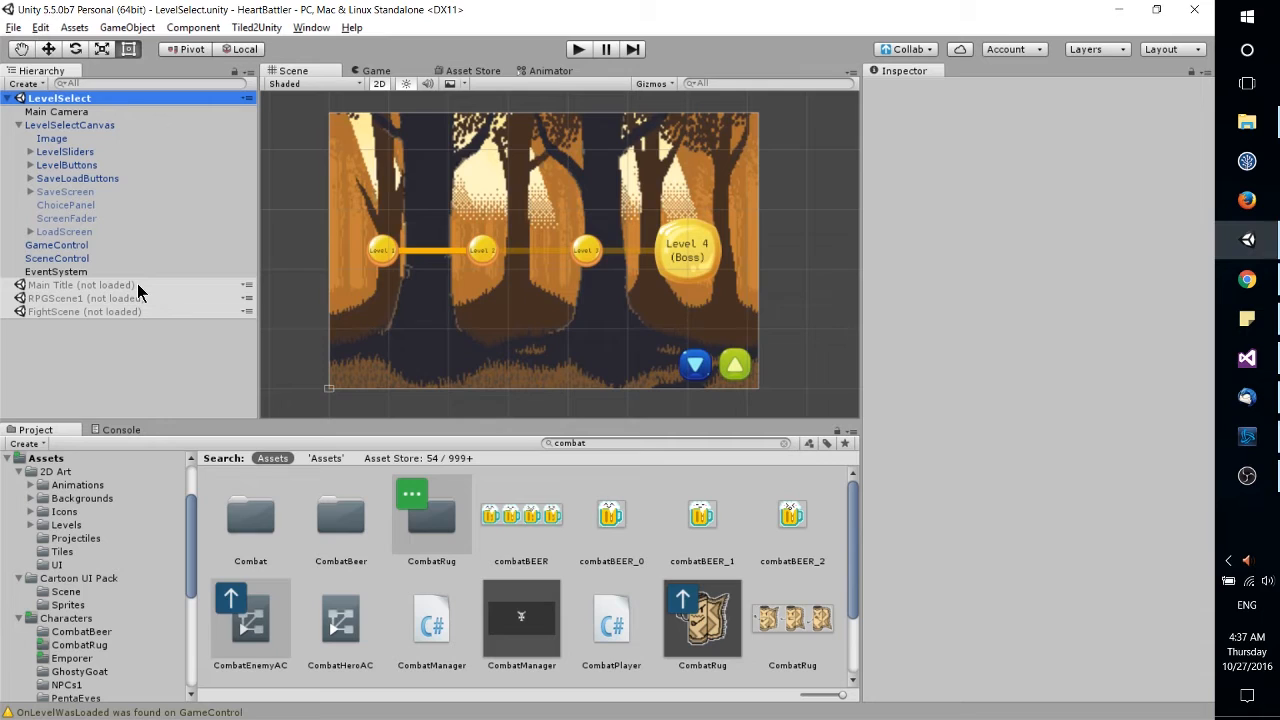
mouse_move(135, 337)
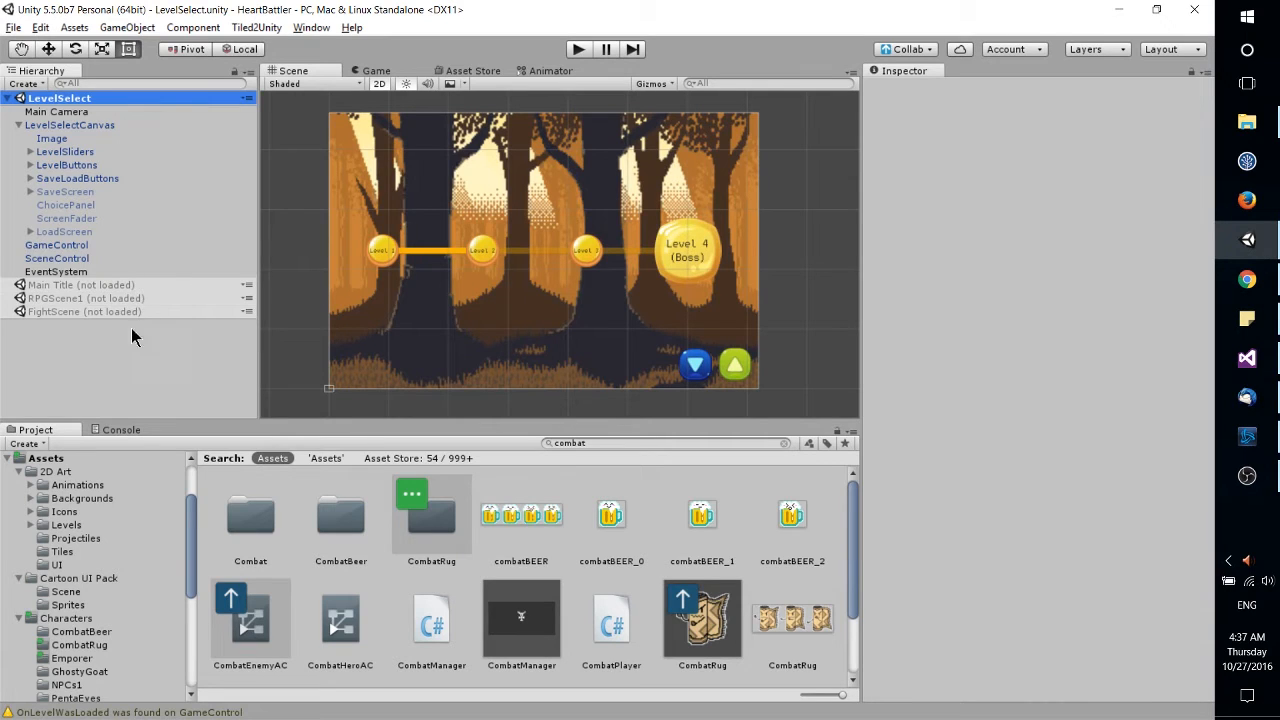
left_click(80, 285)
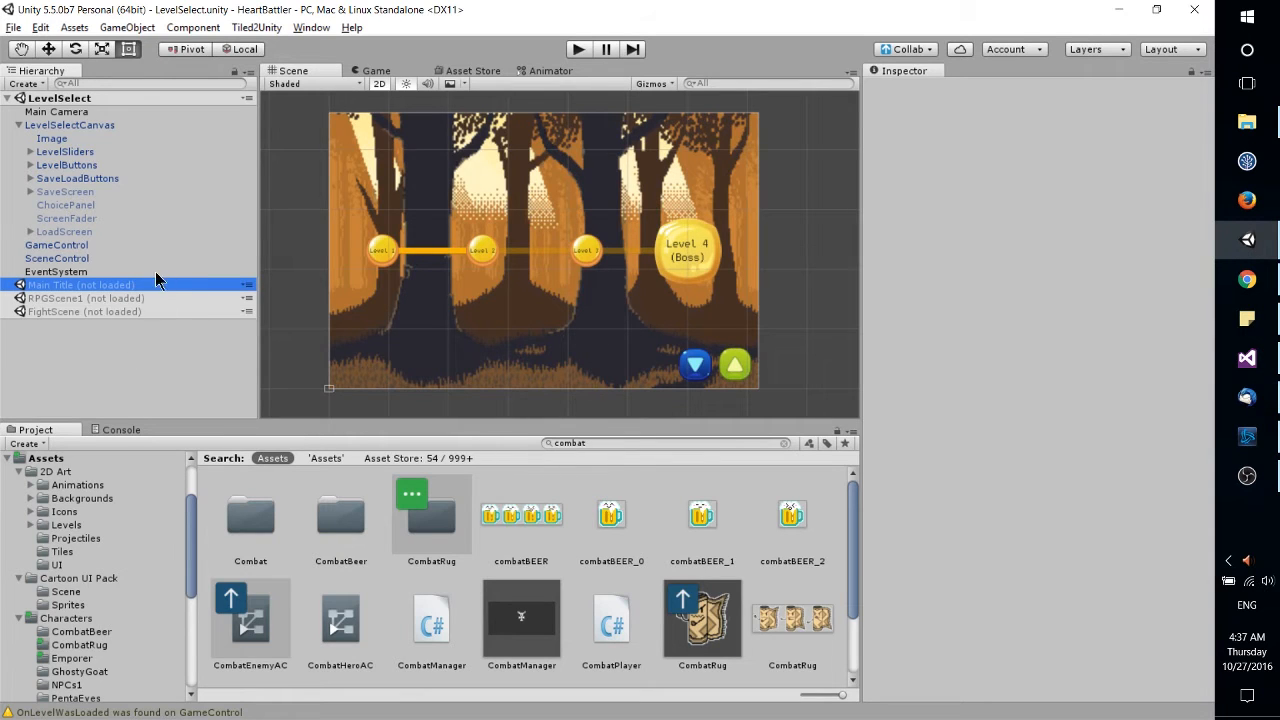
mouse_move(222, 437)
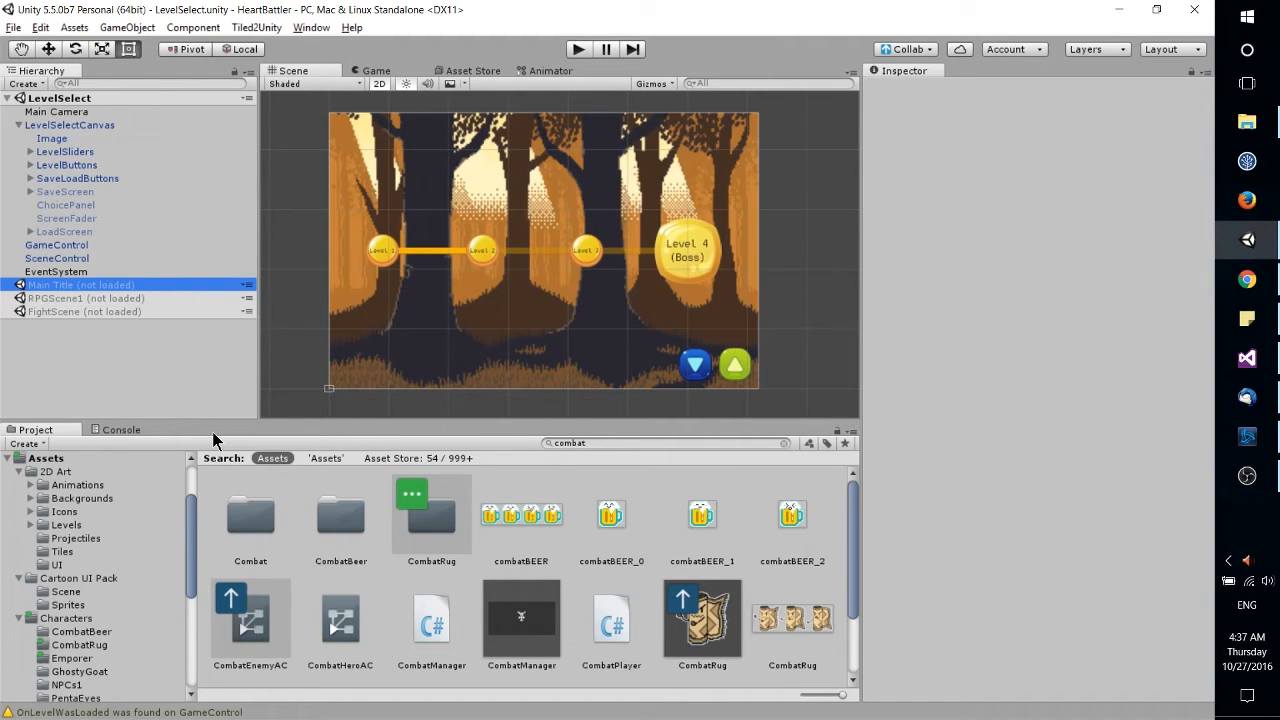
left_click(13, 27)
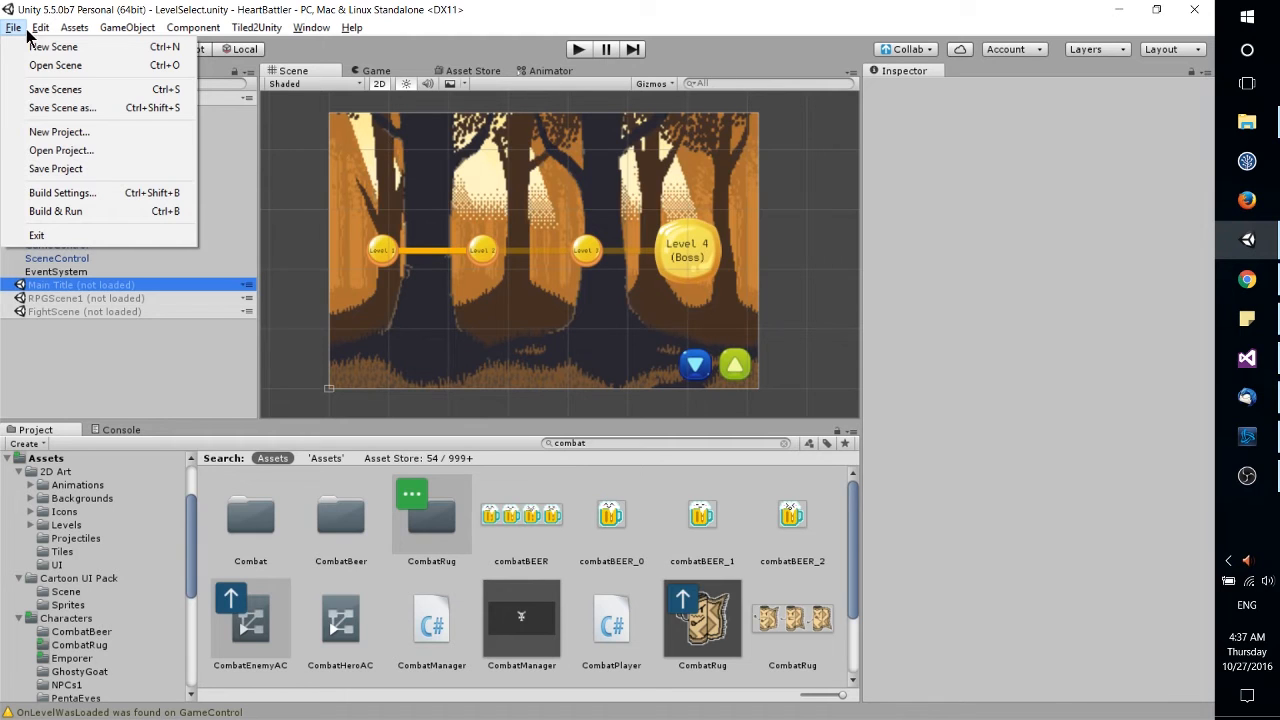
mouse_move(62, 192)
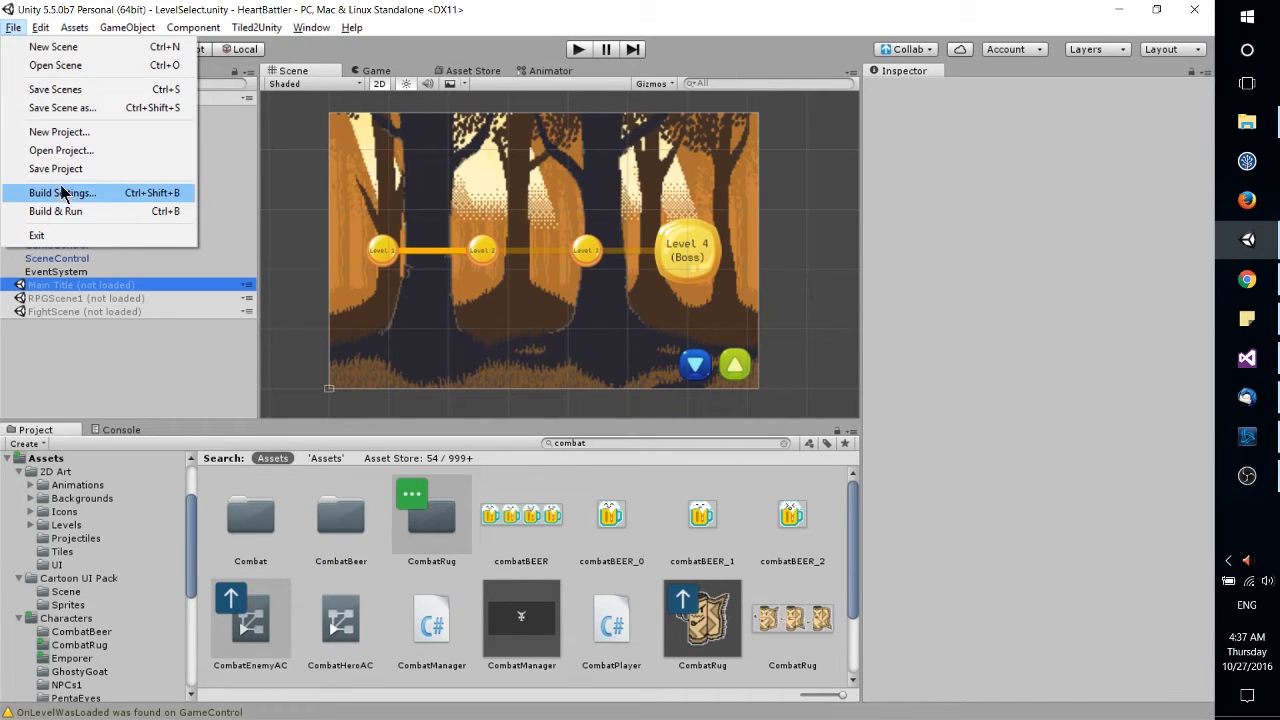
Step: Add the open scenes LevelSelect, Main Title, RPGScene1 and FightScene to Build Settings, then close it
left_click(62, 192)
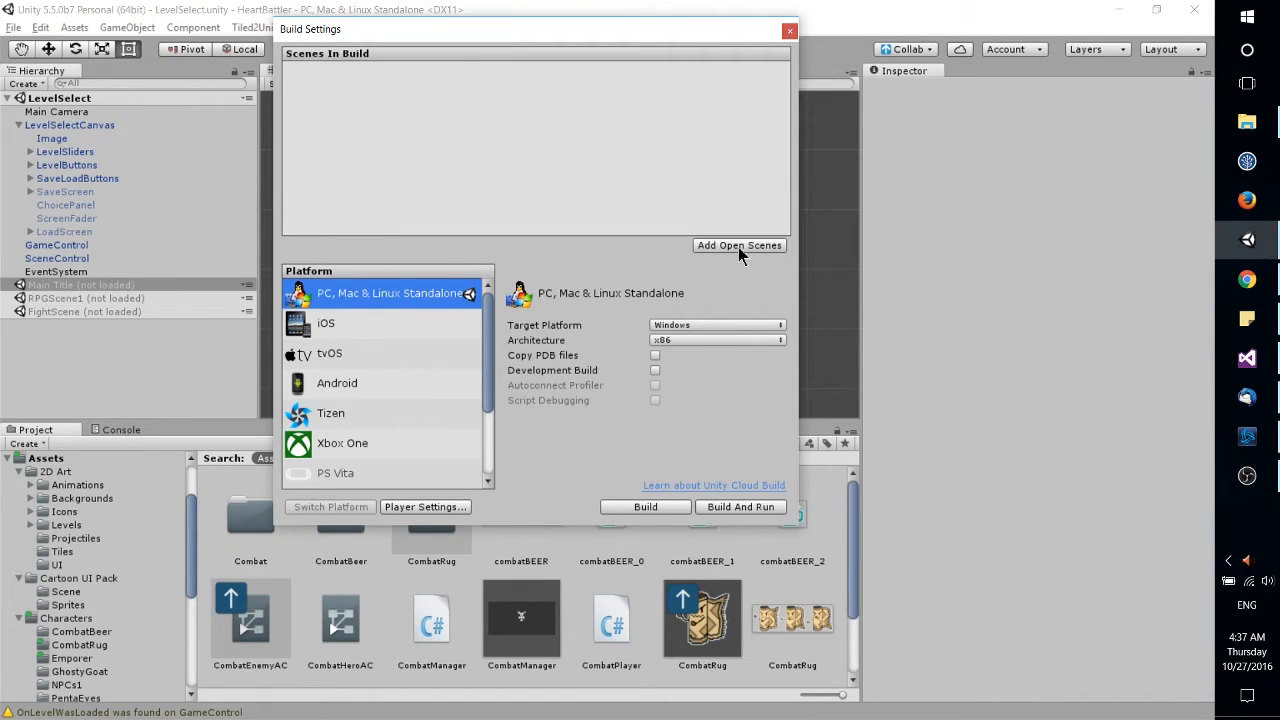
left_click(739, 245)
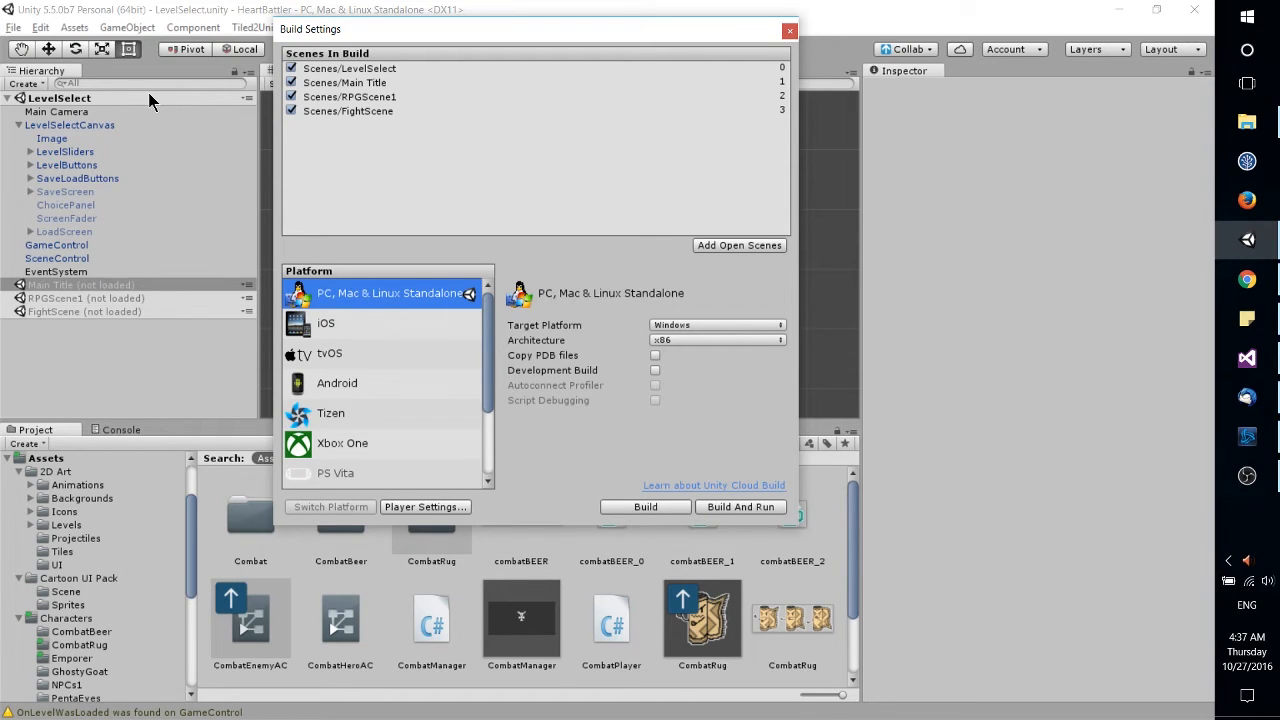
mouse_move(520, 283)
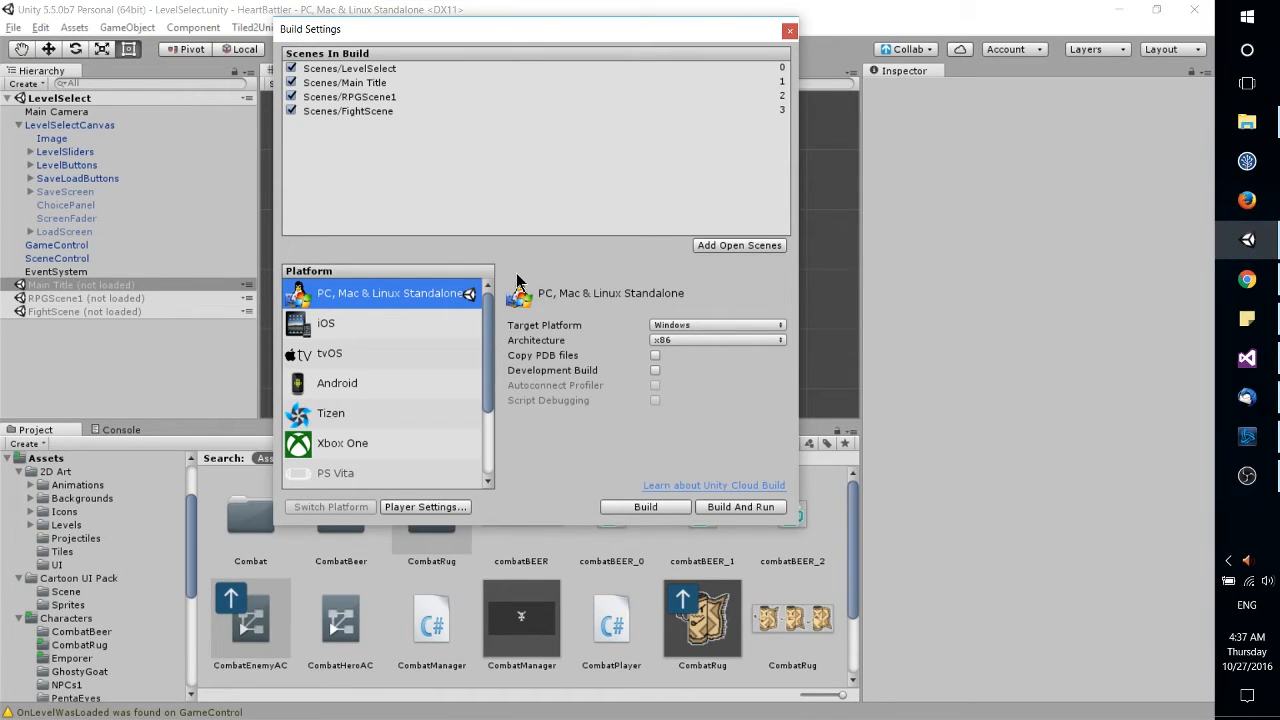
mouse_move(165, 367)
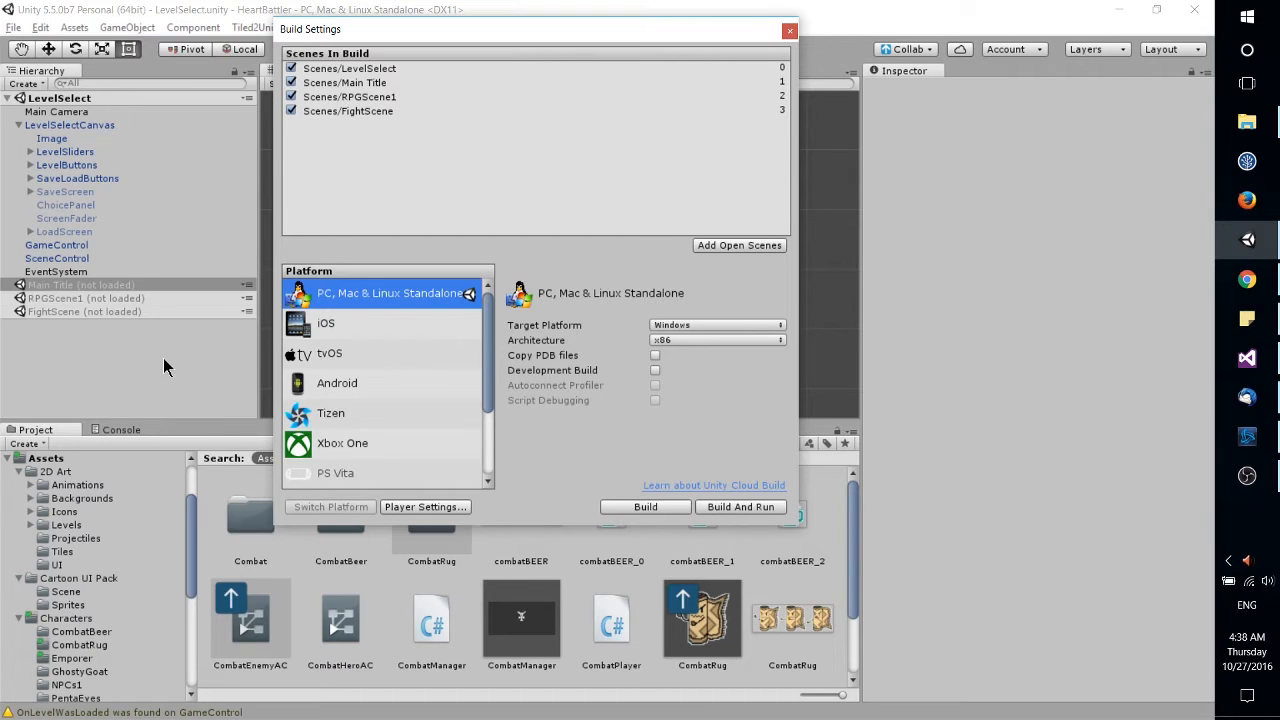
mouse_move(686, 198)
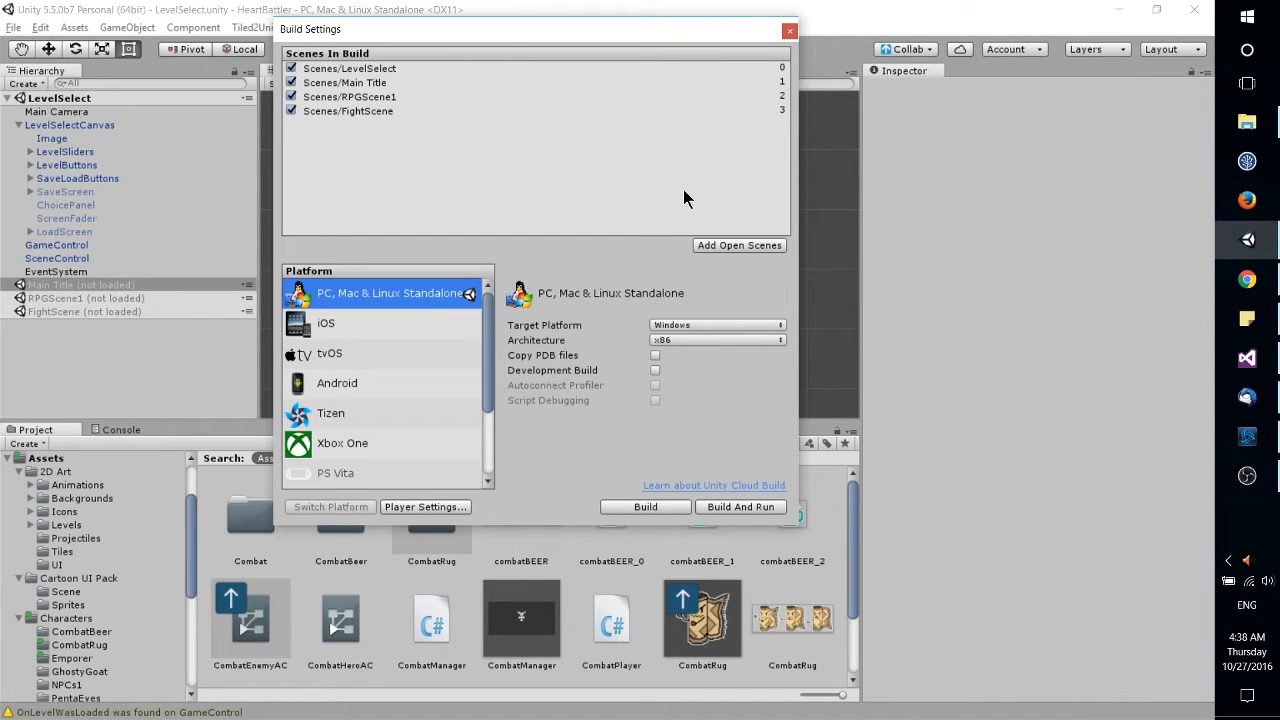
left_click(789, 30)
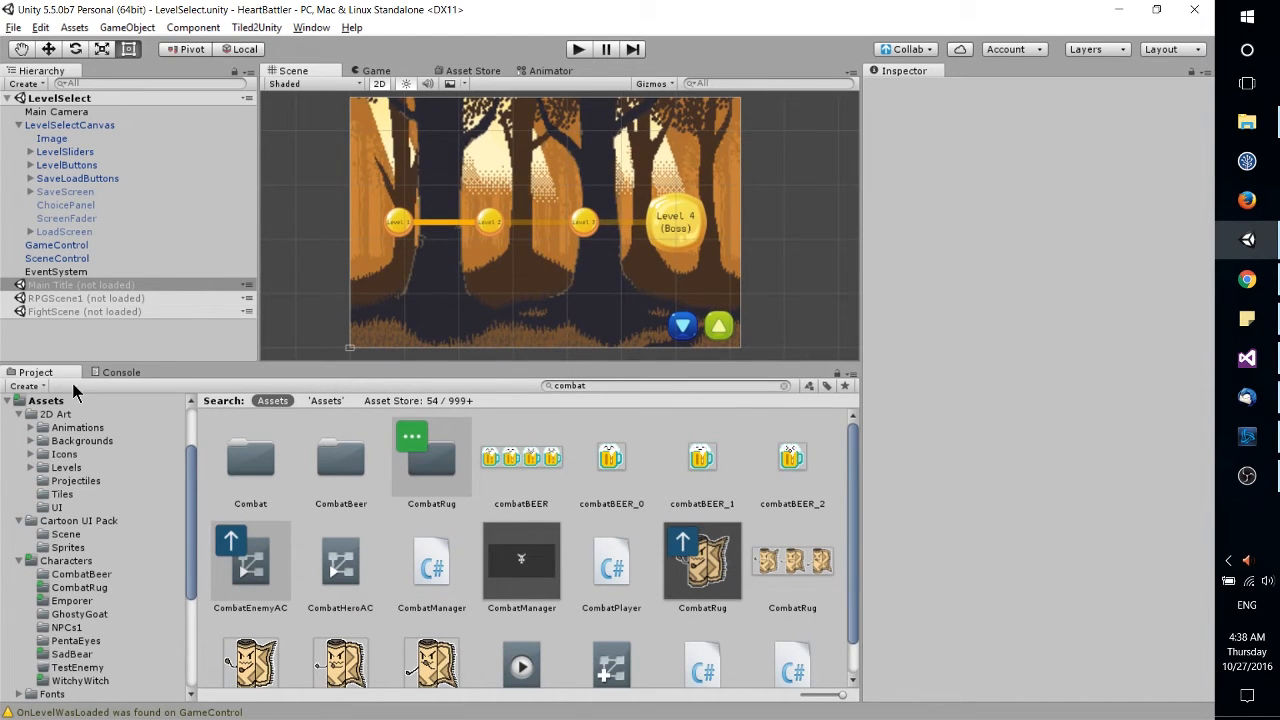
mouse_move(175, 372)
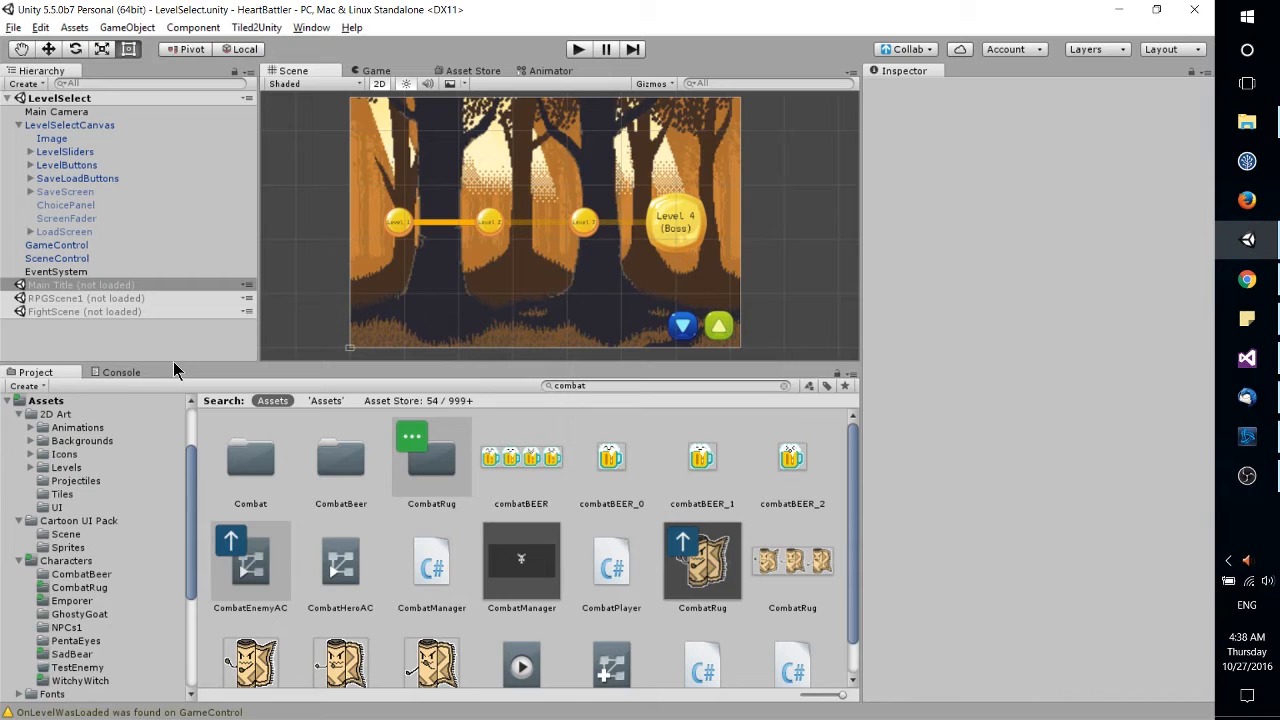
Step: Show the top-level Assets folder, listing 2D Art, Scenes and Scripts
left_click(46, 400)
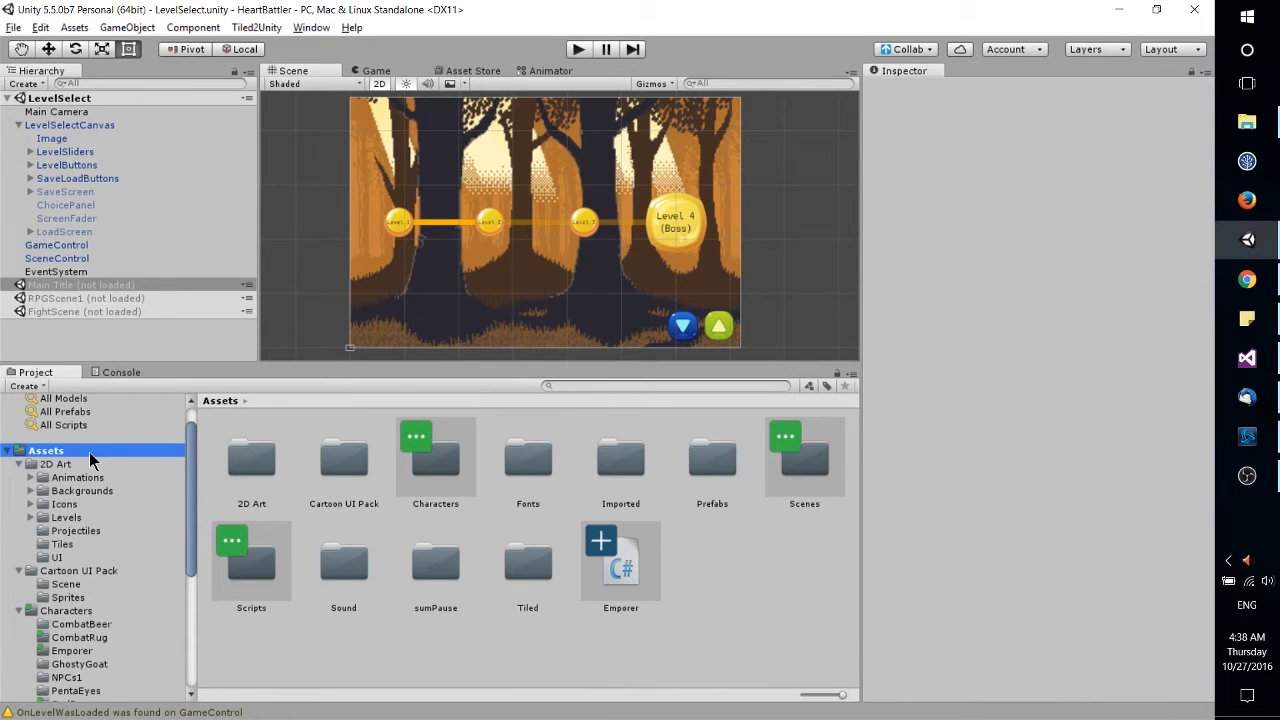
mouse_move(715, 548)
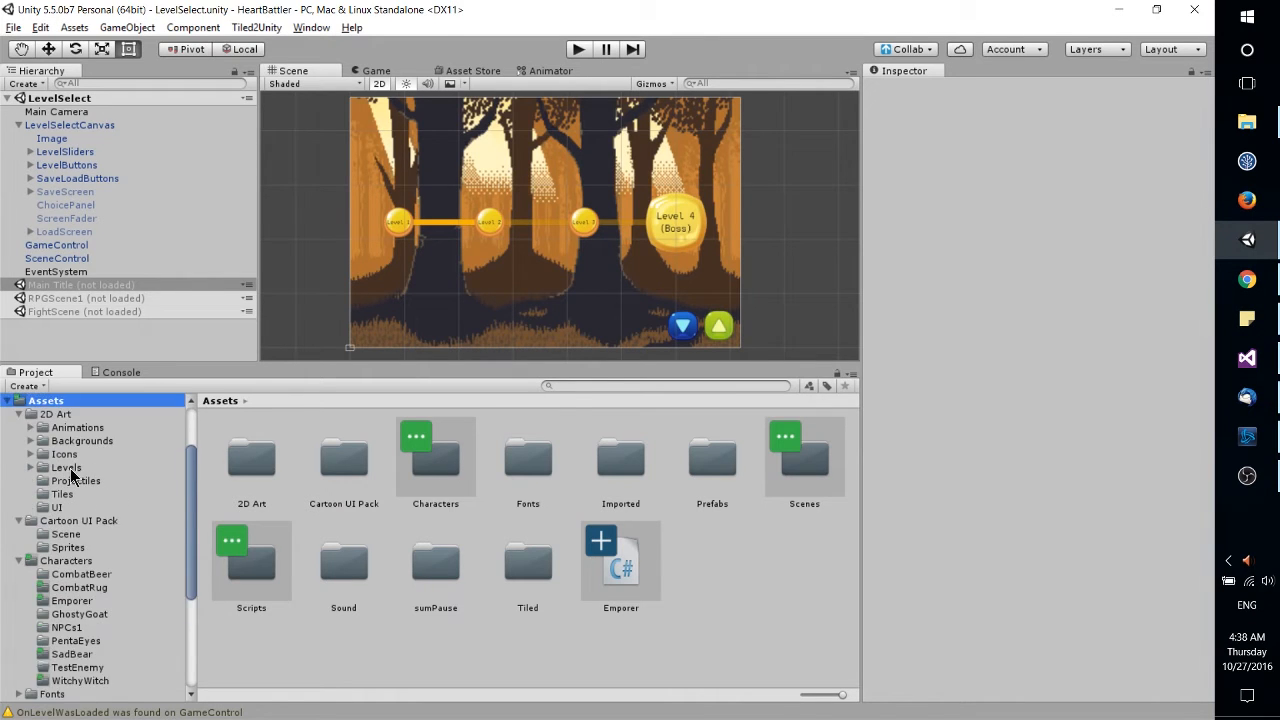
scroll("down", 3)
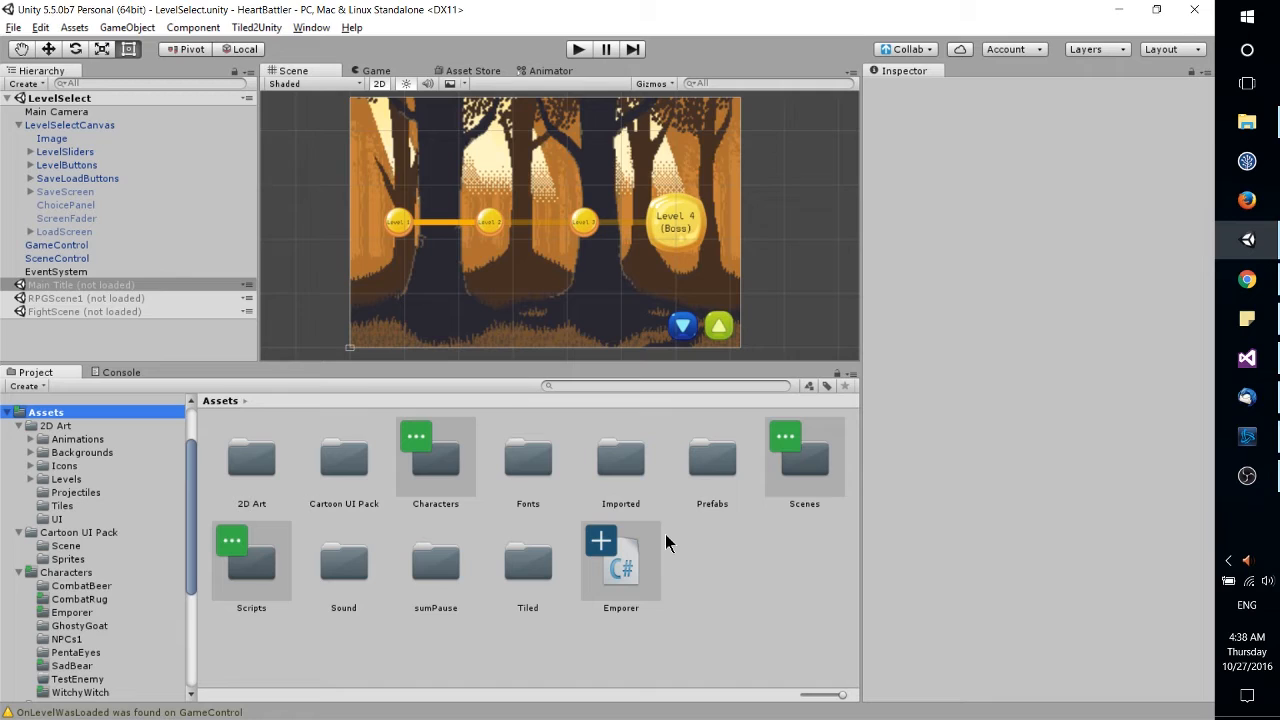
mouse_move(645, 596)
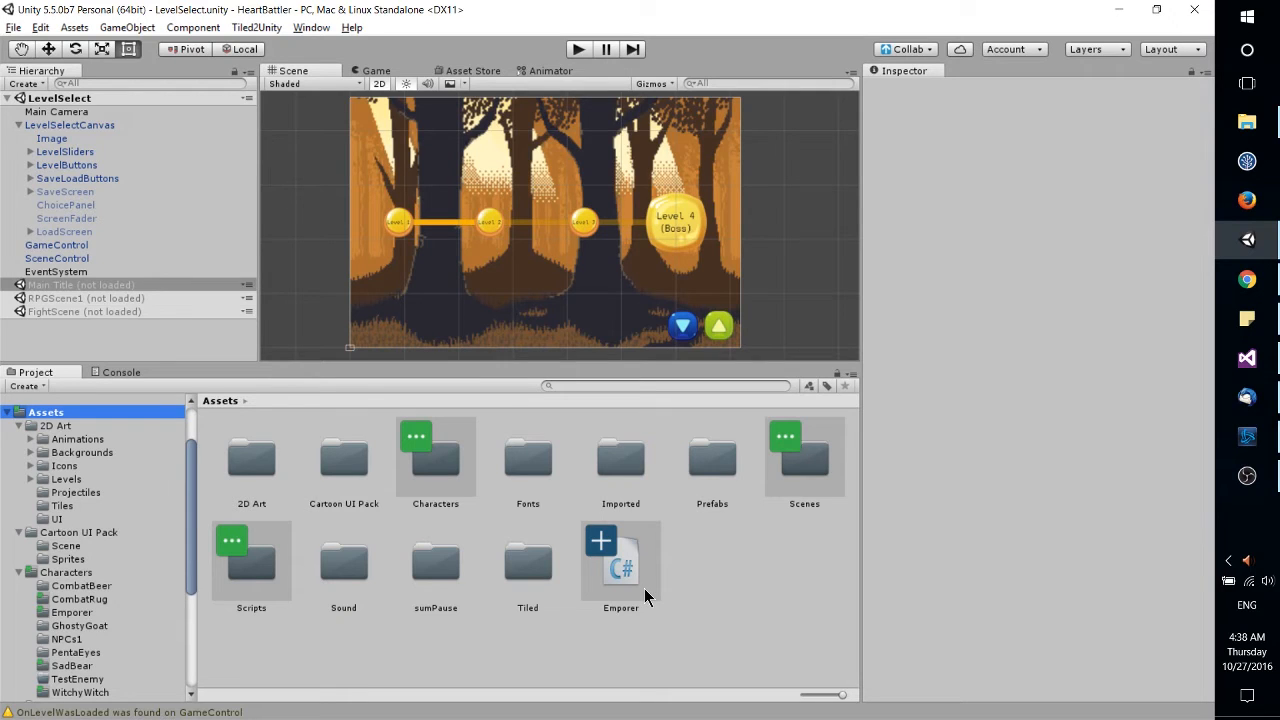
mouse_move(718, 582)
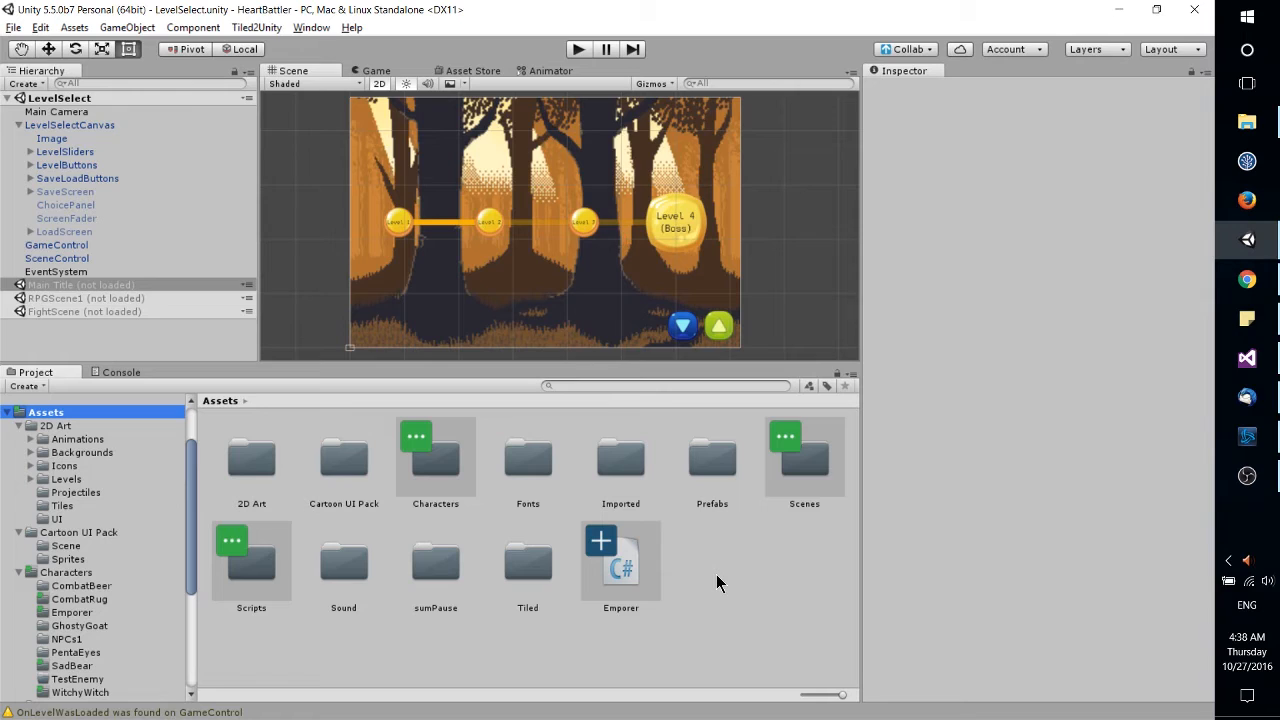
mouse_move(607, 582)
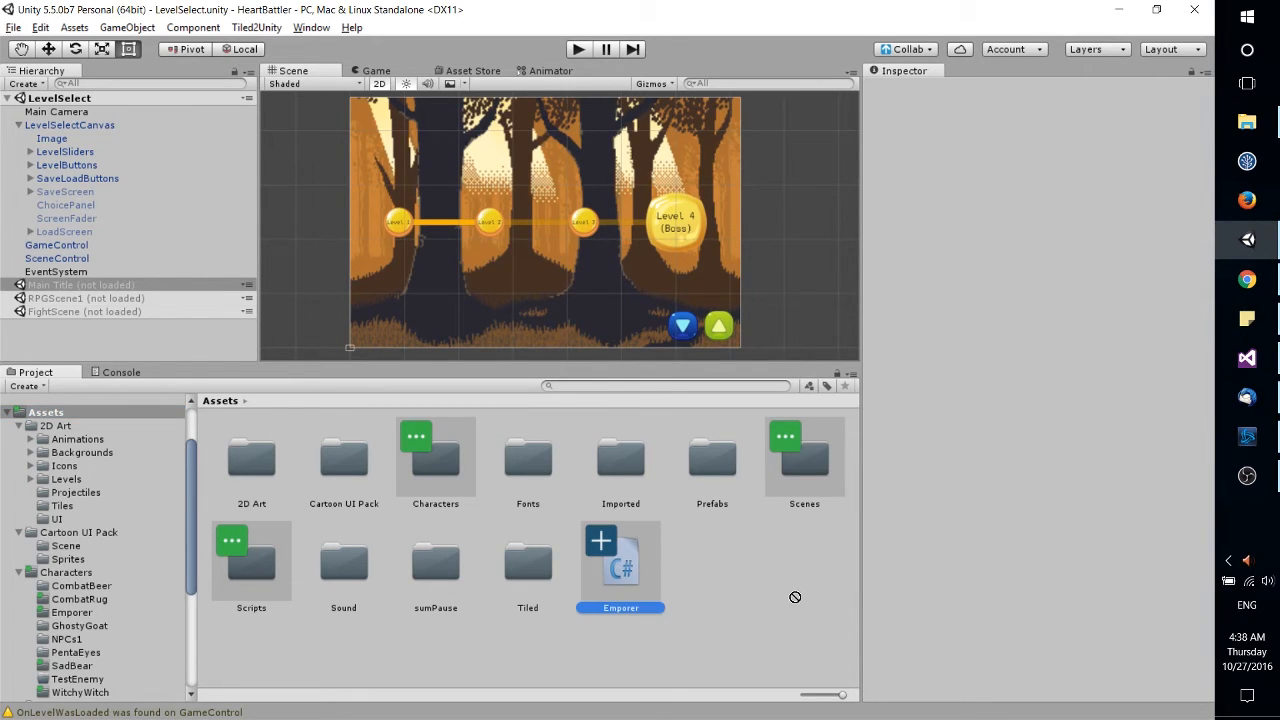
Step: Delete the Emperor C# script from the top-level Assets folder
left_click(251, 560)
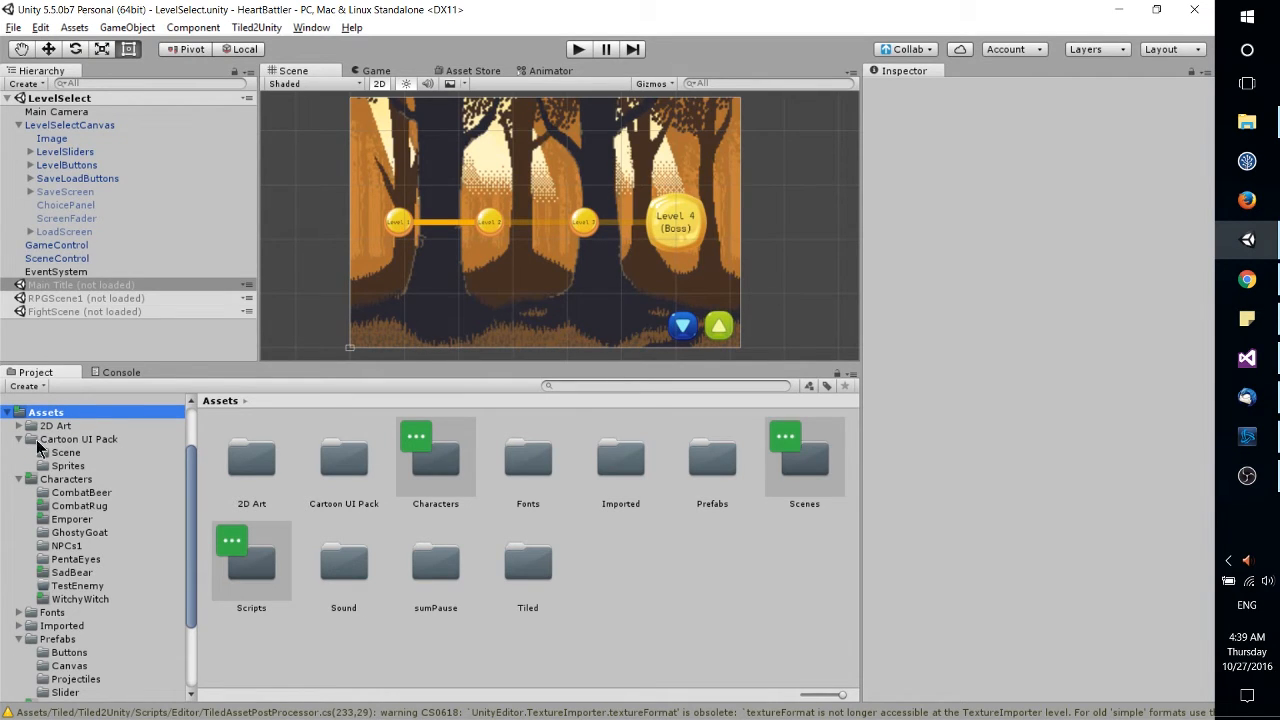
mouse_move(55, 452)
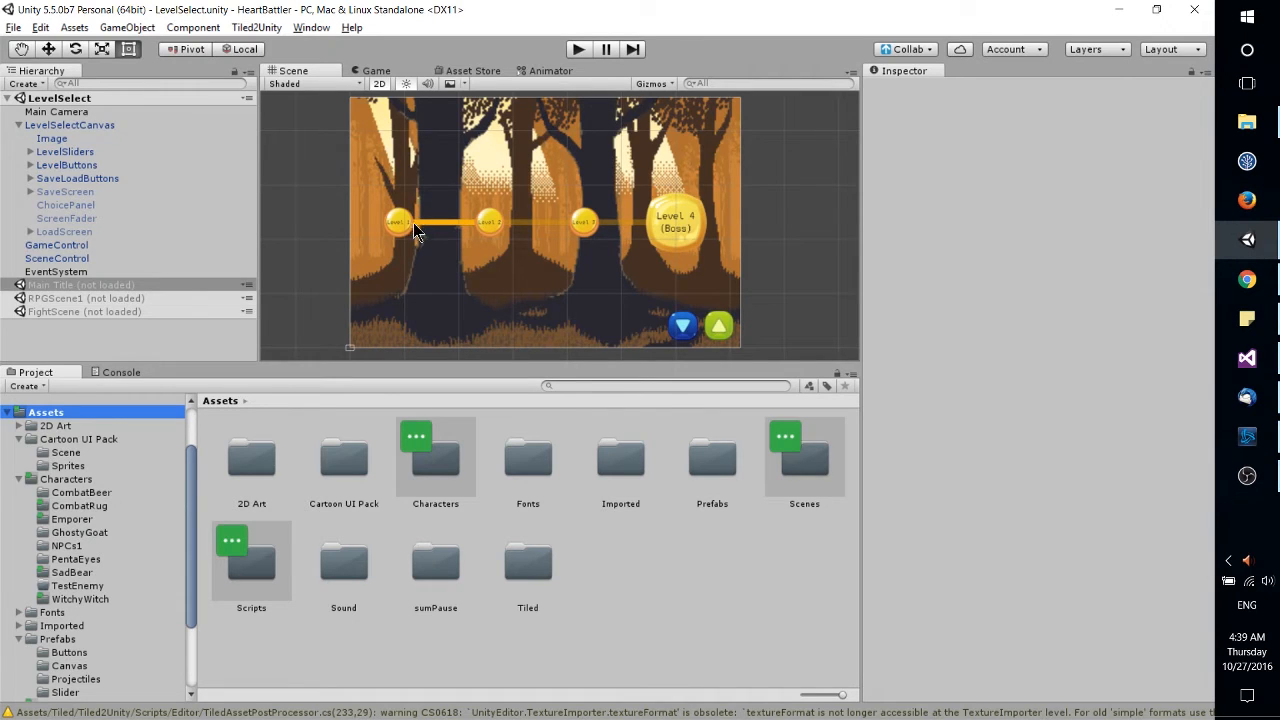
mouse_move(585, 243)
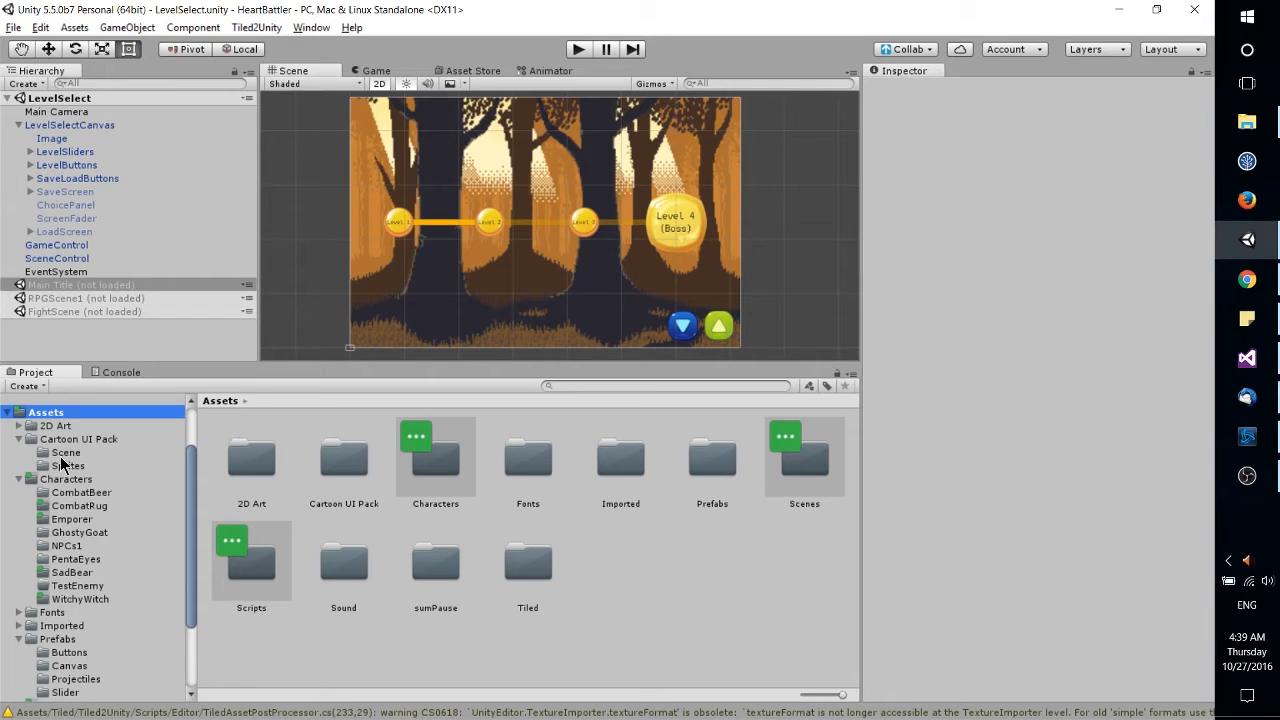
mouse_move(70, 452)
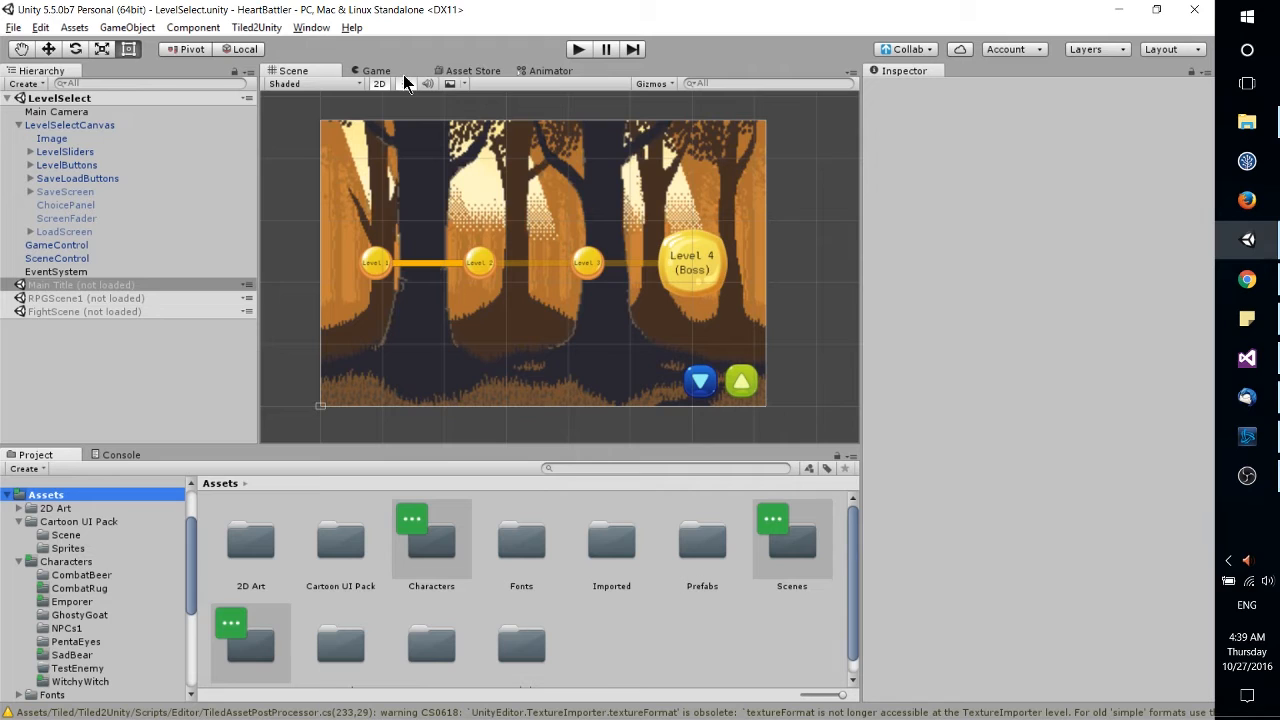
mouse_move(363, 43)
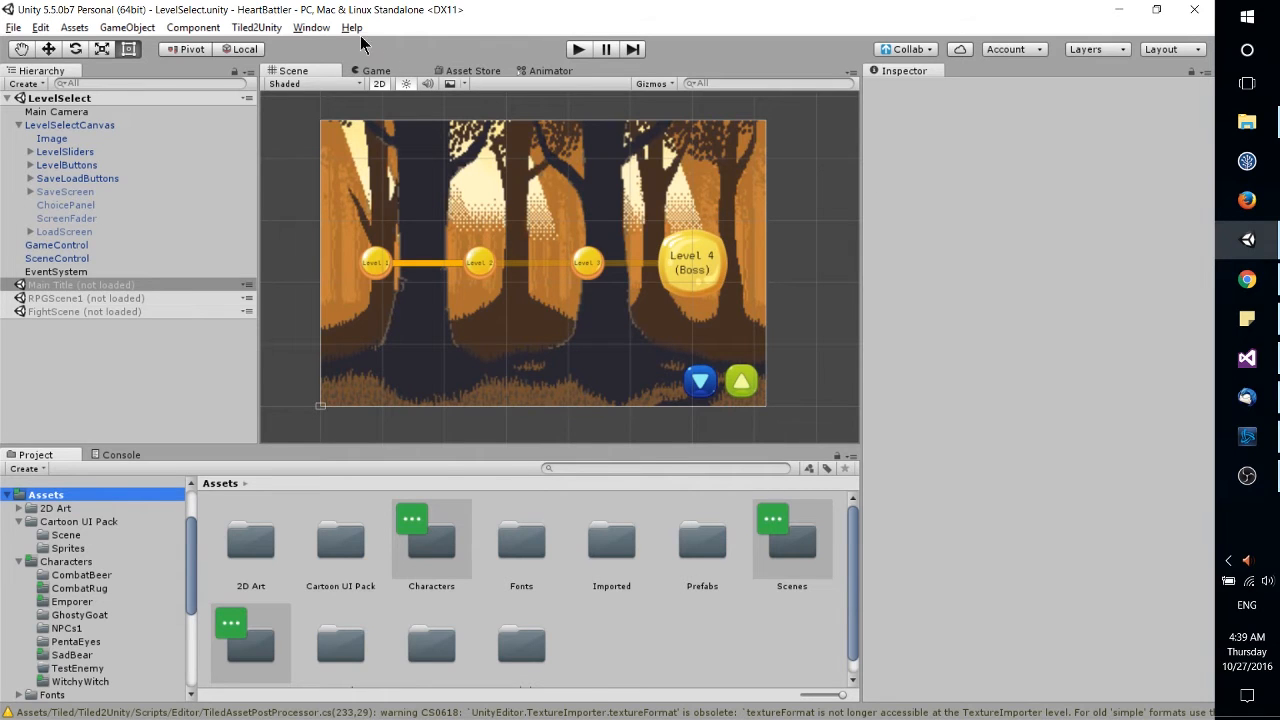
Step: Open the Asset Store showing featured packages like Halloween Level and Zombies Pack
left_click(472, 70)
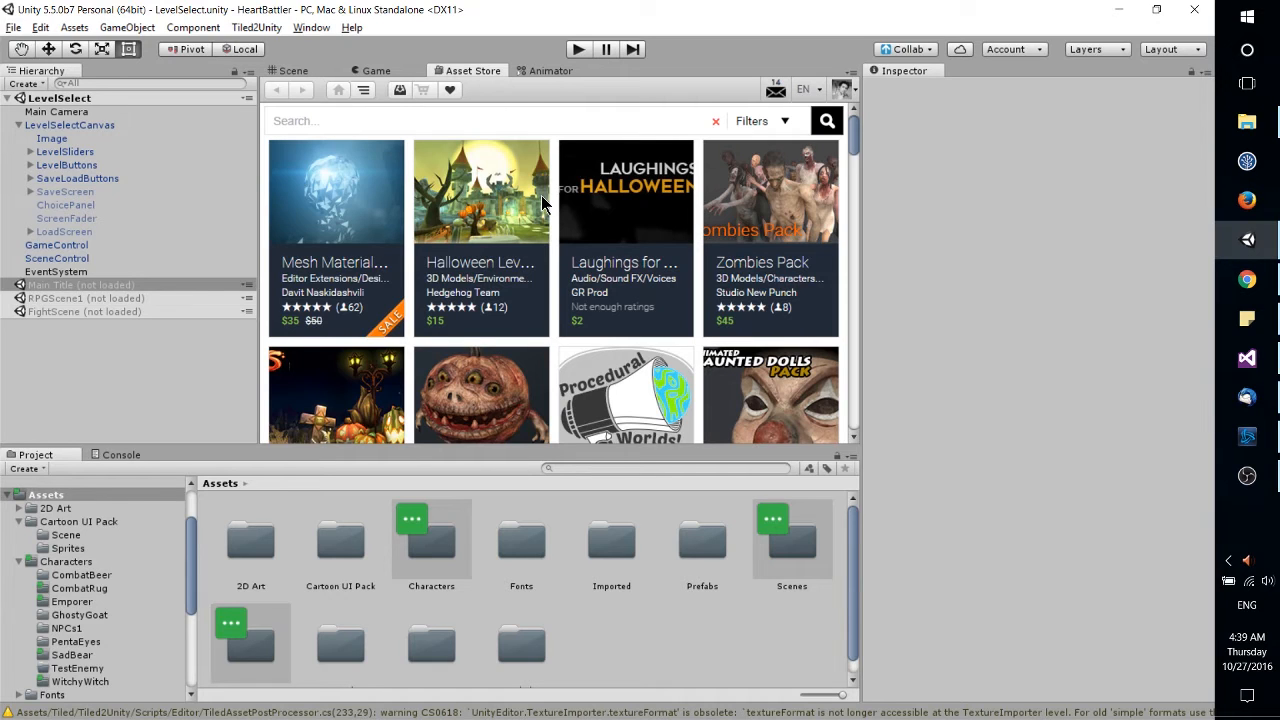
mouse_move(557, 388)
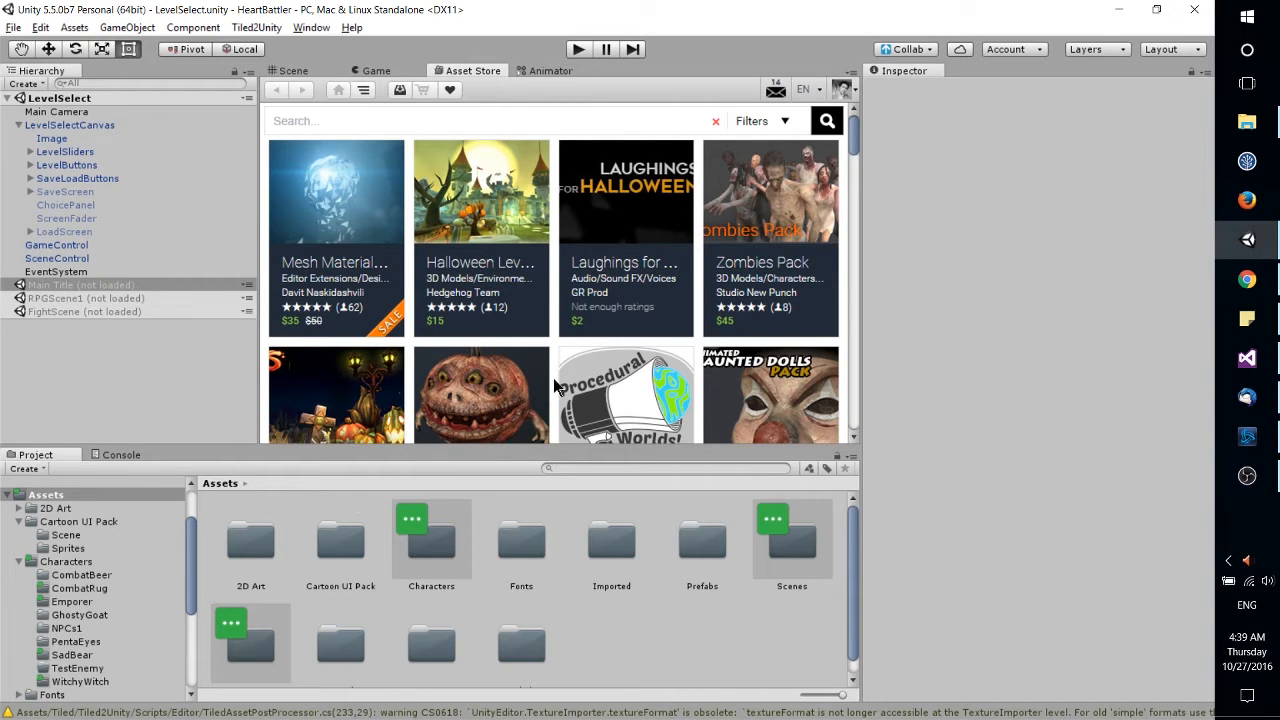
mouse_move(476, 242)
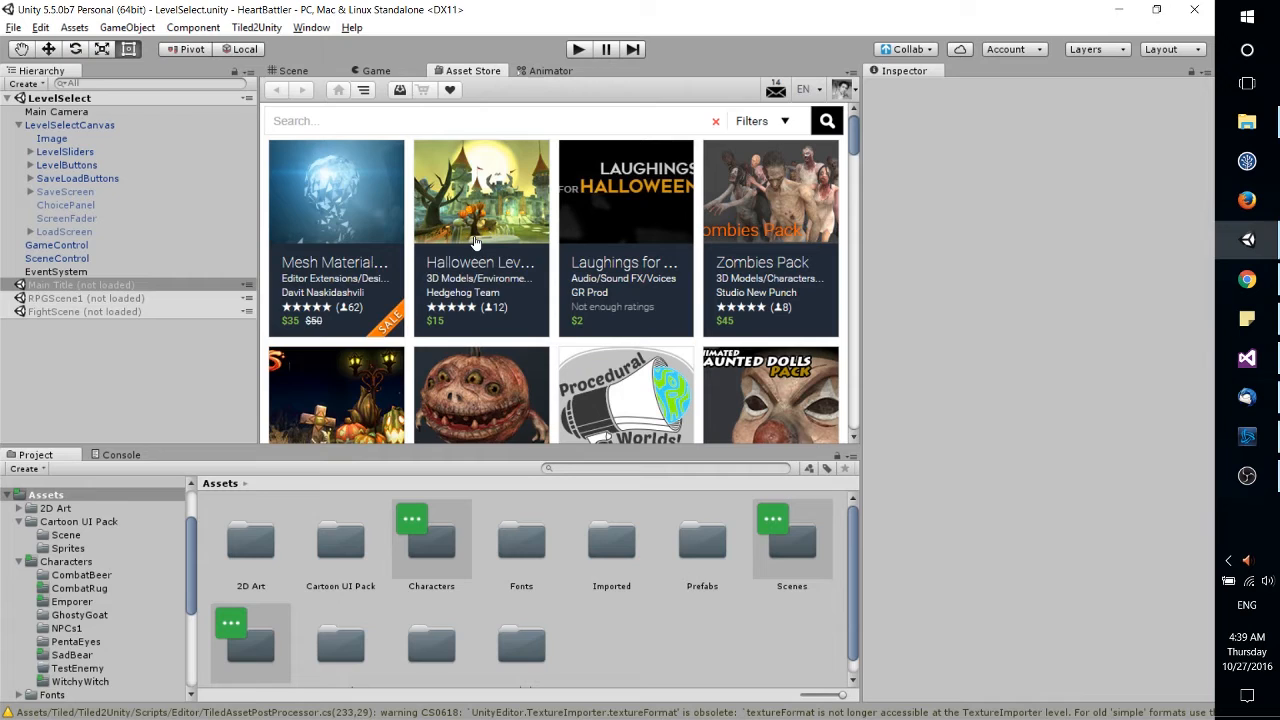
mouse_move(565, 143)
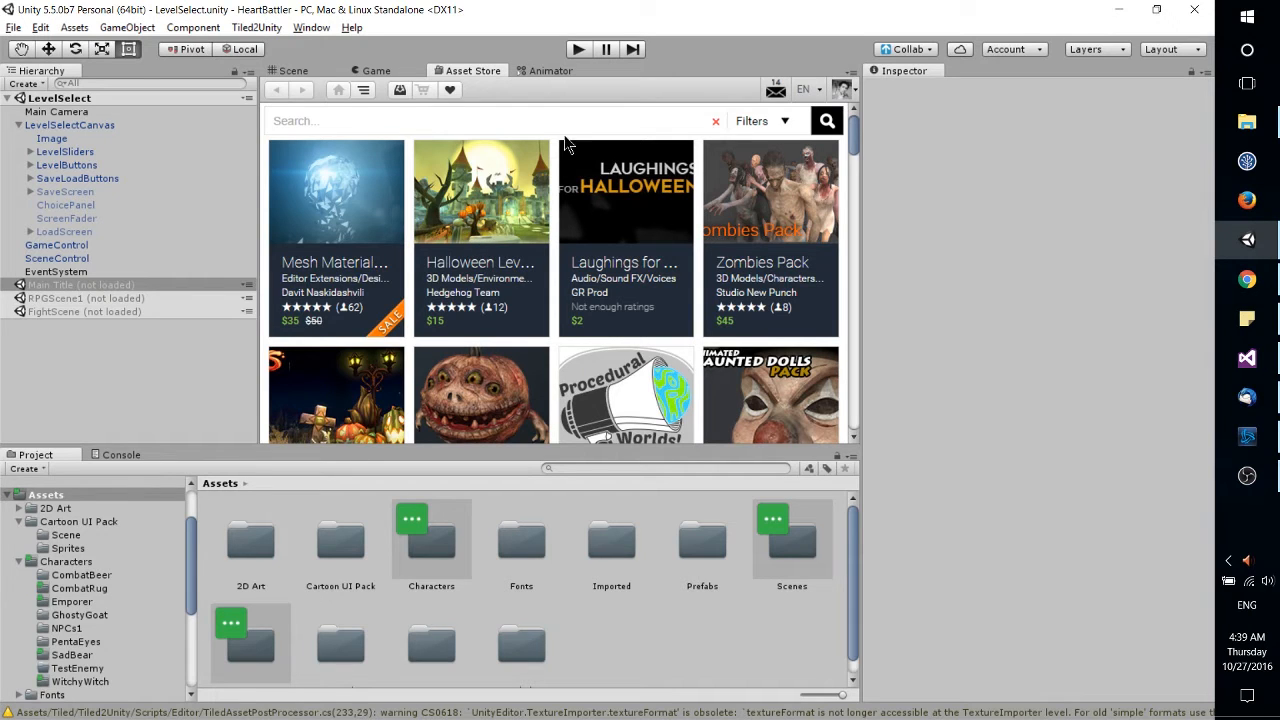
mouse_move(557, 162)
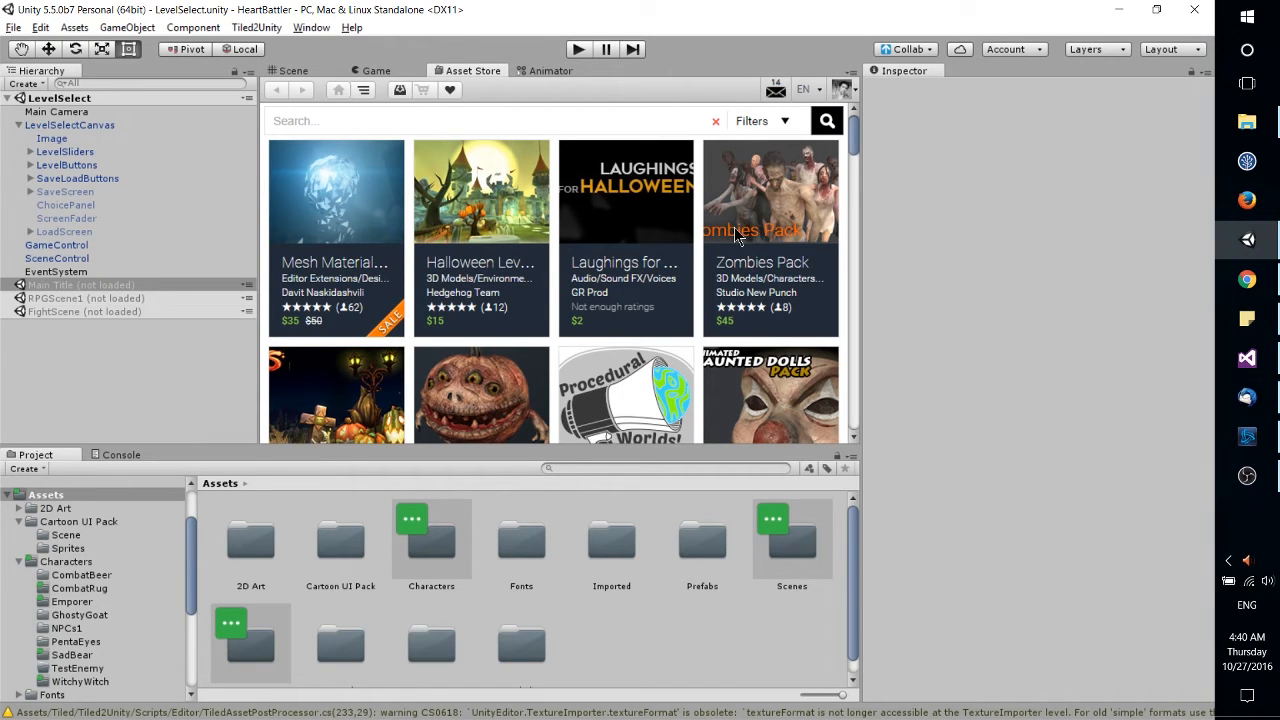
mouse_move(708, 258)
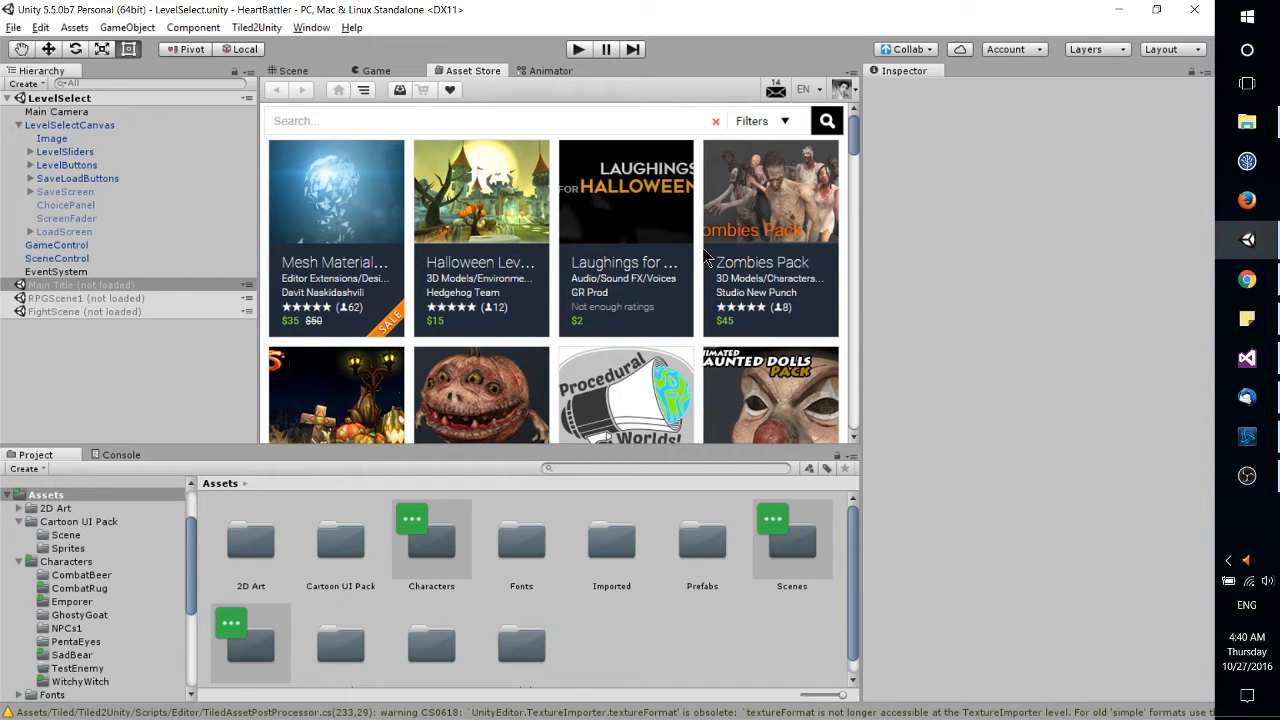
Step: Return to the LevelSelect Scene view and inspect SaveGameButton under LevelSelectCanvas > SaveLoadButtons
left_click(293, 70)
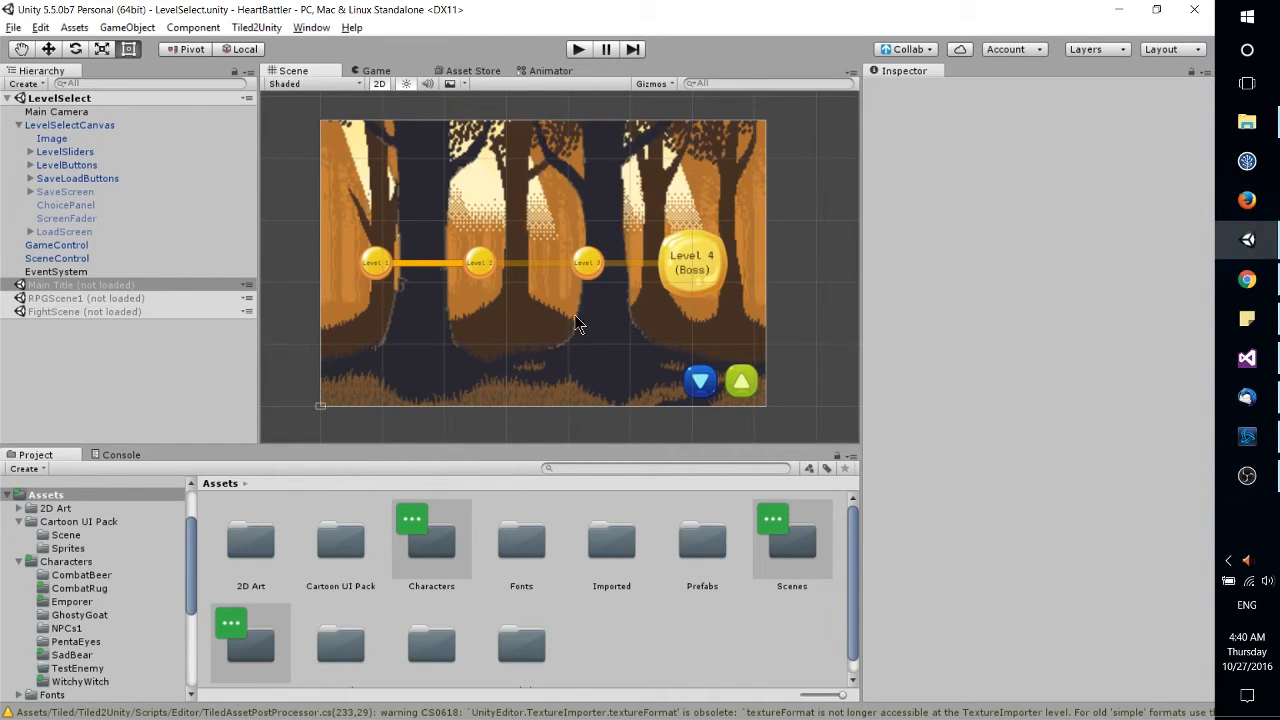
mouse_move(828, 263)
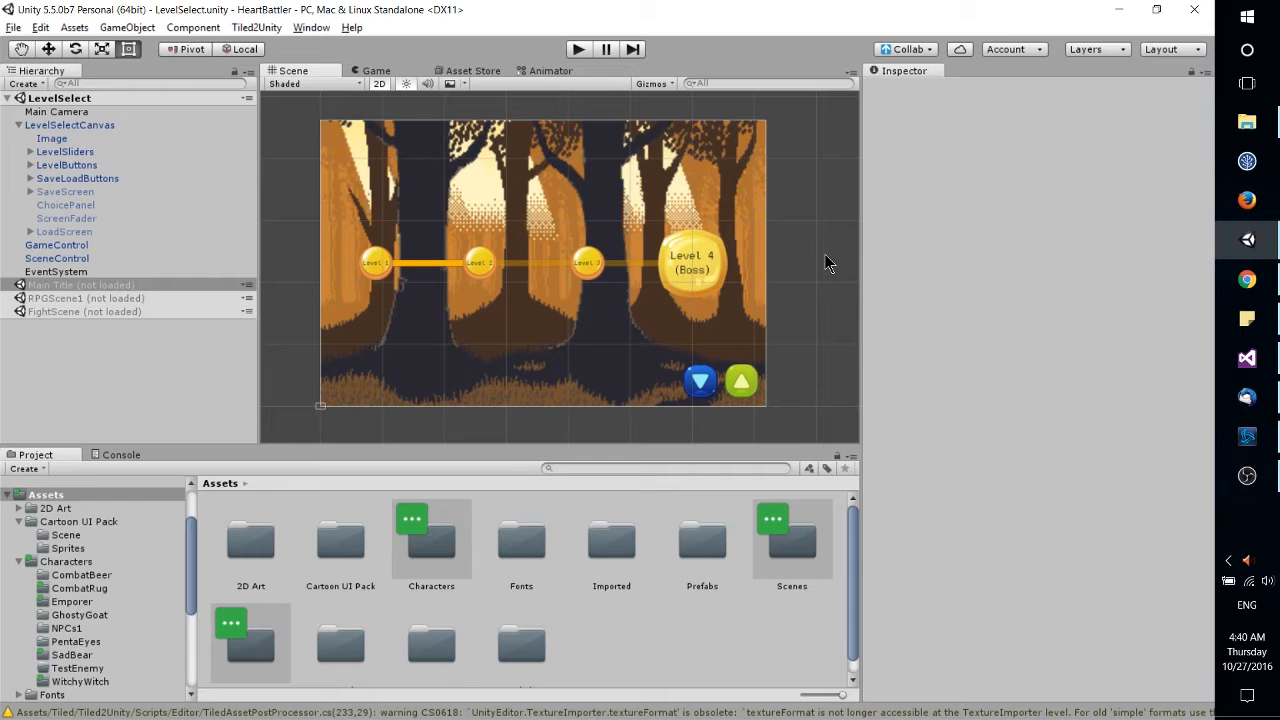
mouse_move(798, 440)
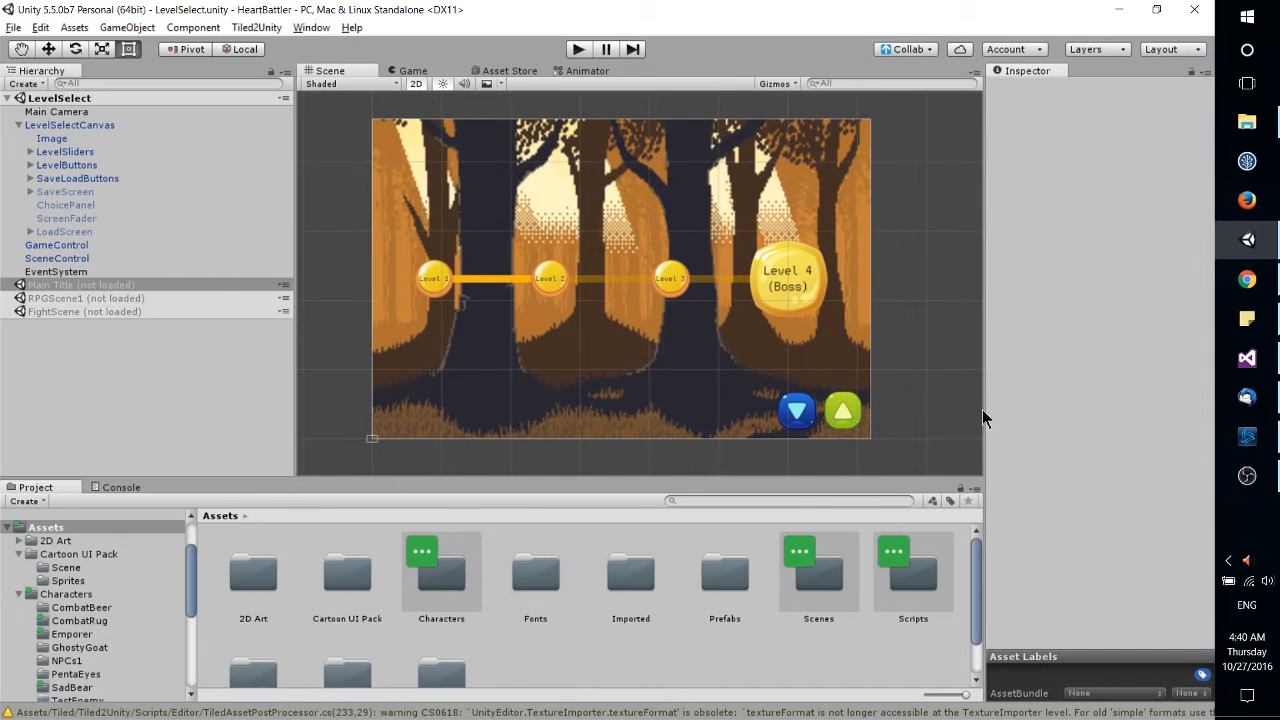
mouse_move(340, 168)
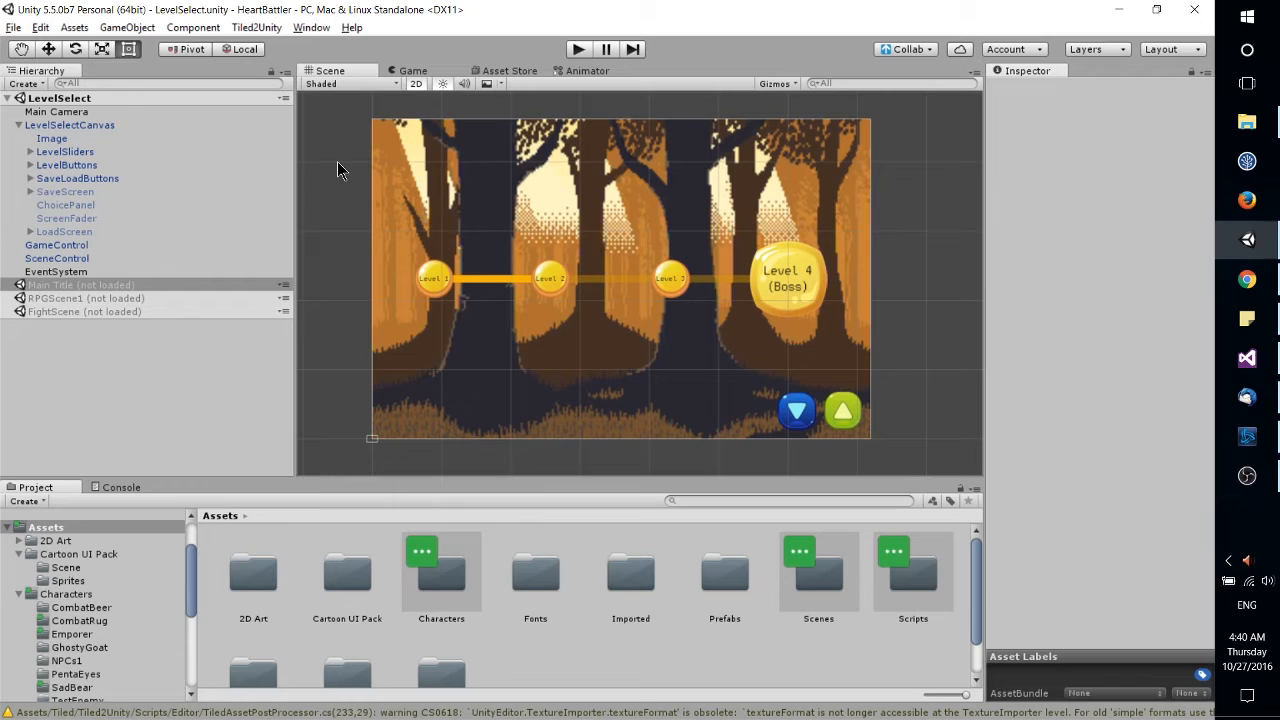
mouse_move(447, 441)
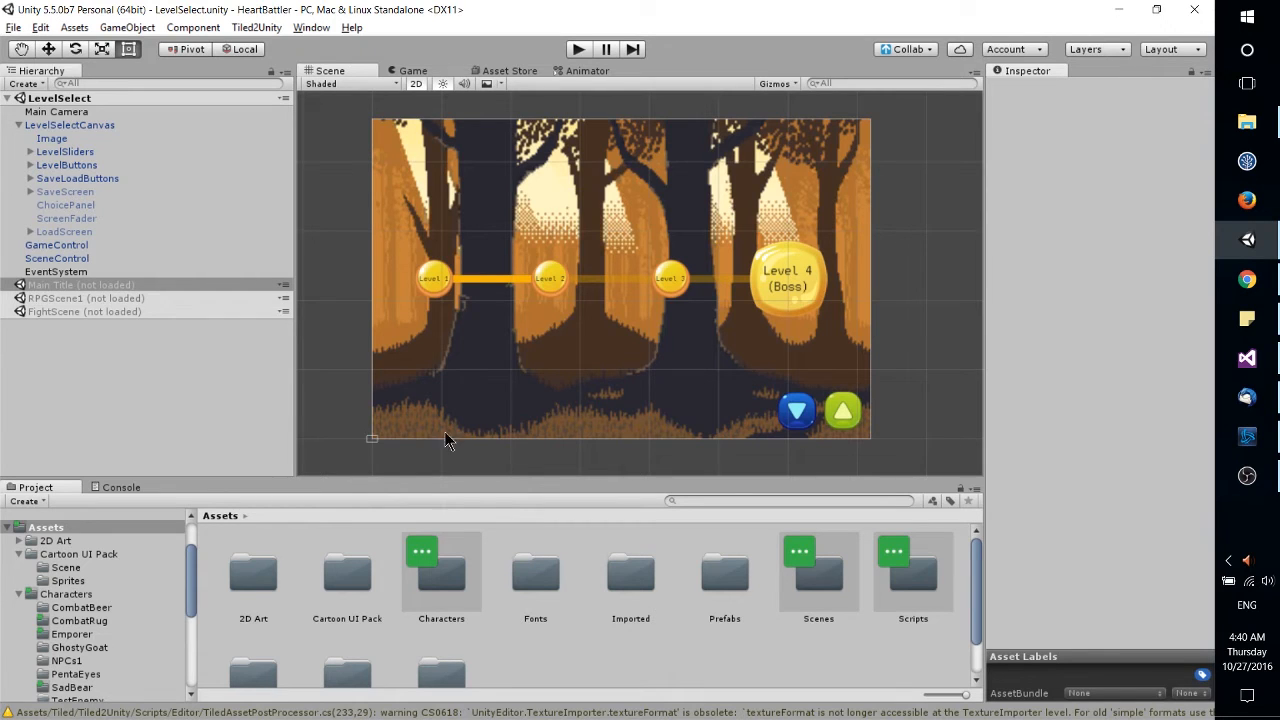
mouse_move(870, 290)
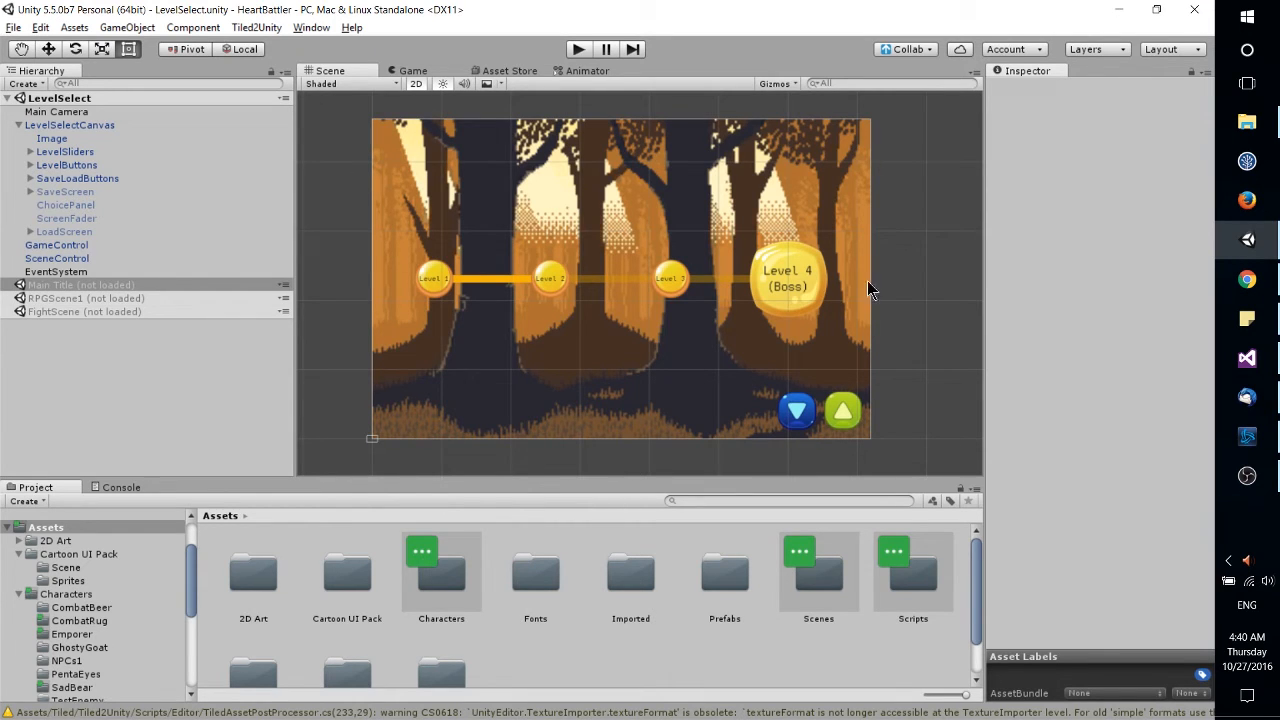
mouse_move(875, 448)
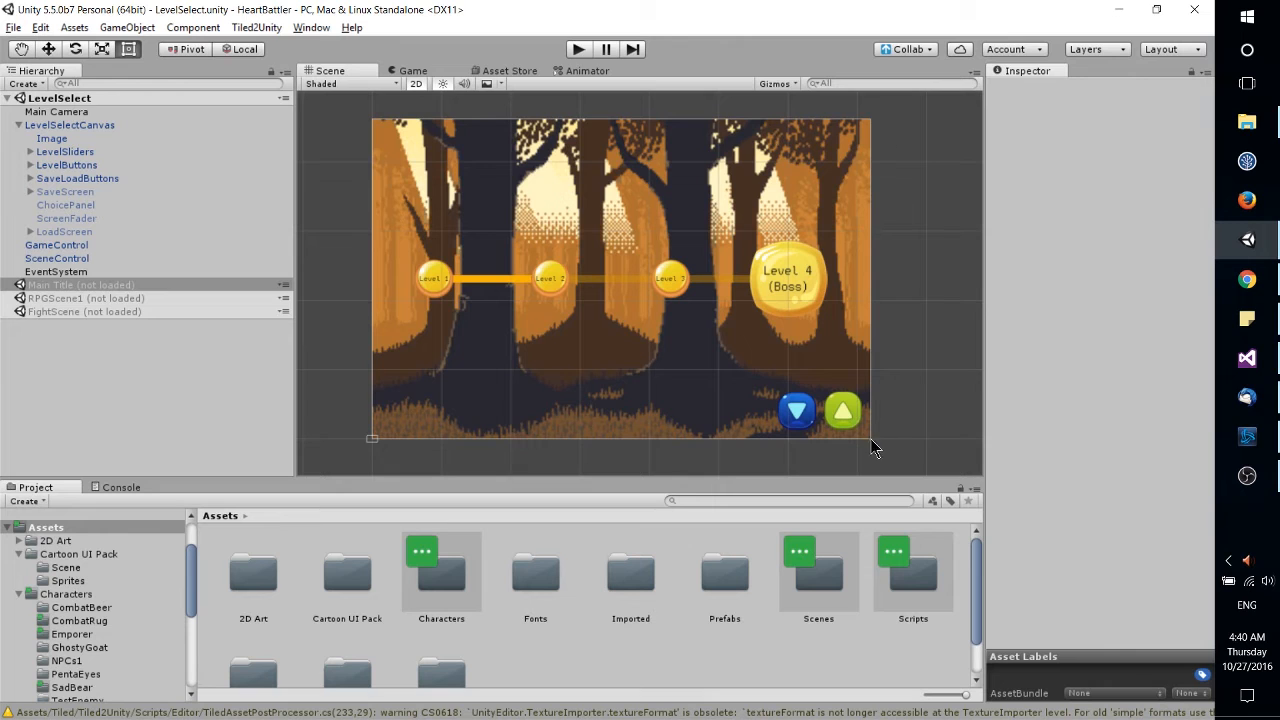
left_click(70, 124)
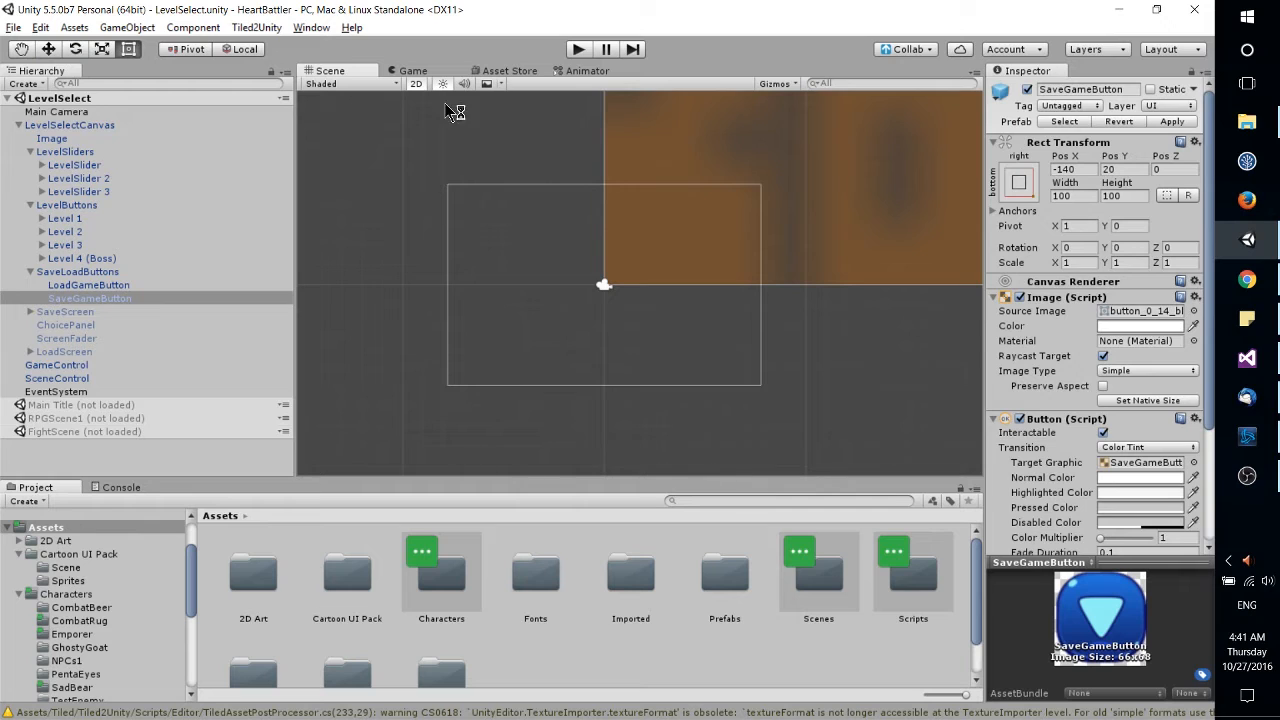
mouse_move(878, 140)
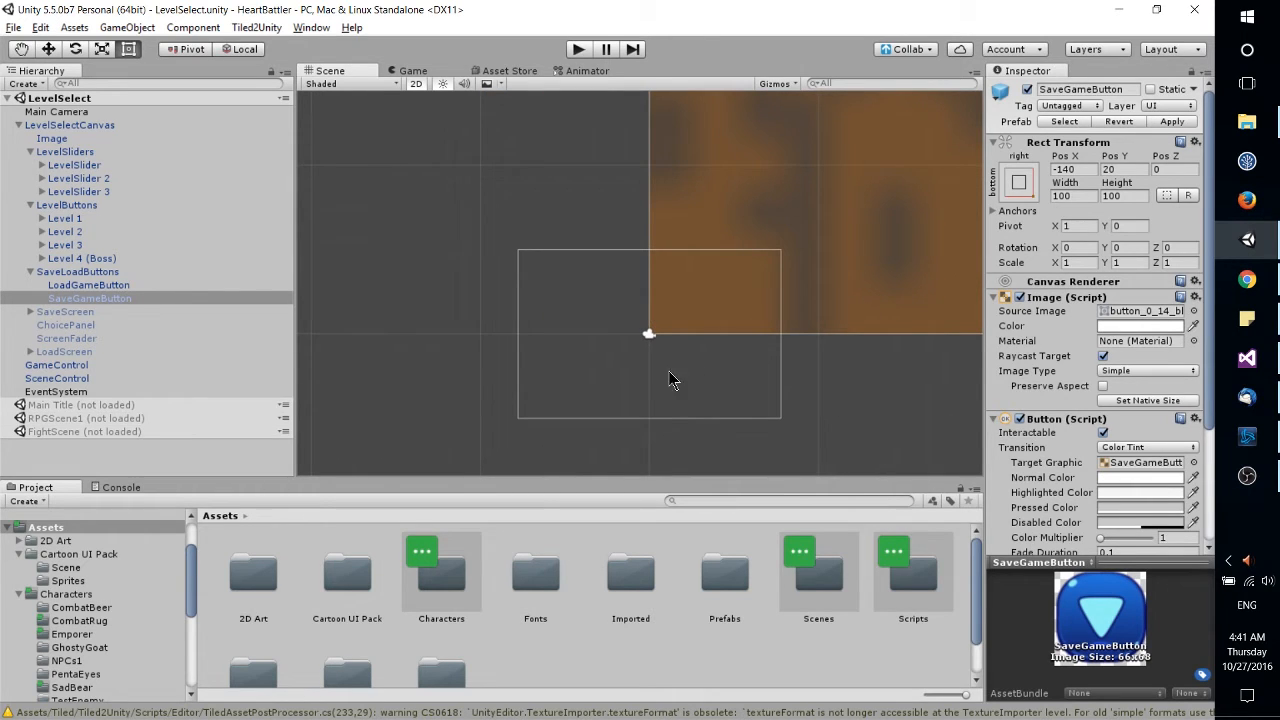
mouse_move(838, 33)
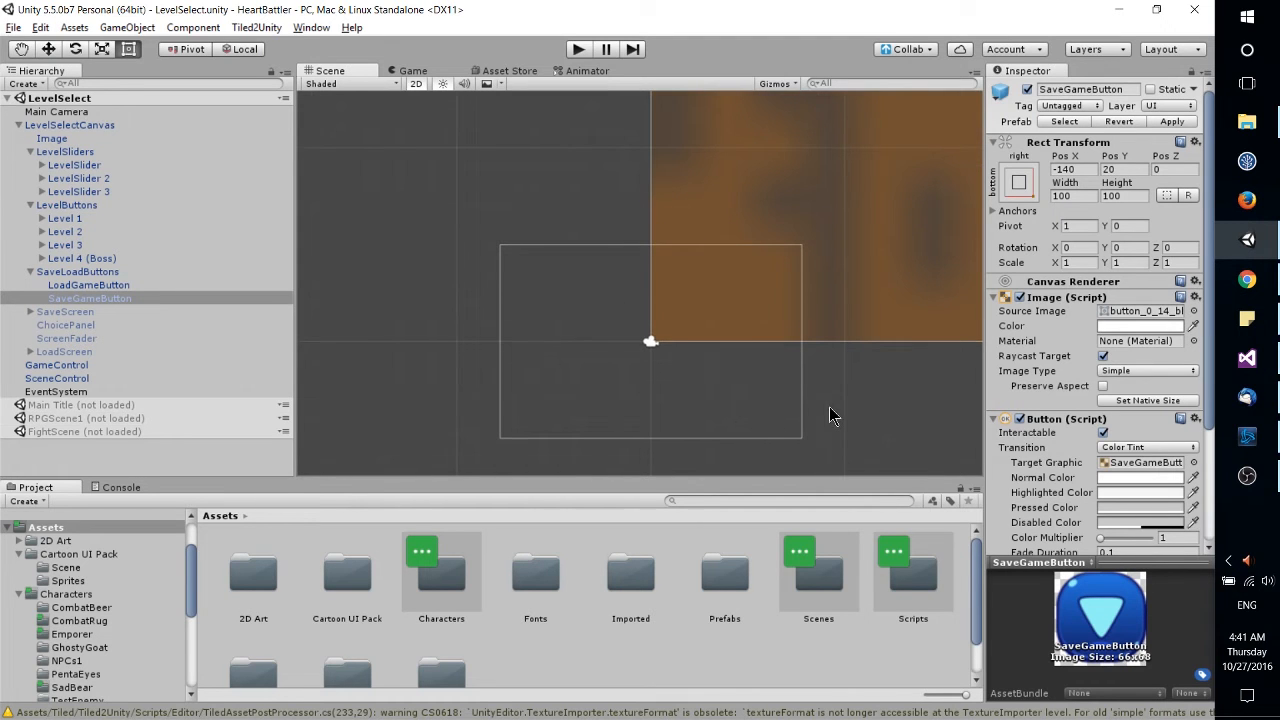
Step: Bring the level map back into view with LevelSelectCanvas inspected
left_click_drag(835, 415, 800, 320)
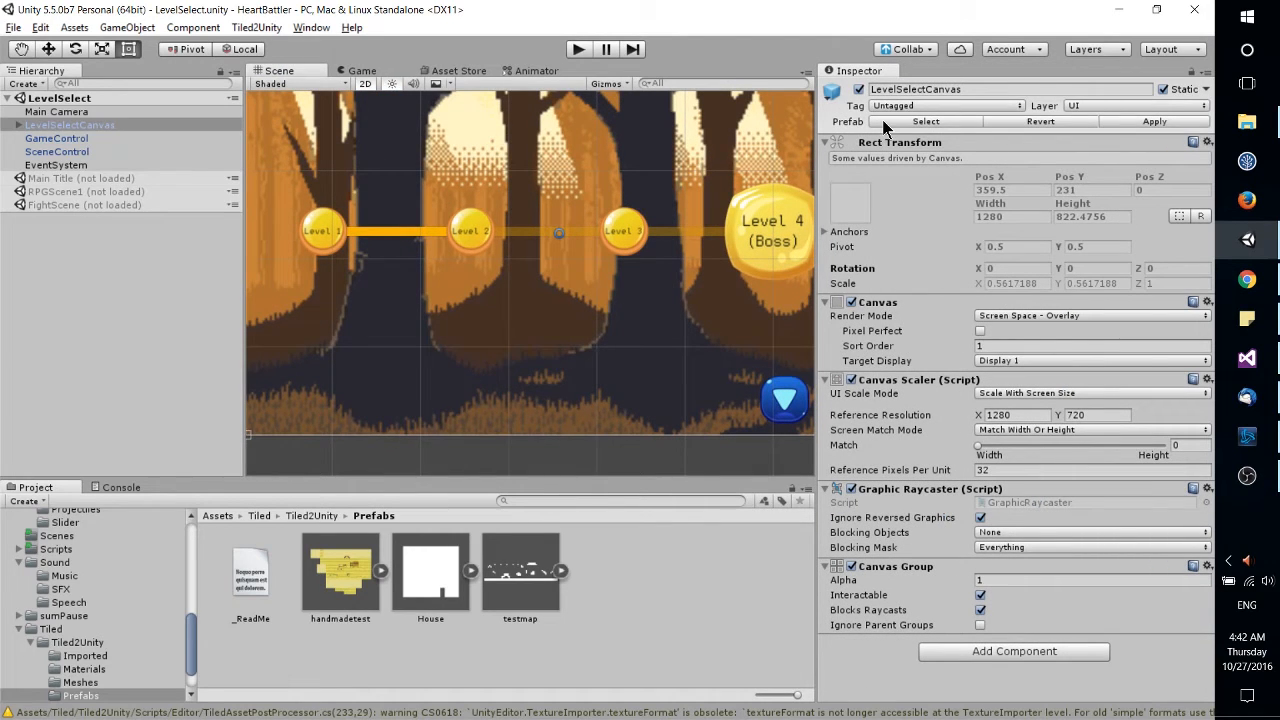
mouse_move(941, 179)
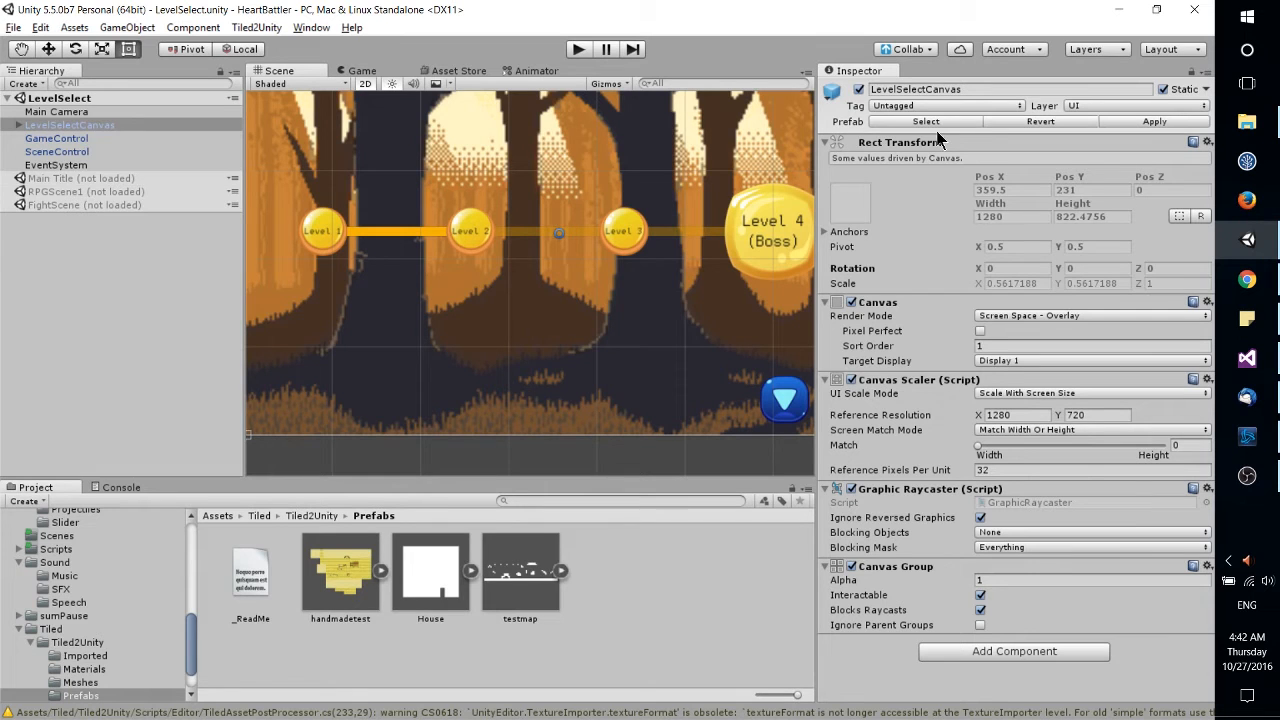
Step: Leave LevelSelectCanvas Untagged and inspect Main Camera's Transform and orthographic Camera settings
left_click(945, 105)
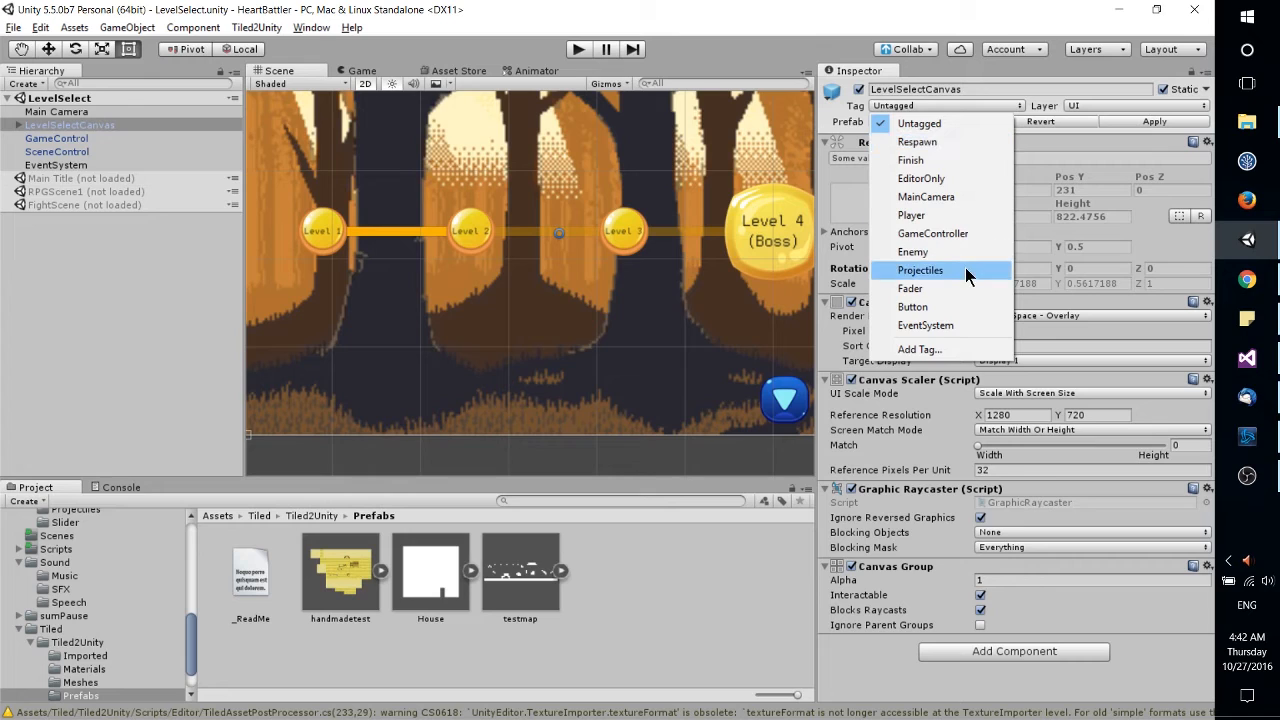
mouse_move(940, 251)
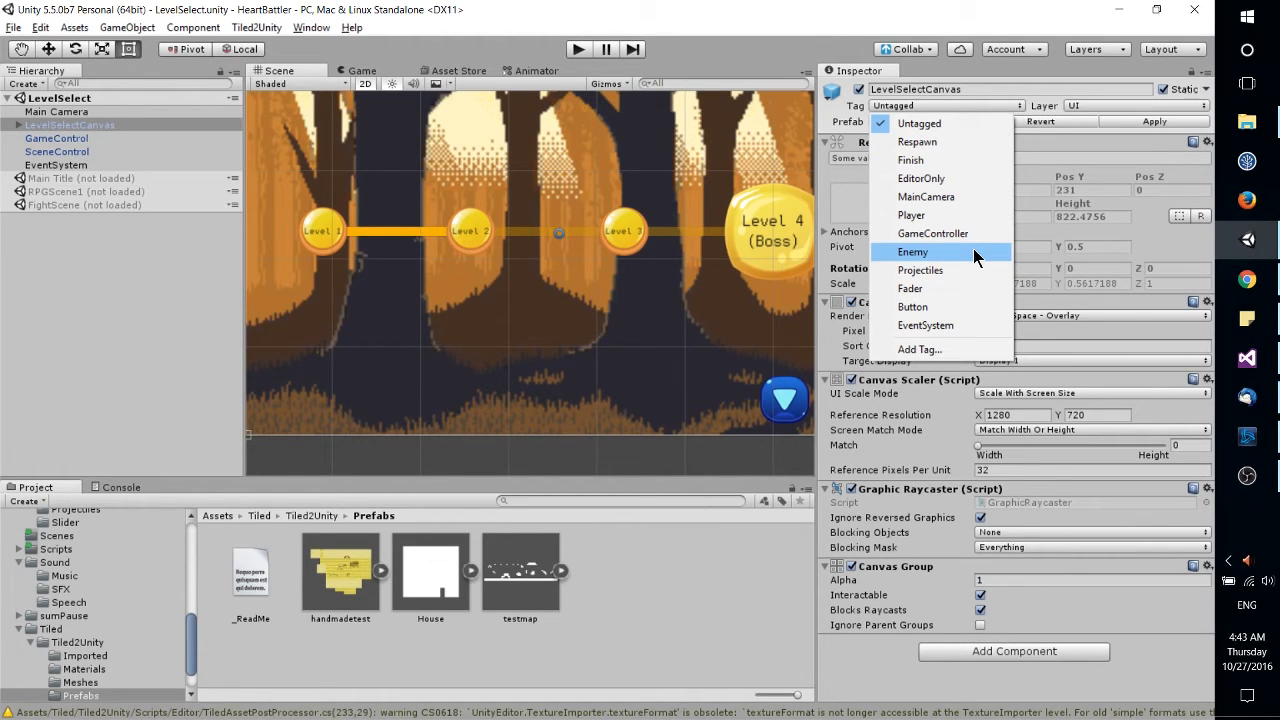
mouse_move(950, 256)
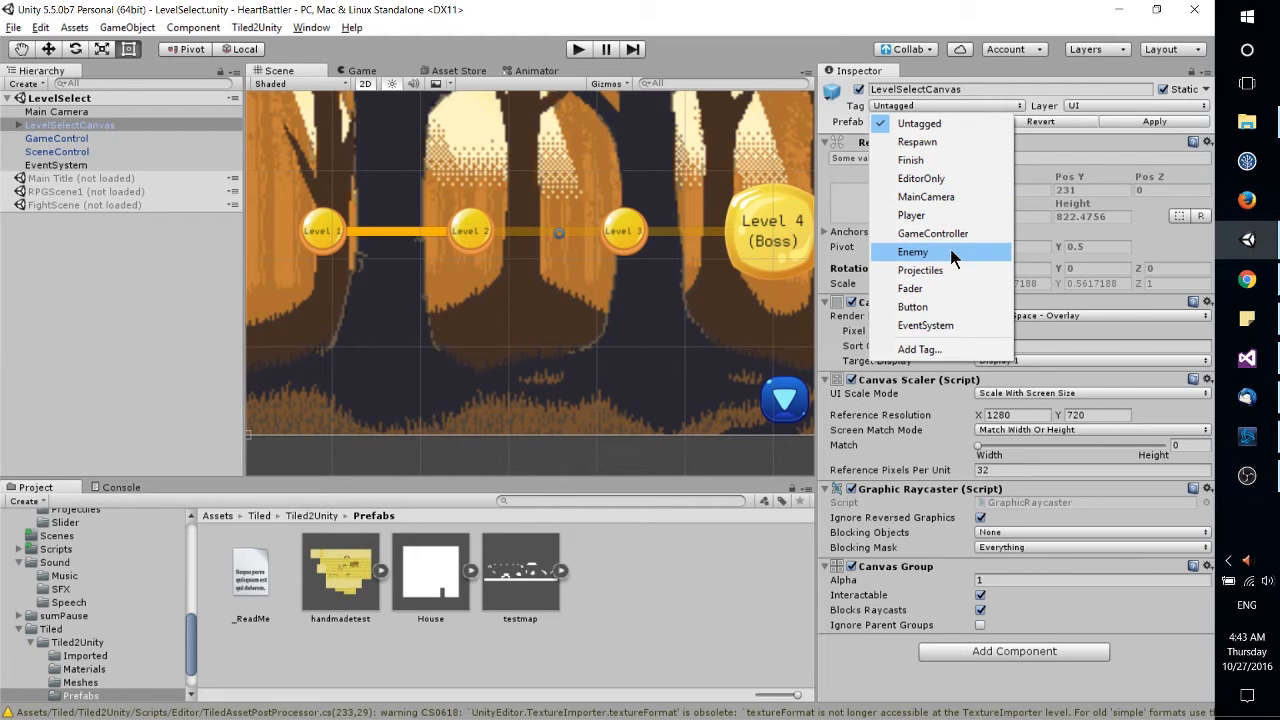
left_click(1090, 105)
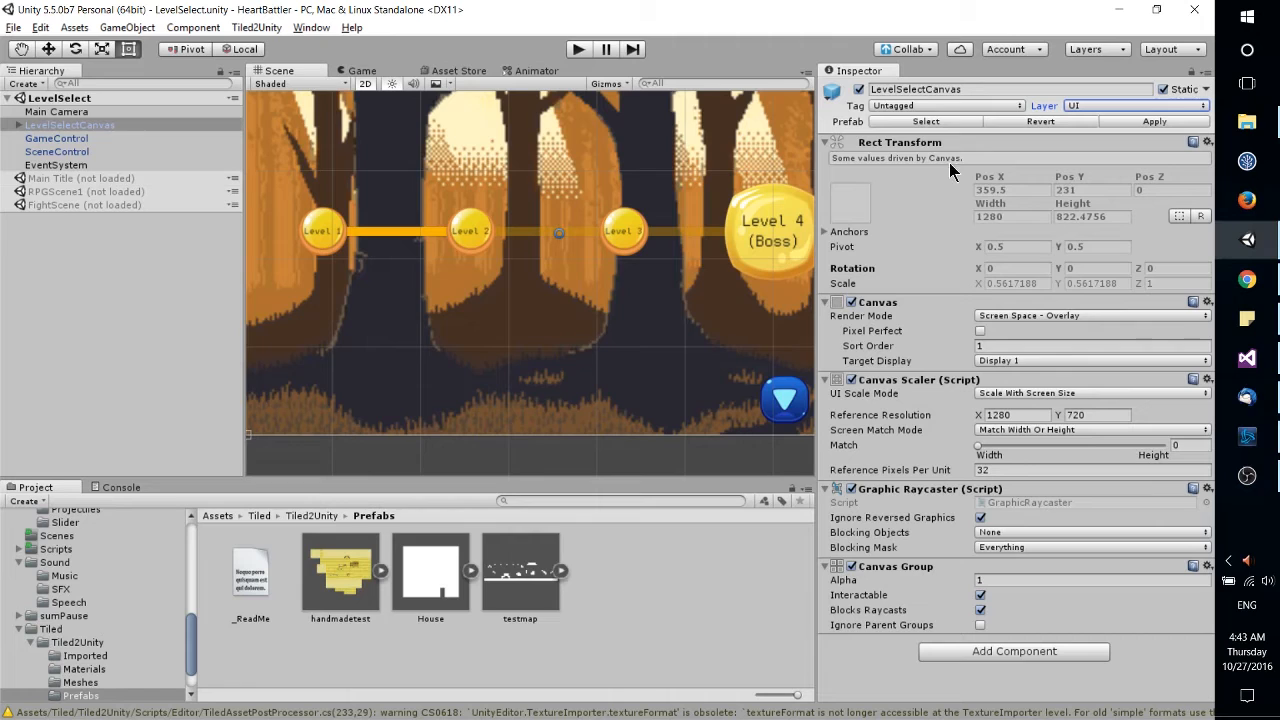
mouse_move(800, 185)
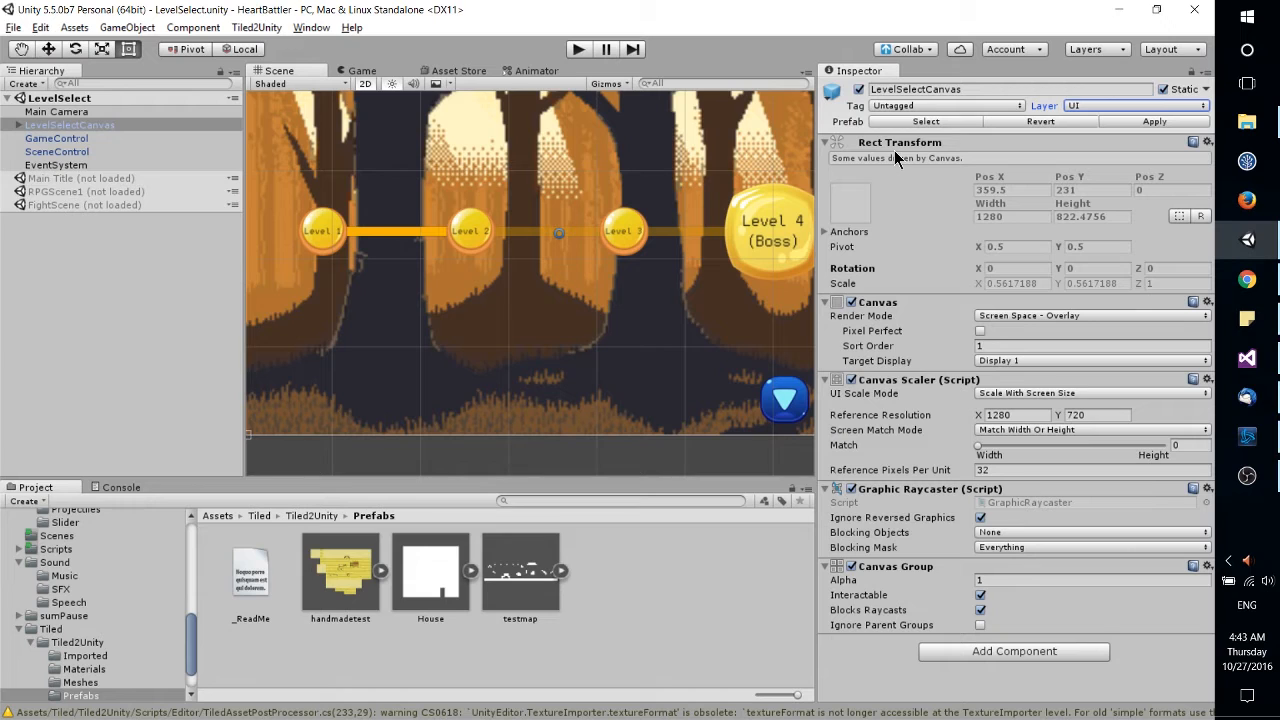
left_click(57, 111)
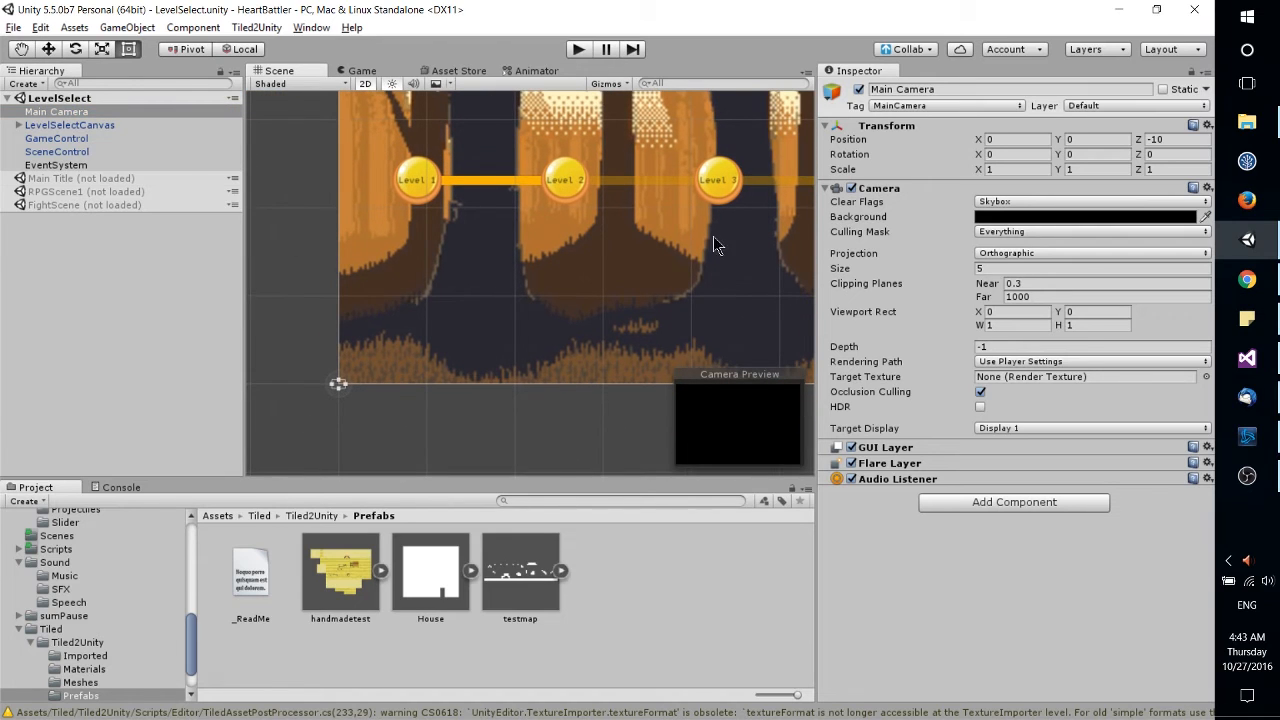
Step: Keep LevelSelectCanvas render mode as Screen Space - Overlay, then inspect the EventSystem object
left_click(1017, 139)
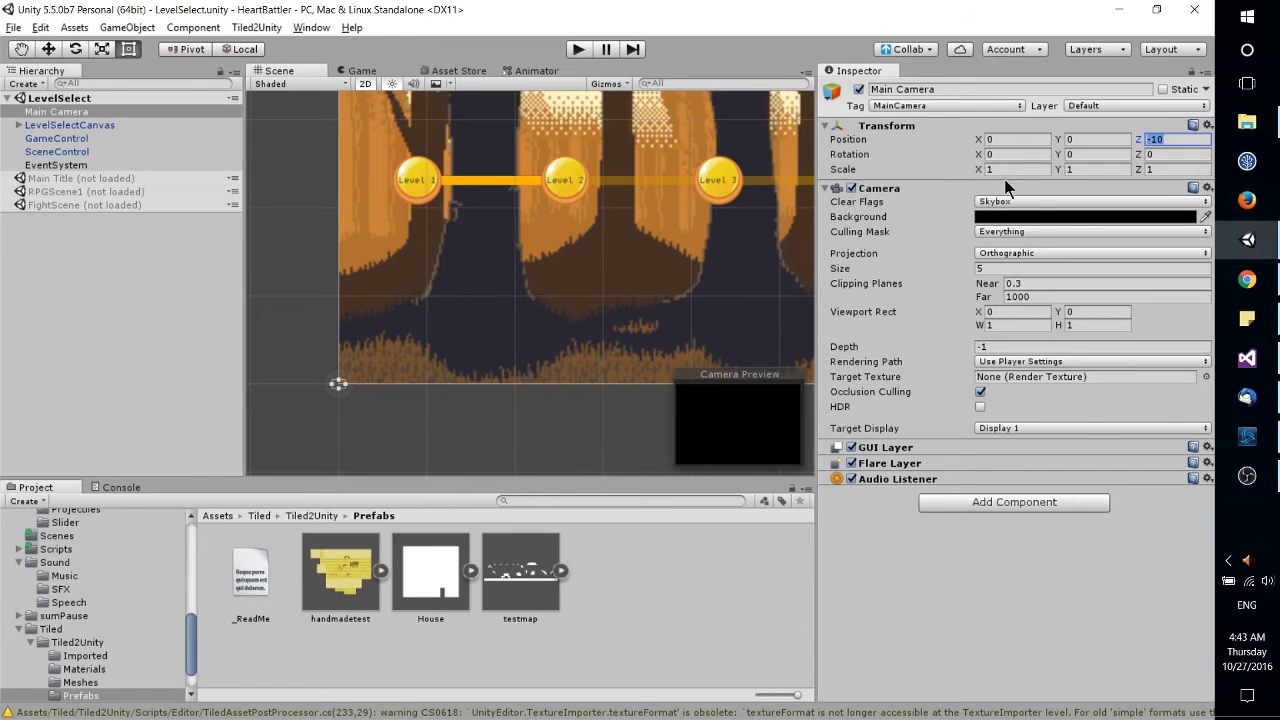
mouse_move(965, 253)
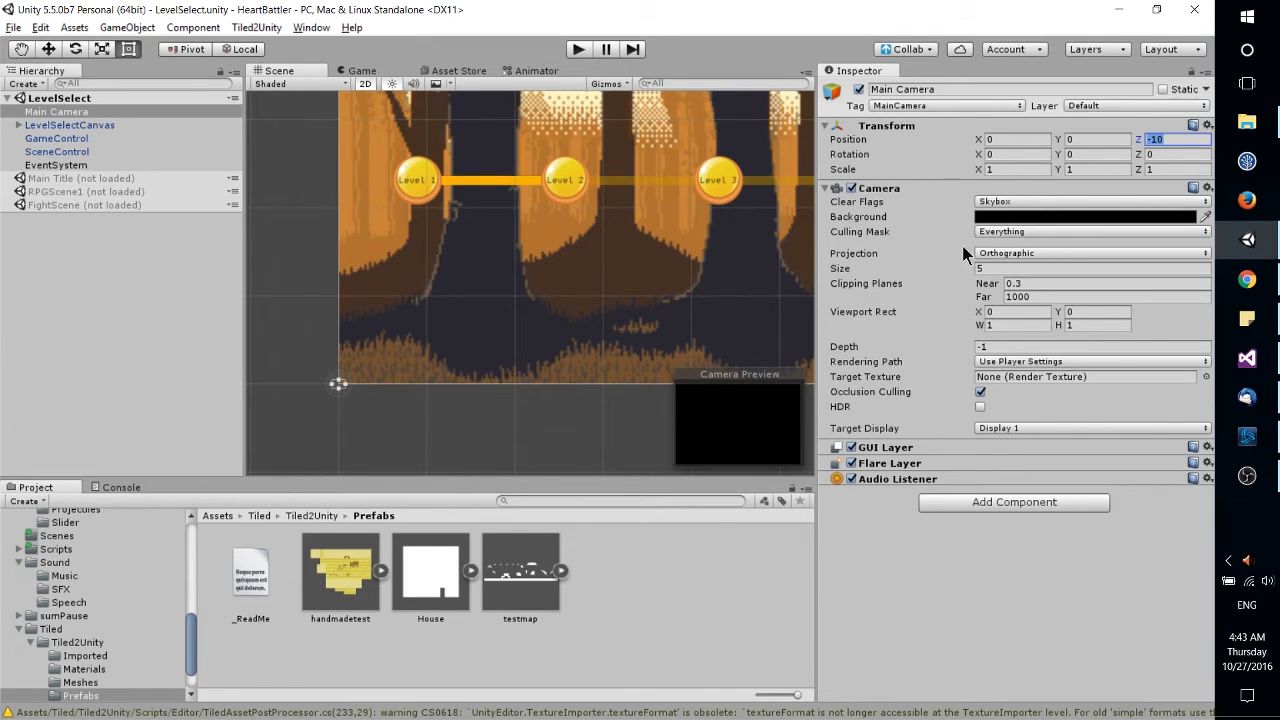
left_click(69, 124)
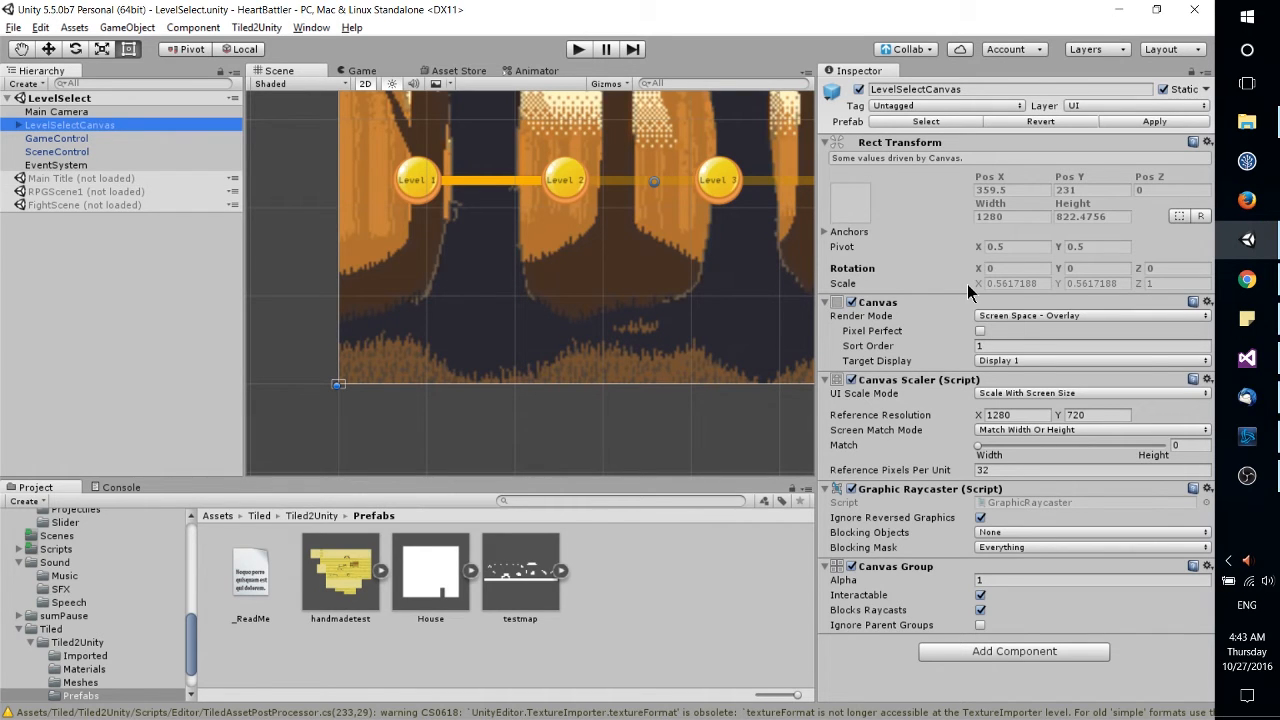
mouse_move(975, 315)
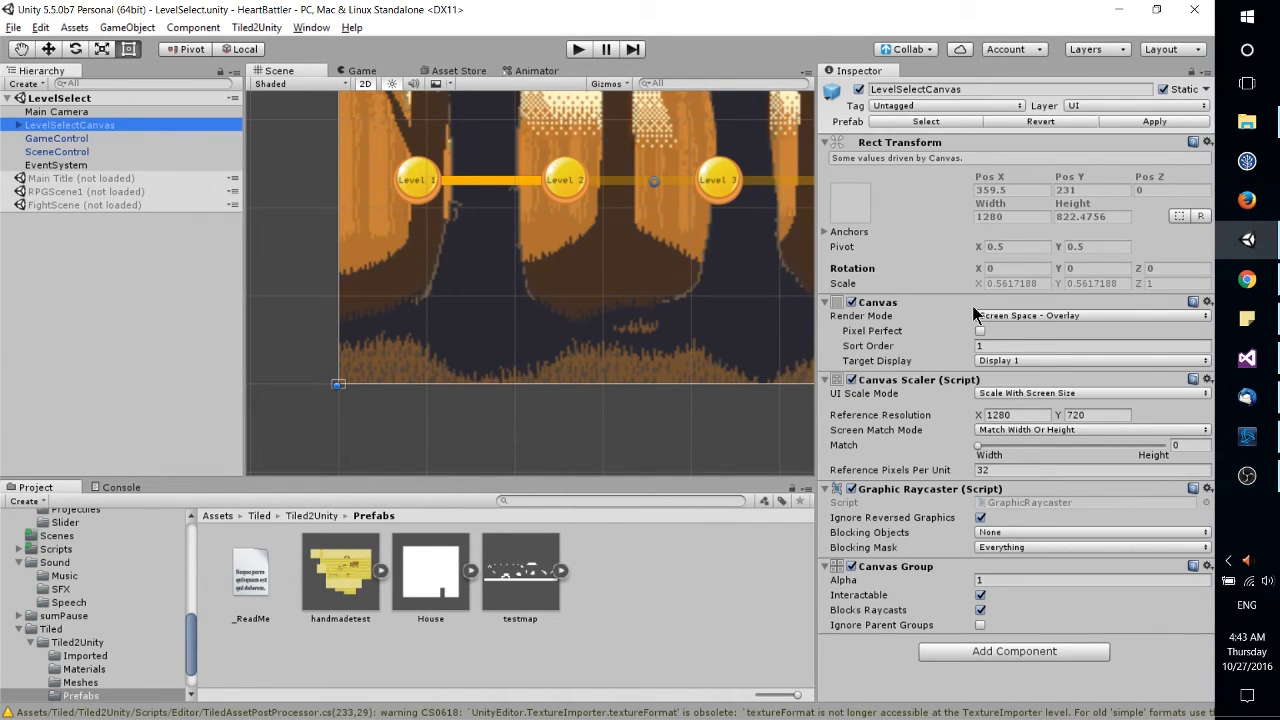
mouse_move(968, 323)
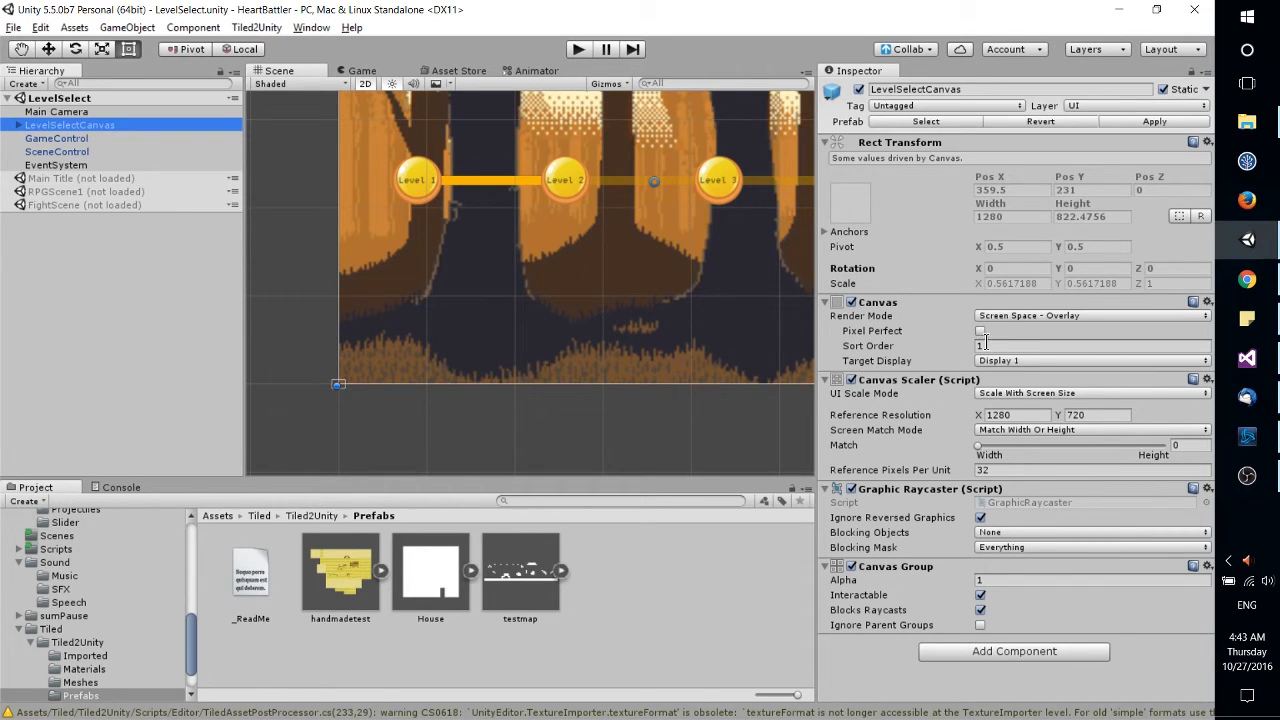
left_click(1090, 315)
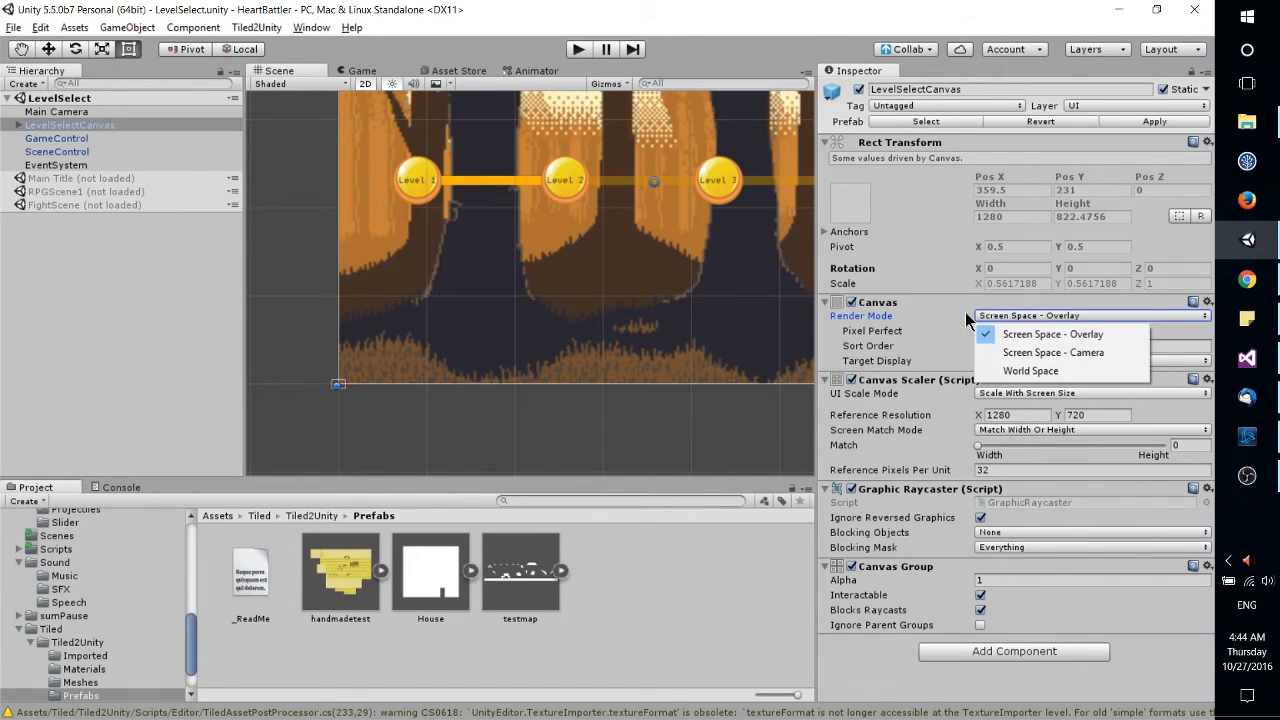
left_click(1053, 334)
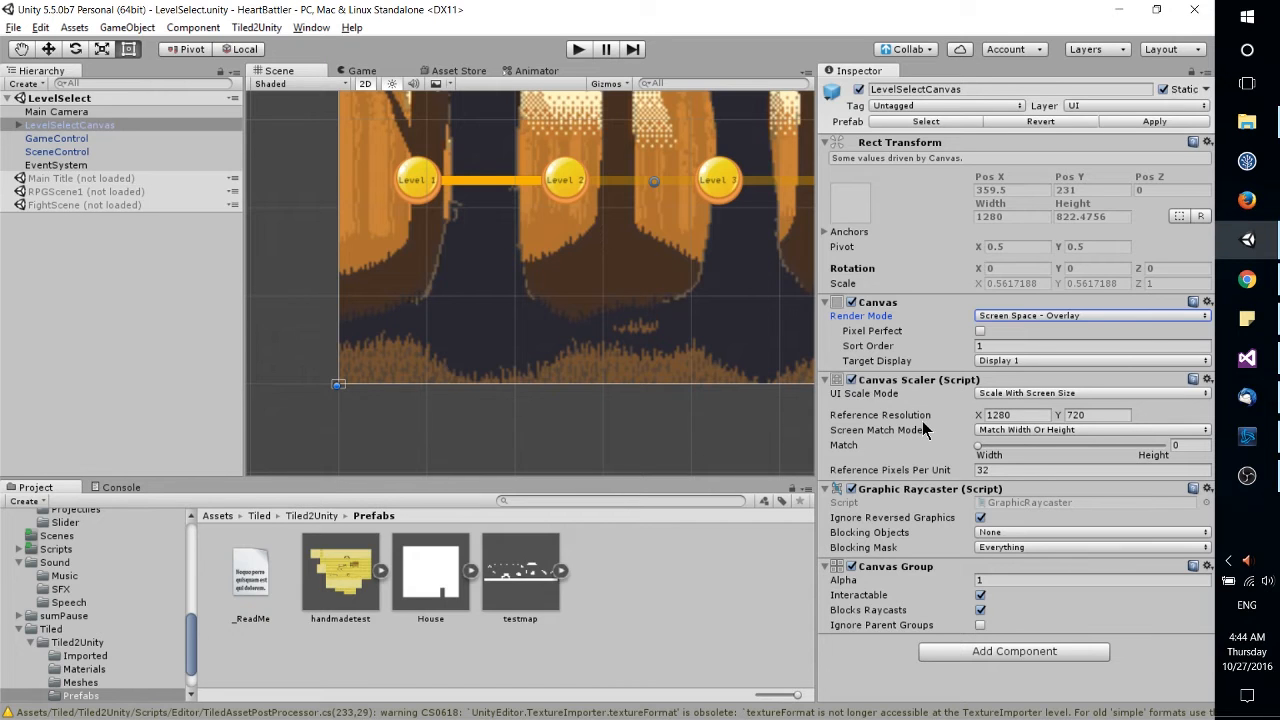
left_click(56, 165)
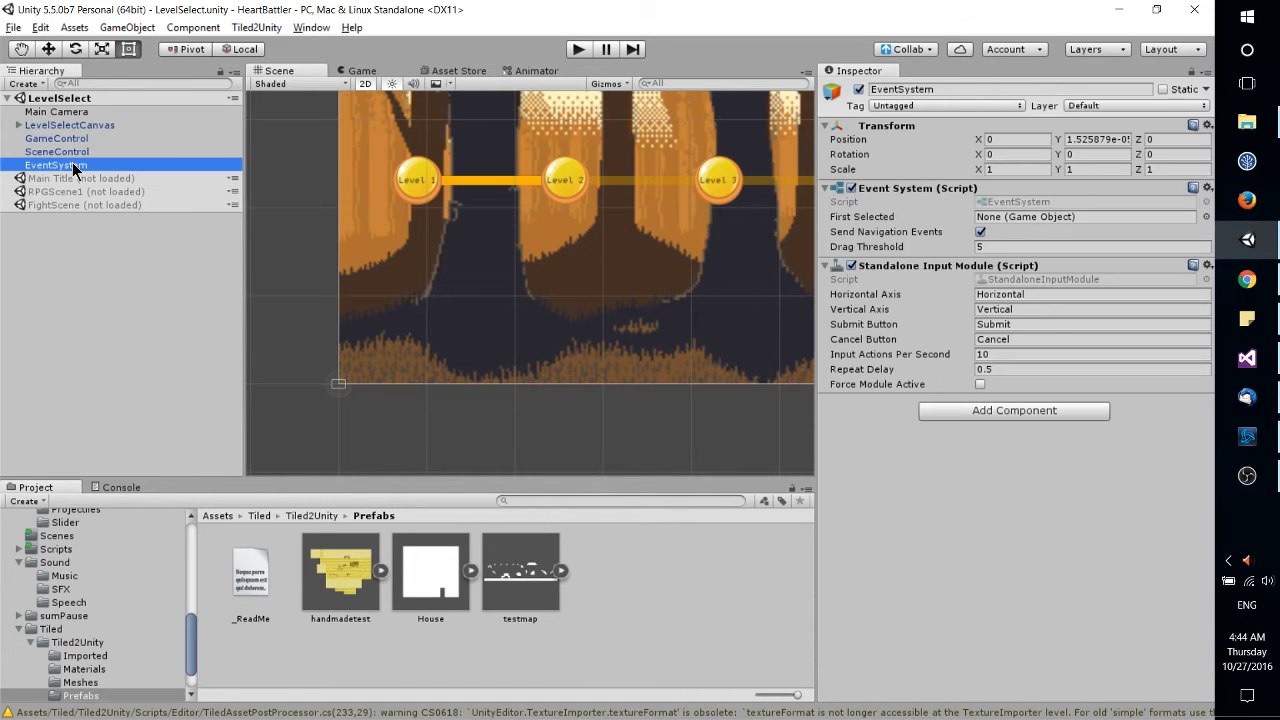
Step: Select GameControl to show its Game Control script and Game Encounters list
left_click(57, 138)
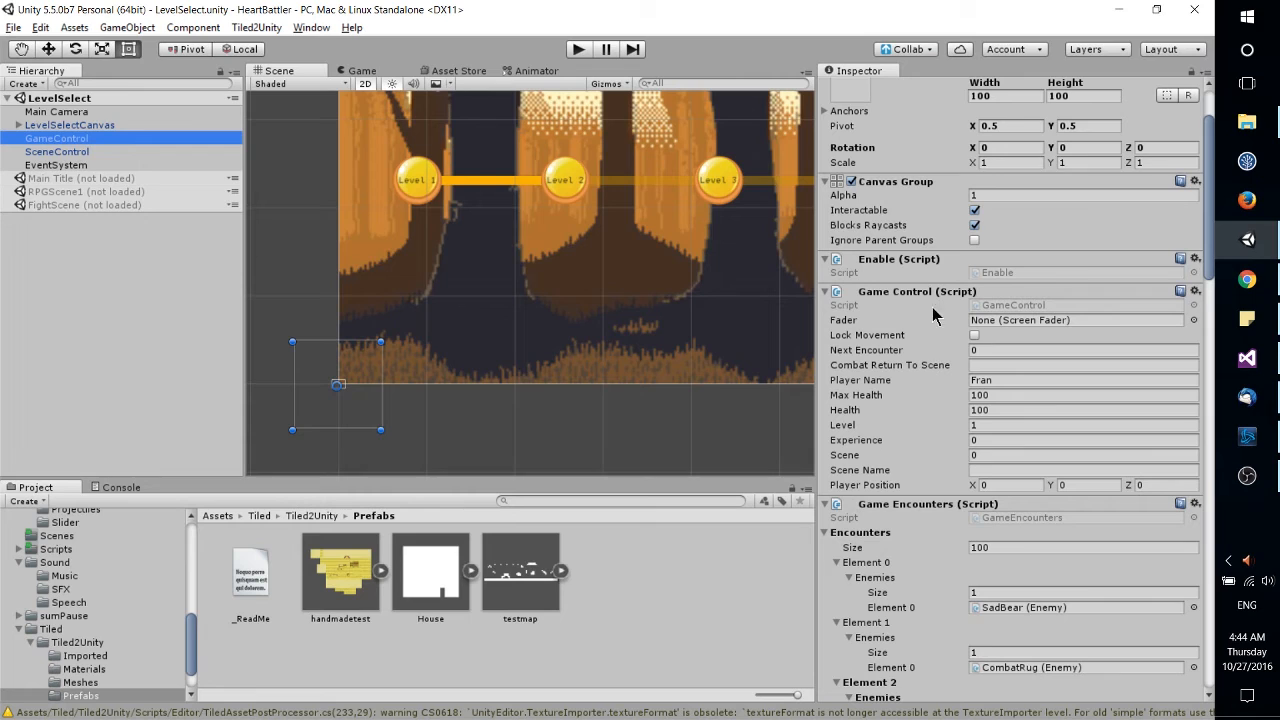
mouse_move(968, 325)
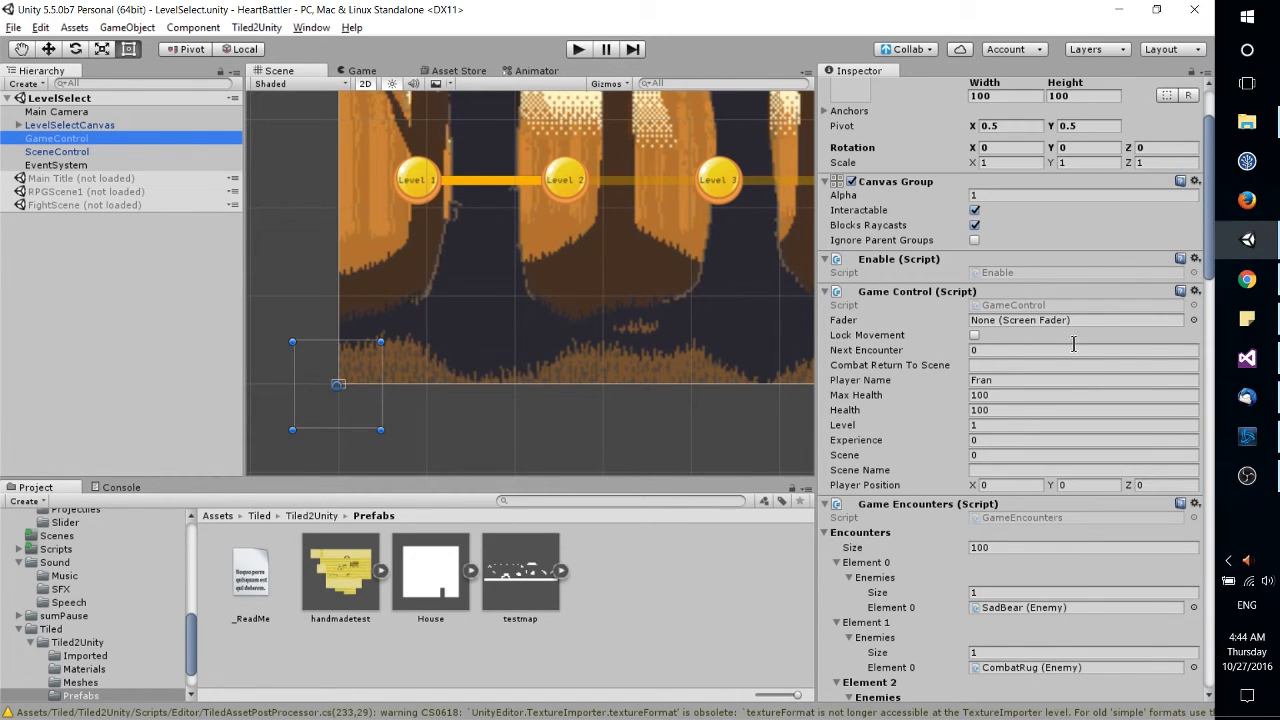
mouse_move(900, 400)
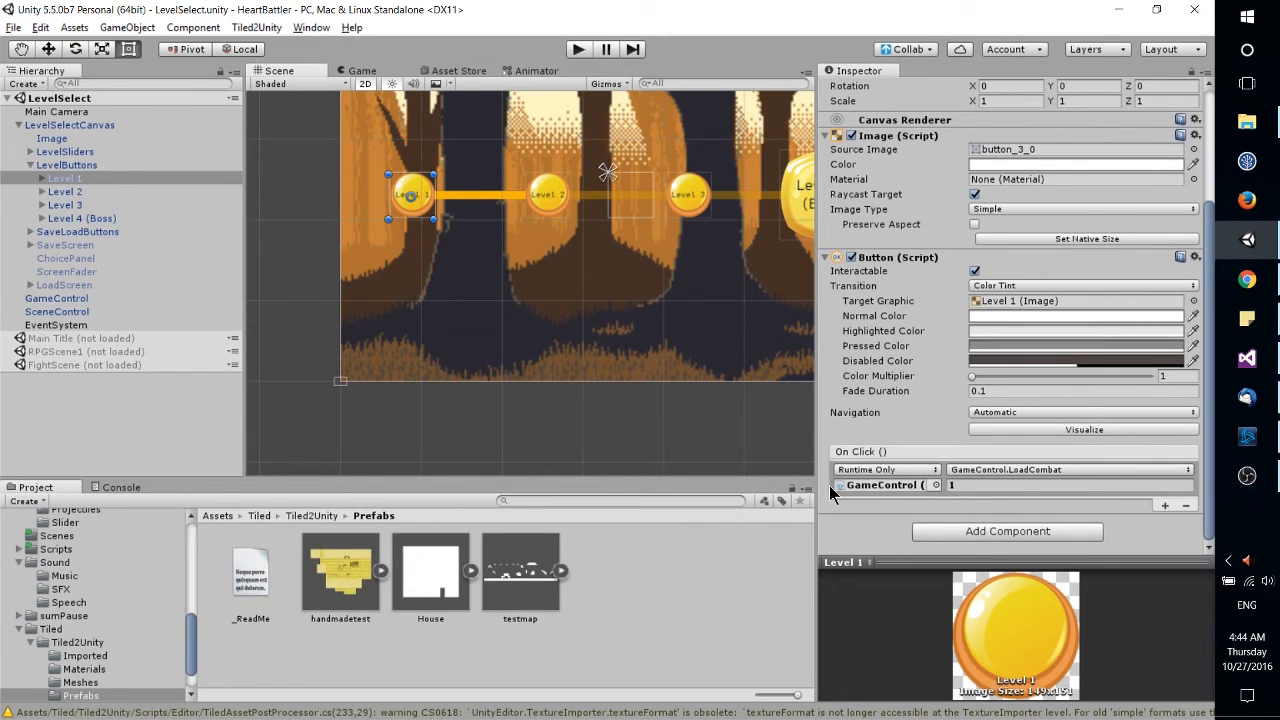
mouse_move(890, 458)
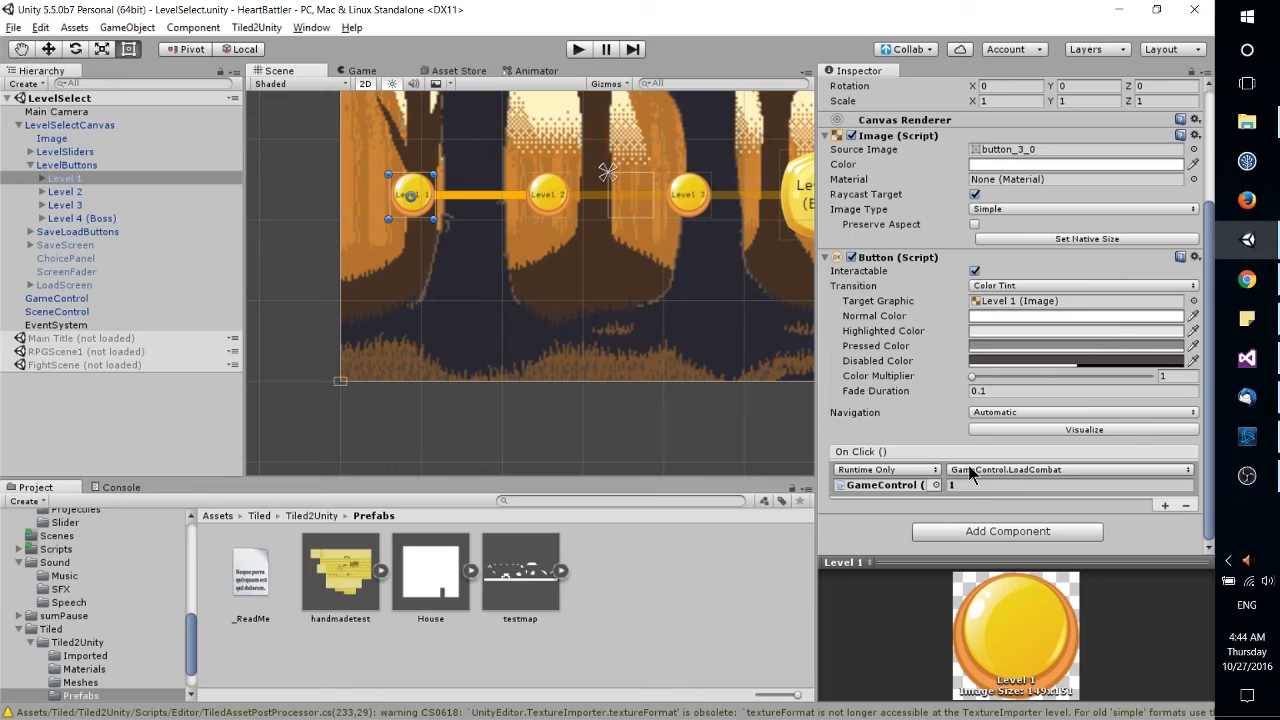
Step: Open the Level 1 button's On Click function dropdown to browse callable functions
left_click(1065, 469)
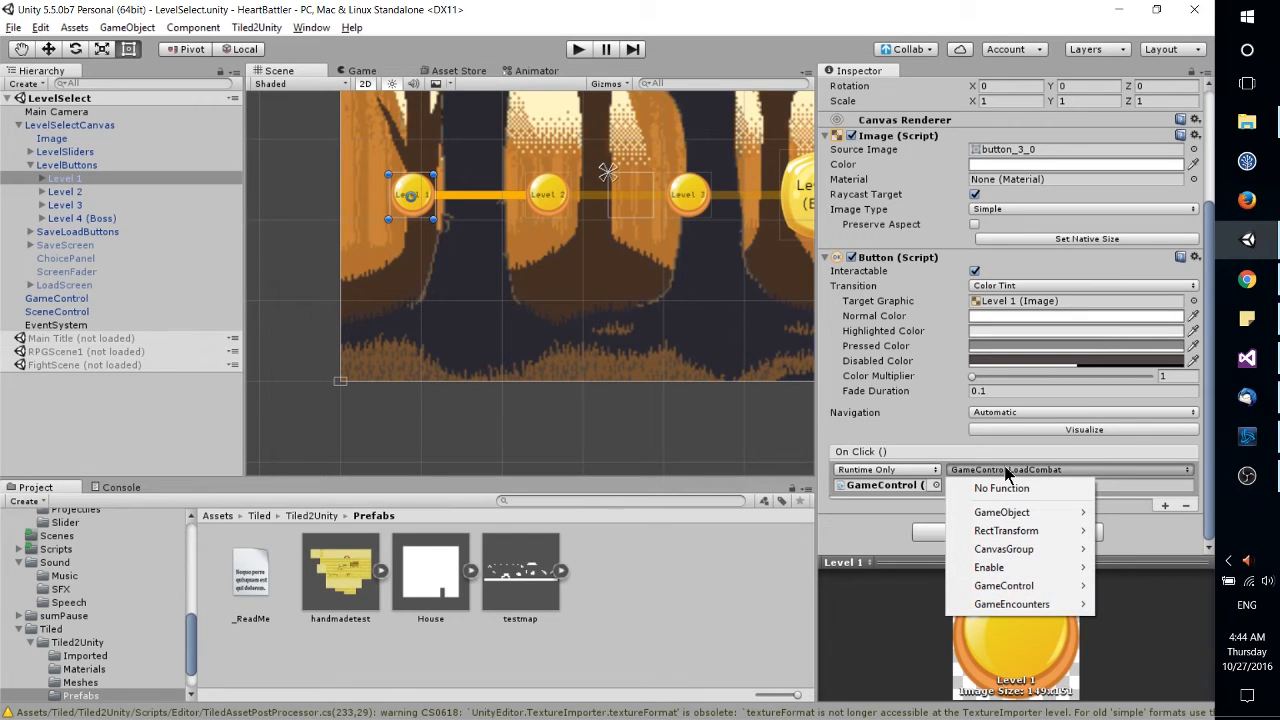
mouse_move(1011, 604)
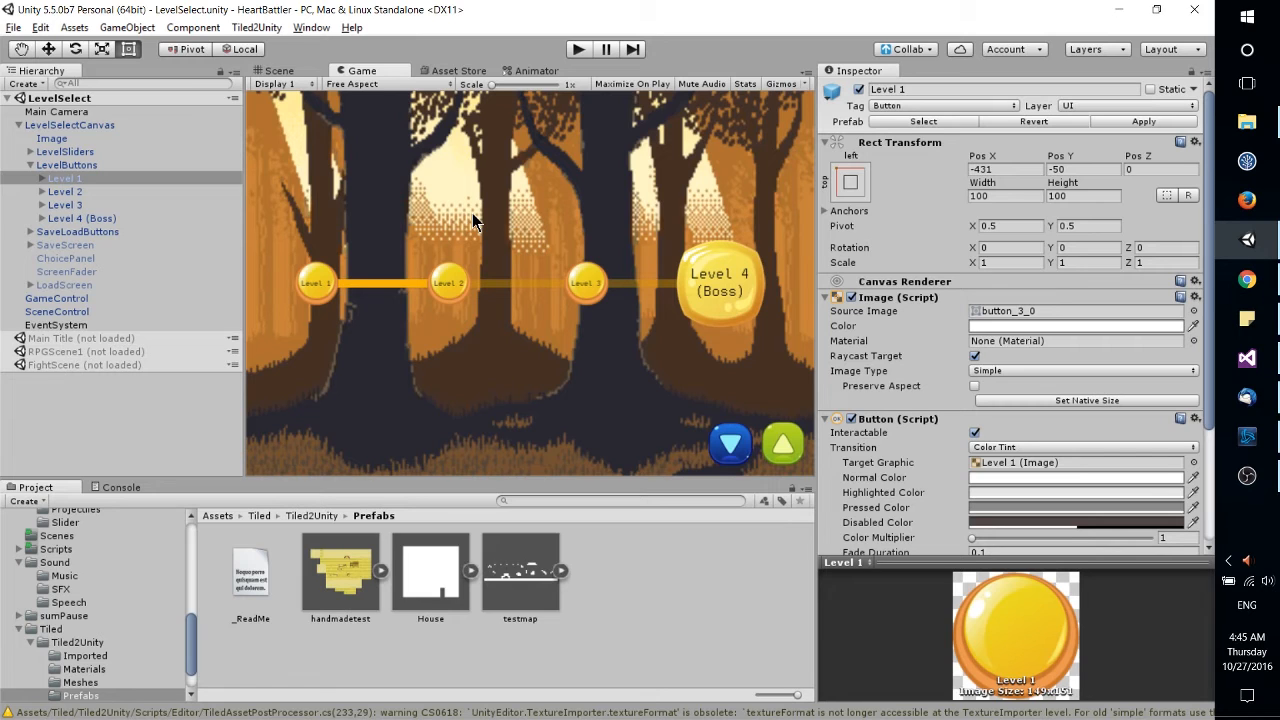
mouse_move(283, 75)
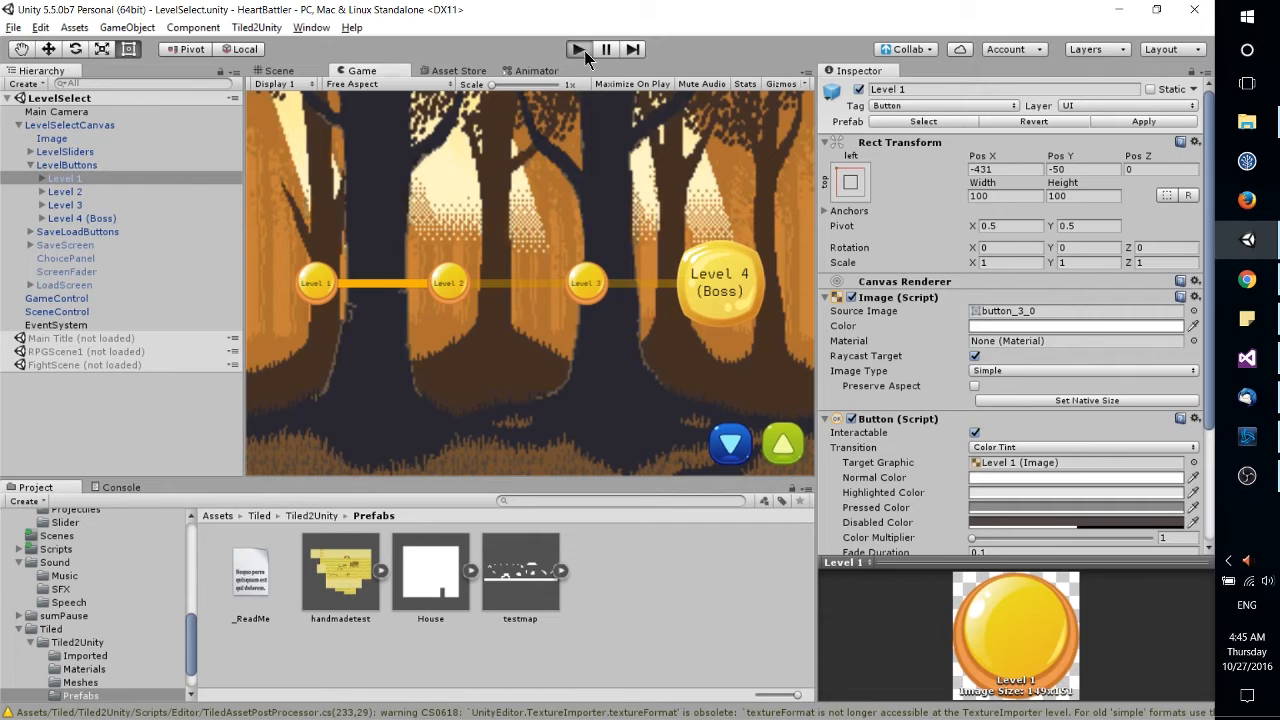
left_click(578, 49)
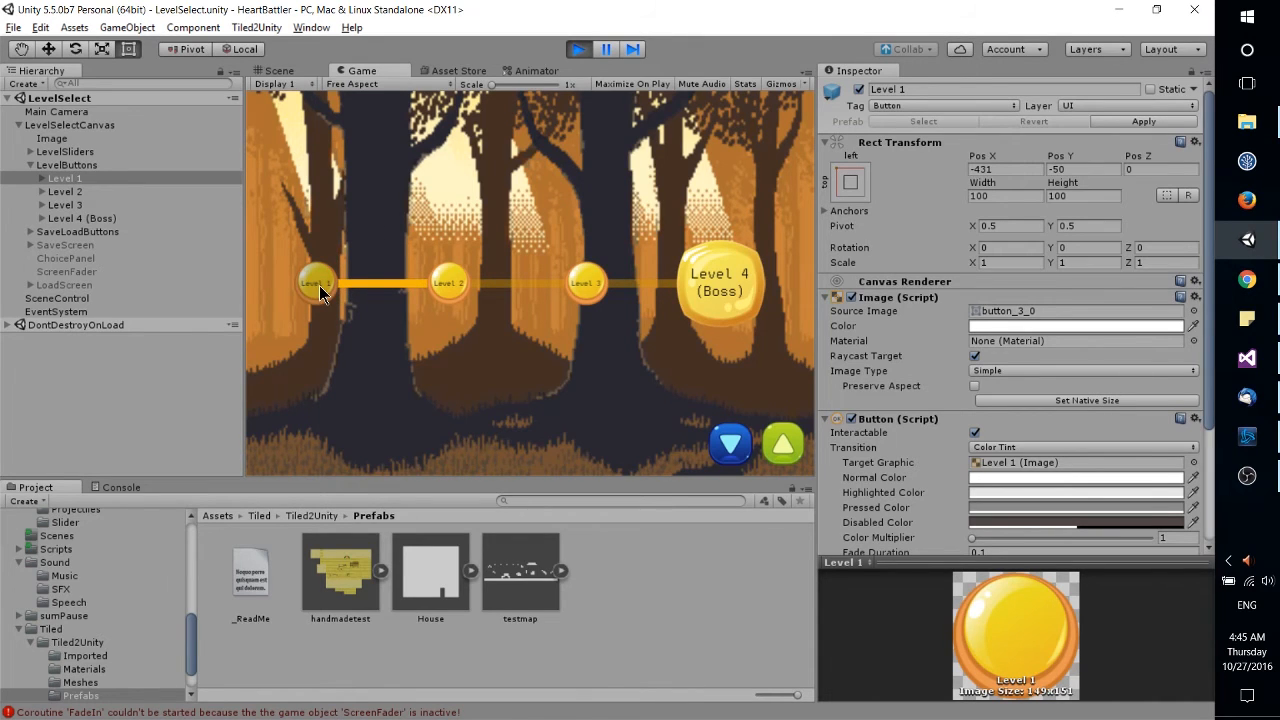
left_click(315, 283)
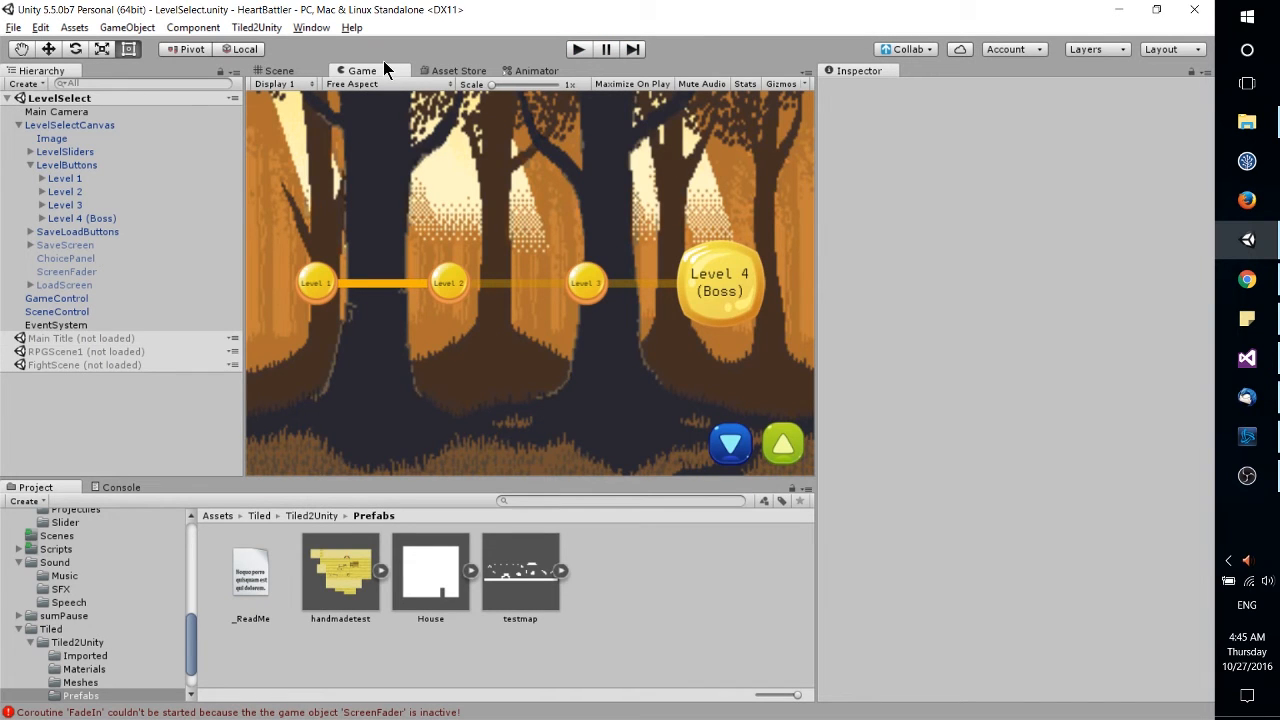
mouse_move(738, 167)
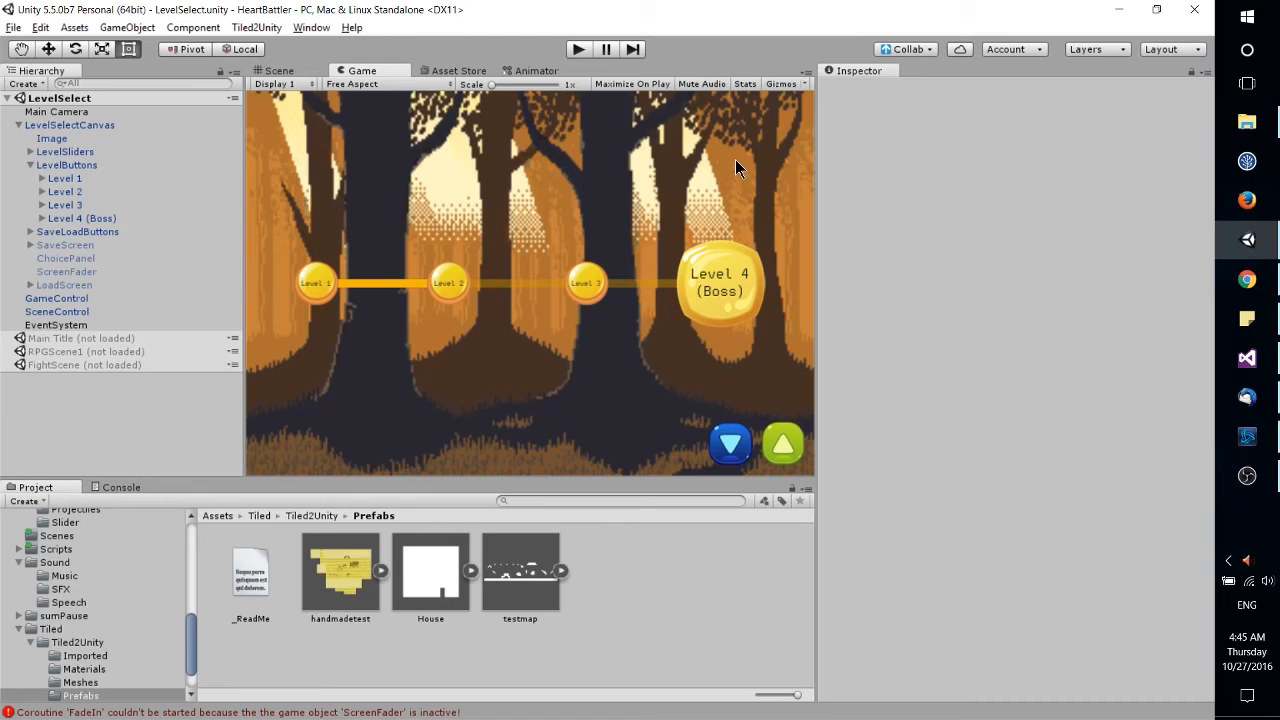
mouse_move(53, 323)
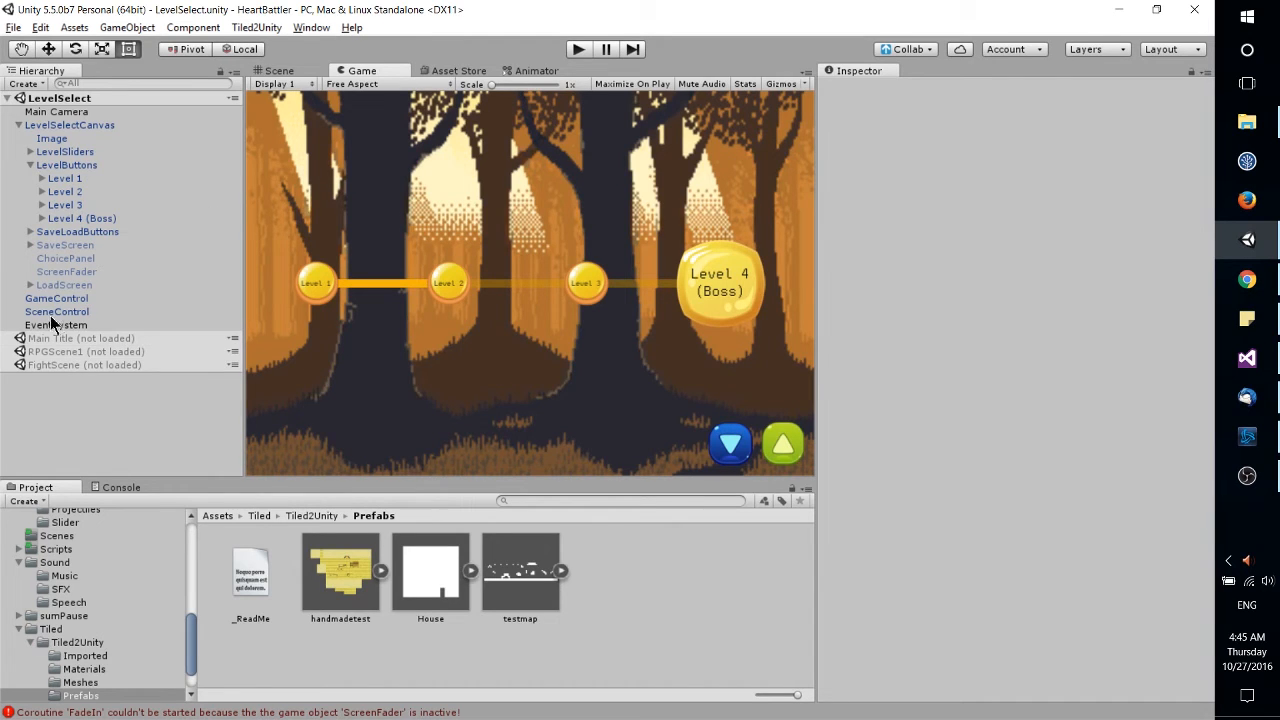
mouse_move(597, 272)
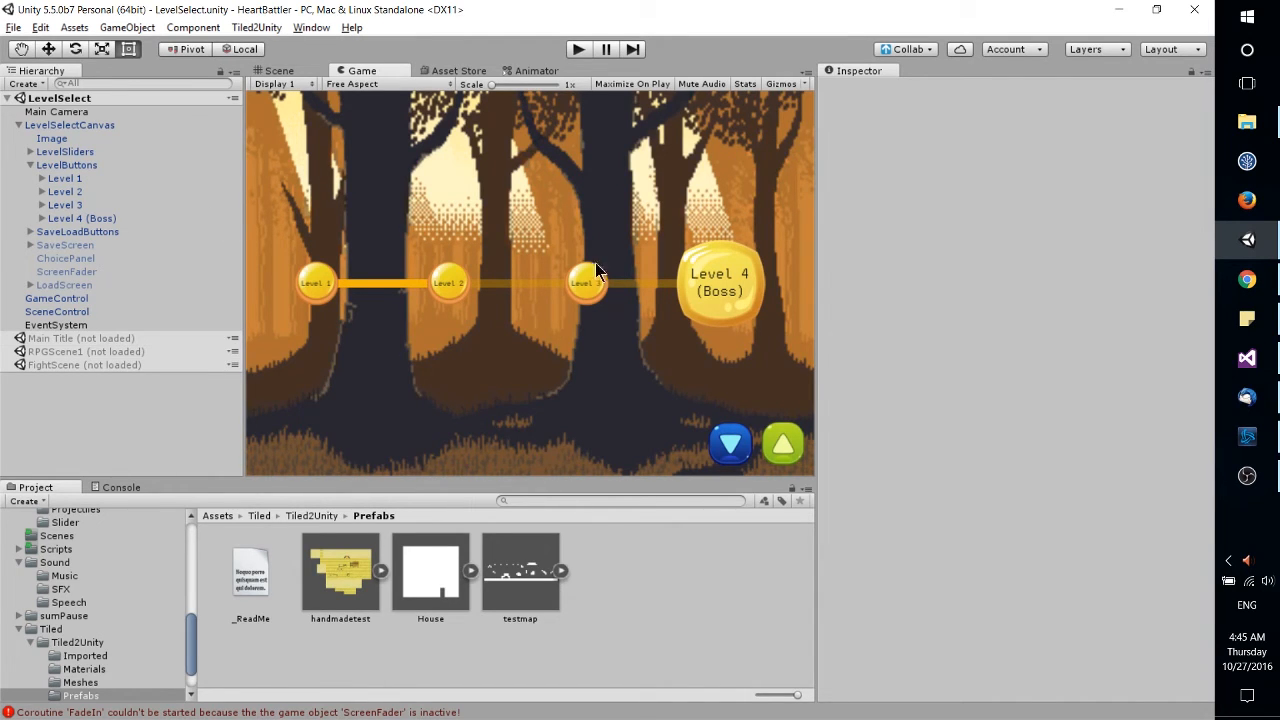
mouse_move(455, 275)
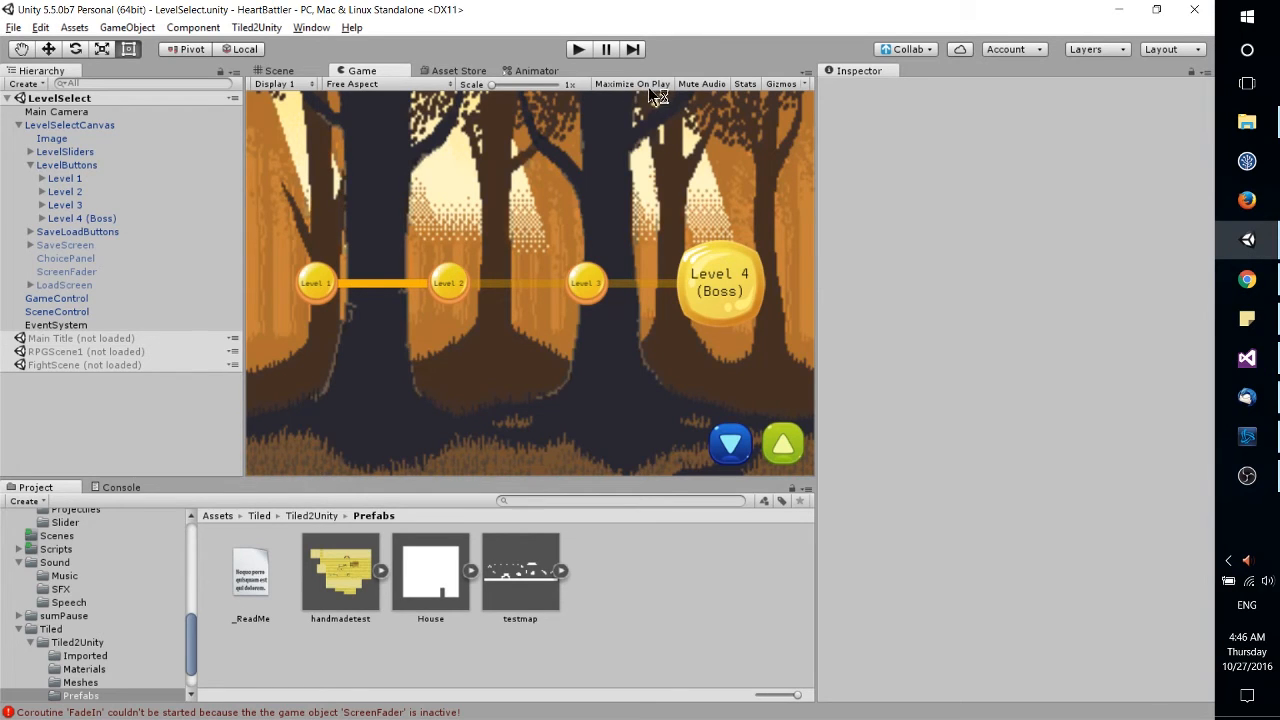
mouse_move(598, 192)
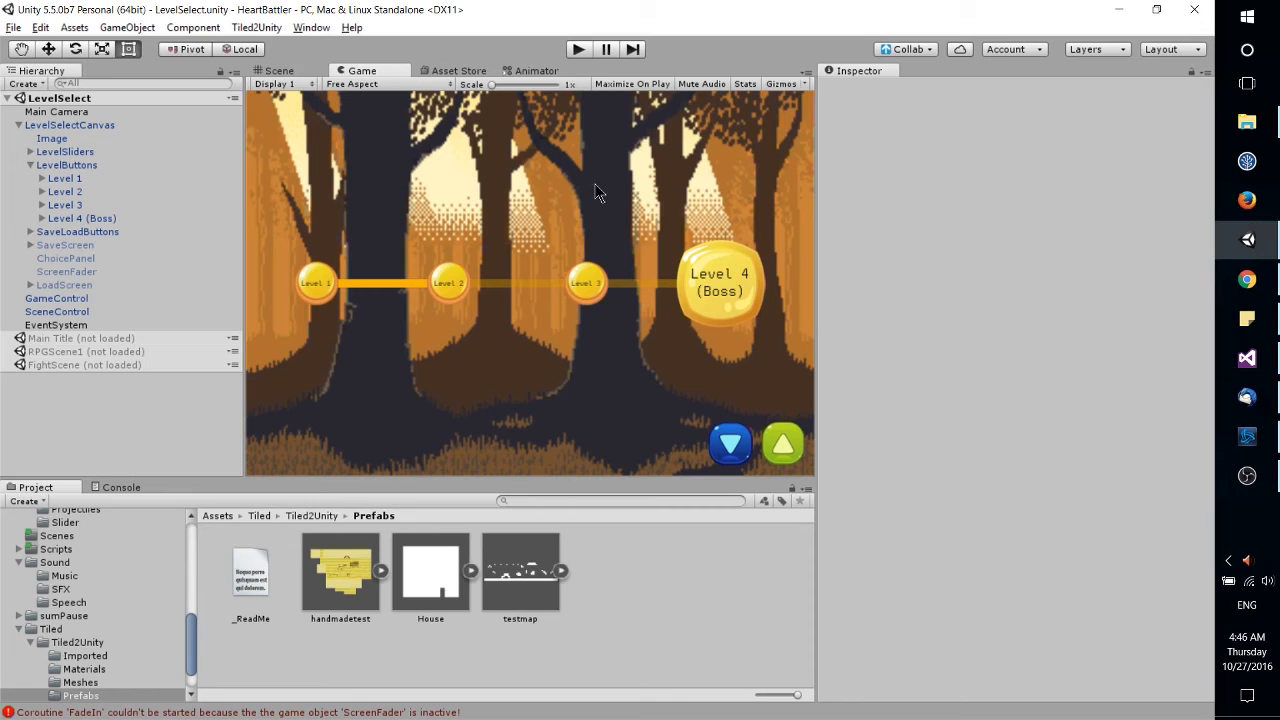
mouse_move(683, 103)
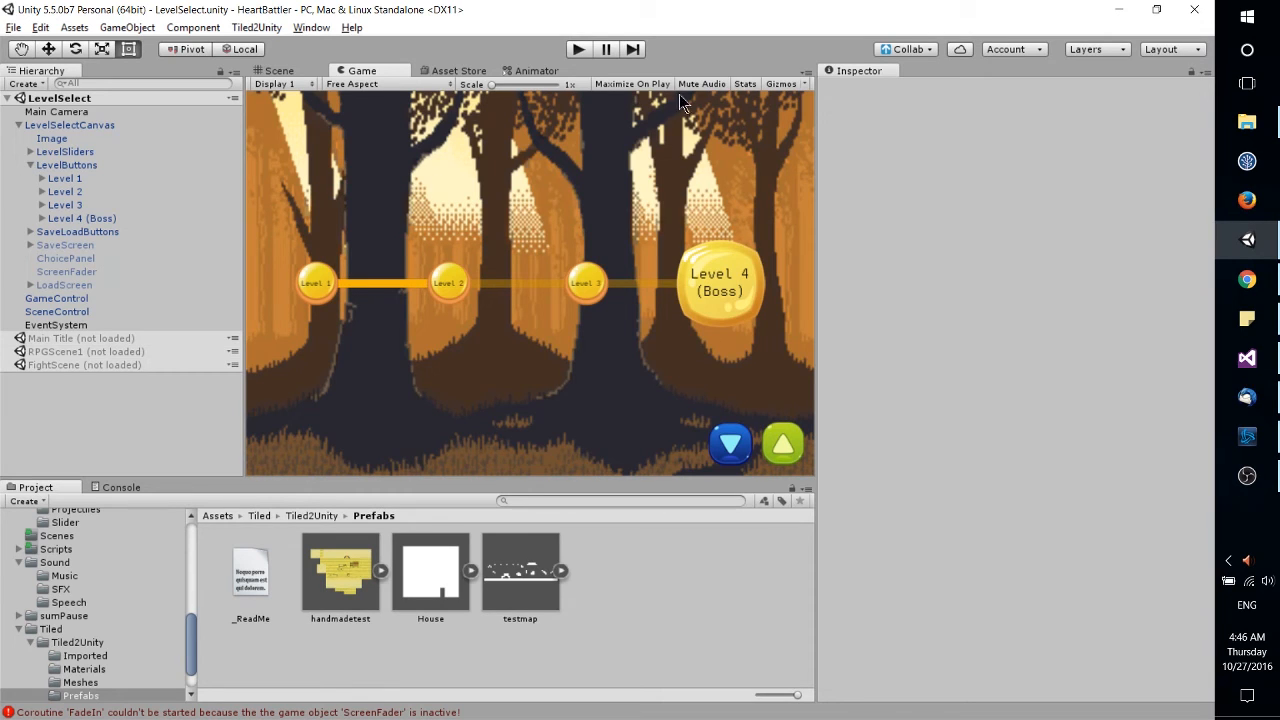
mouse_move(668, 95)
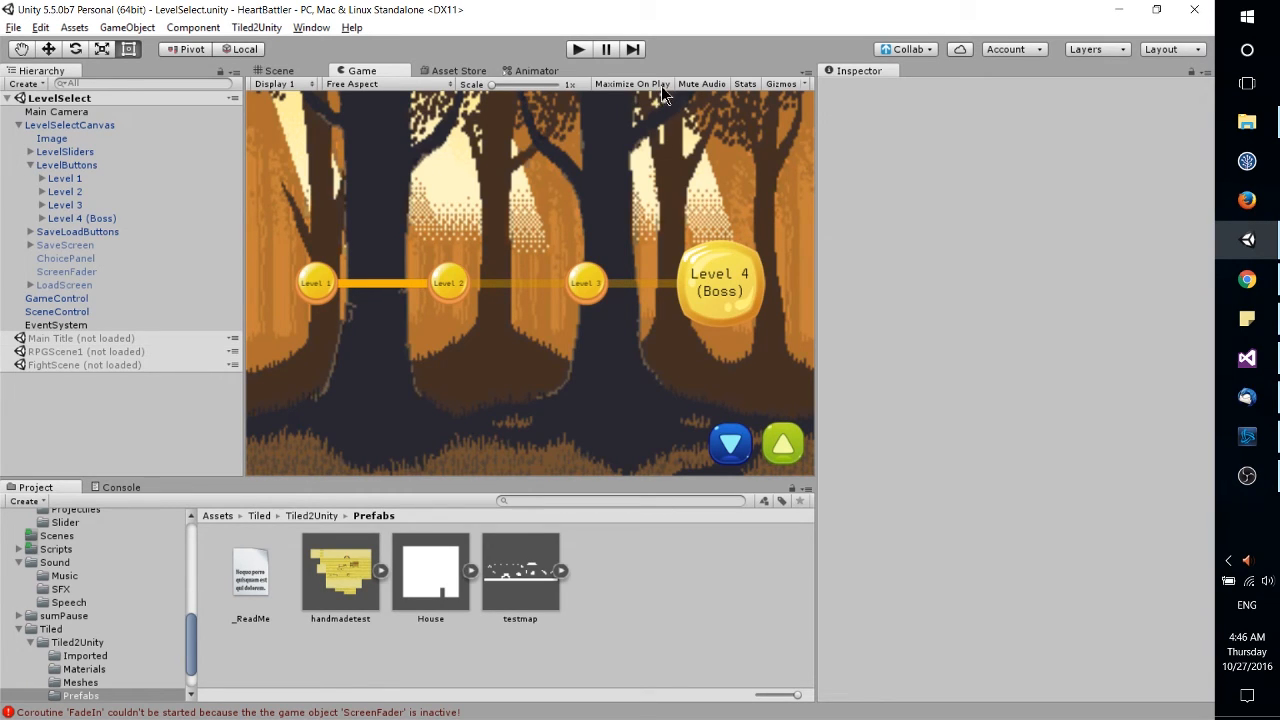
mouse_move(590, 375)
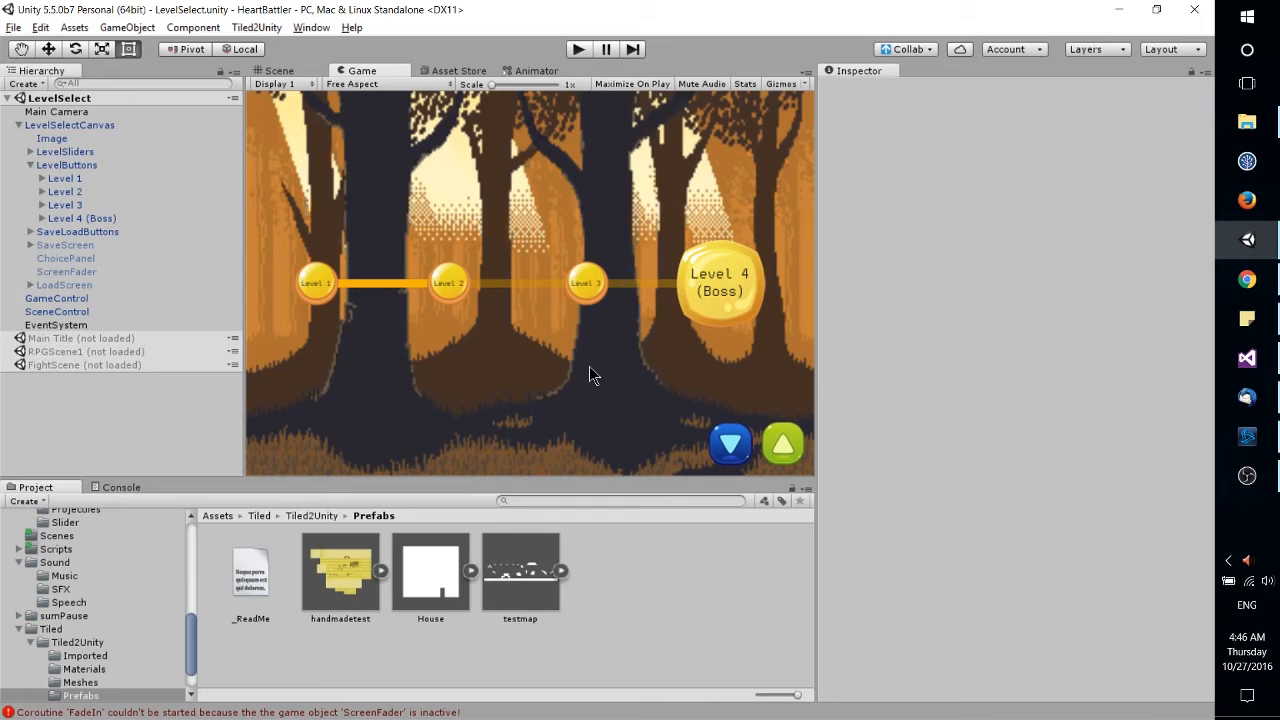
mouse_move(612, 137)
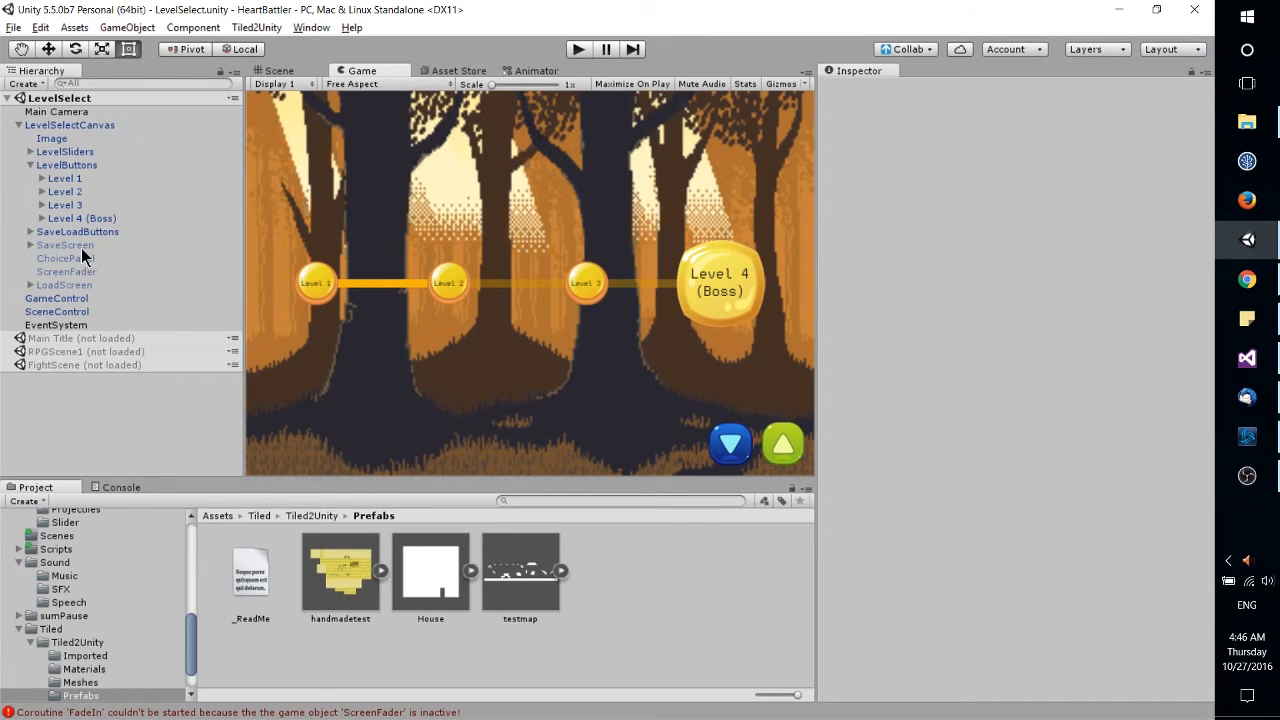
Step: Scroll GameControl's Inspector, then select ScreenFader to view its Image, Animator and Audio Source
left_click(57, 298)
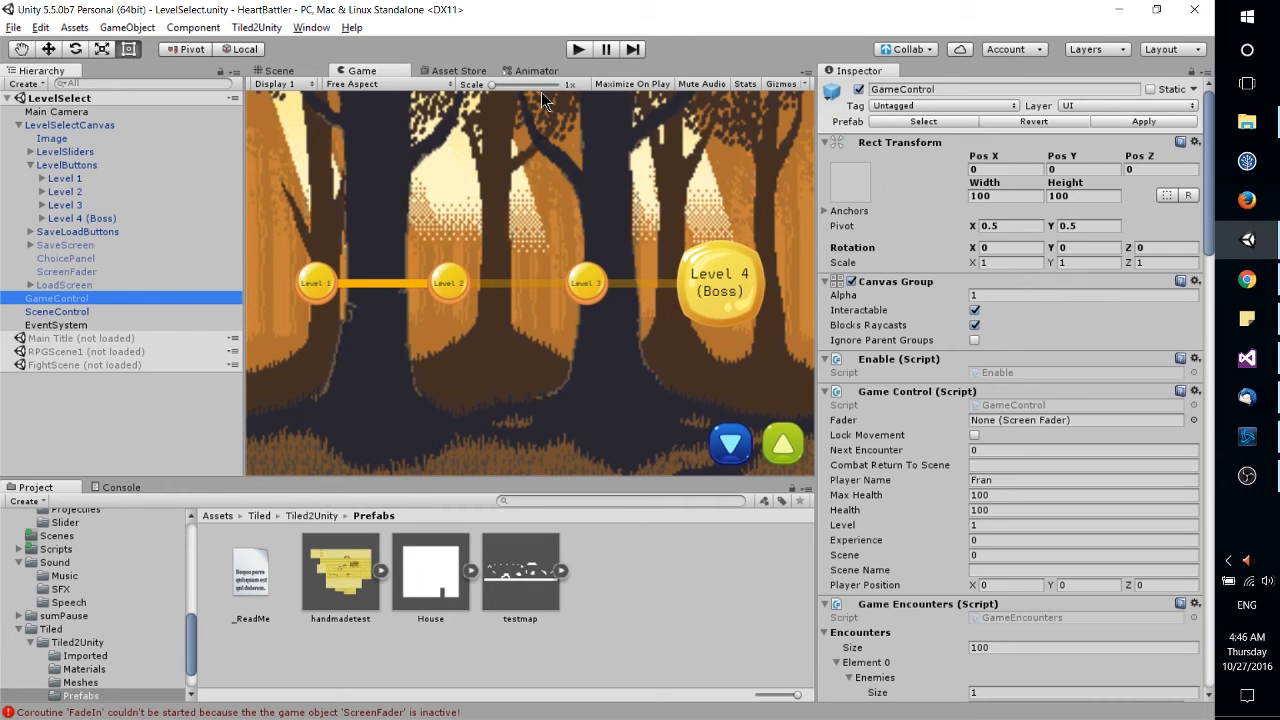
mouse_move(905, 370)
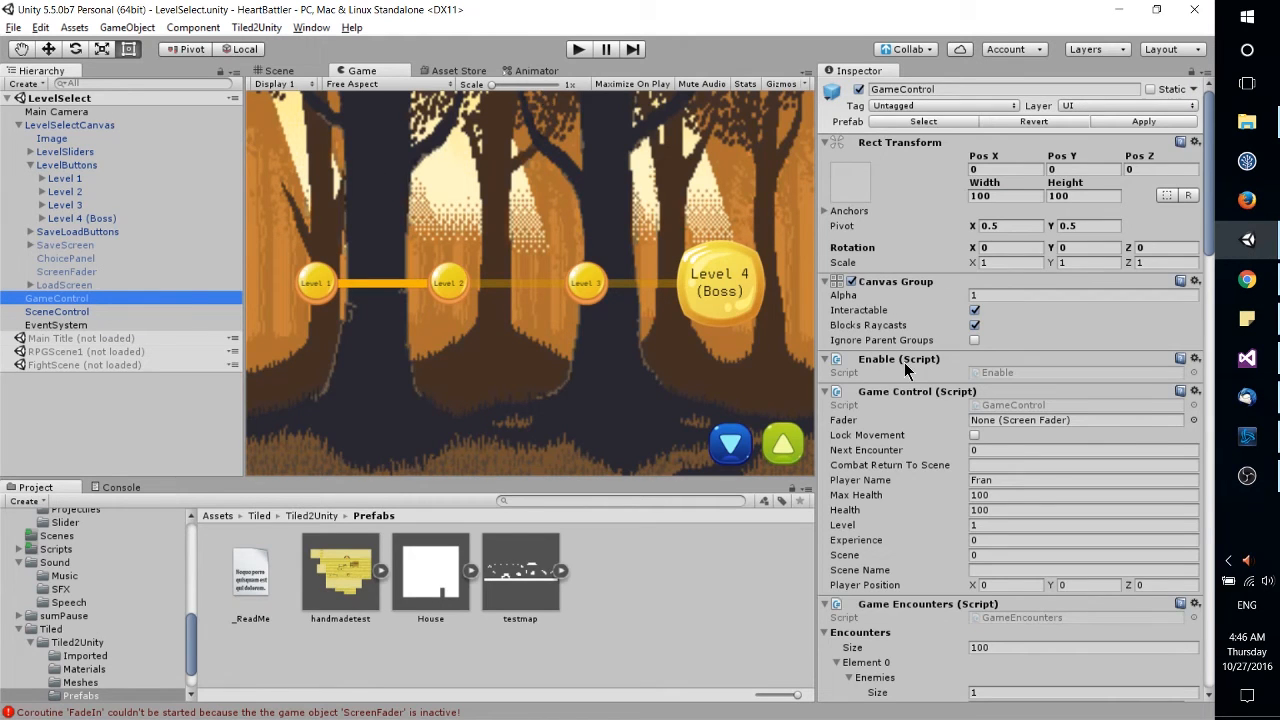
scroll("down", 3)
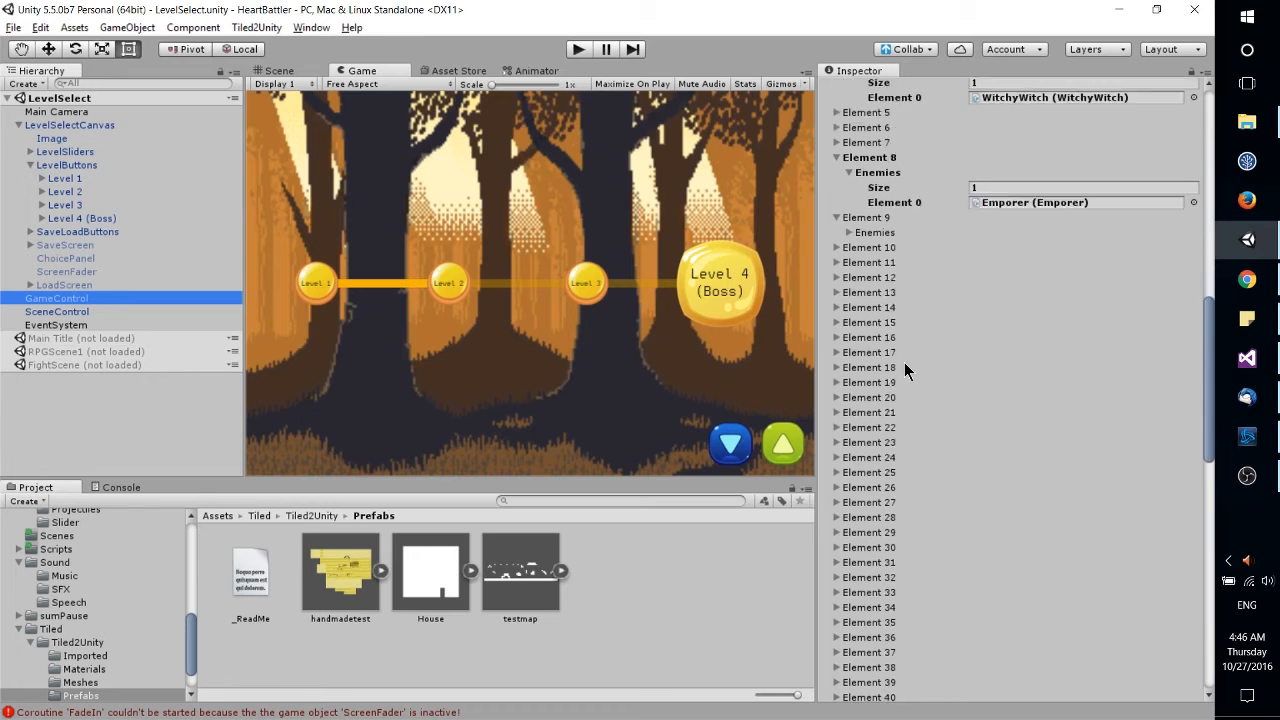
scroll("down", 3)
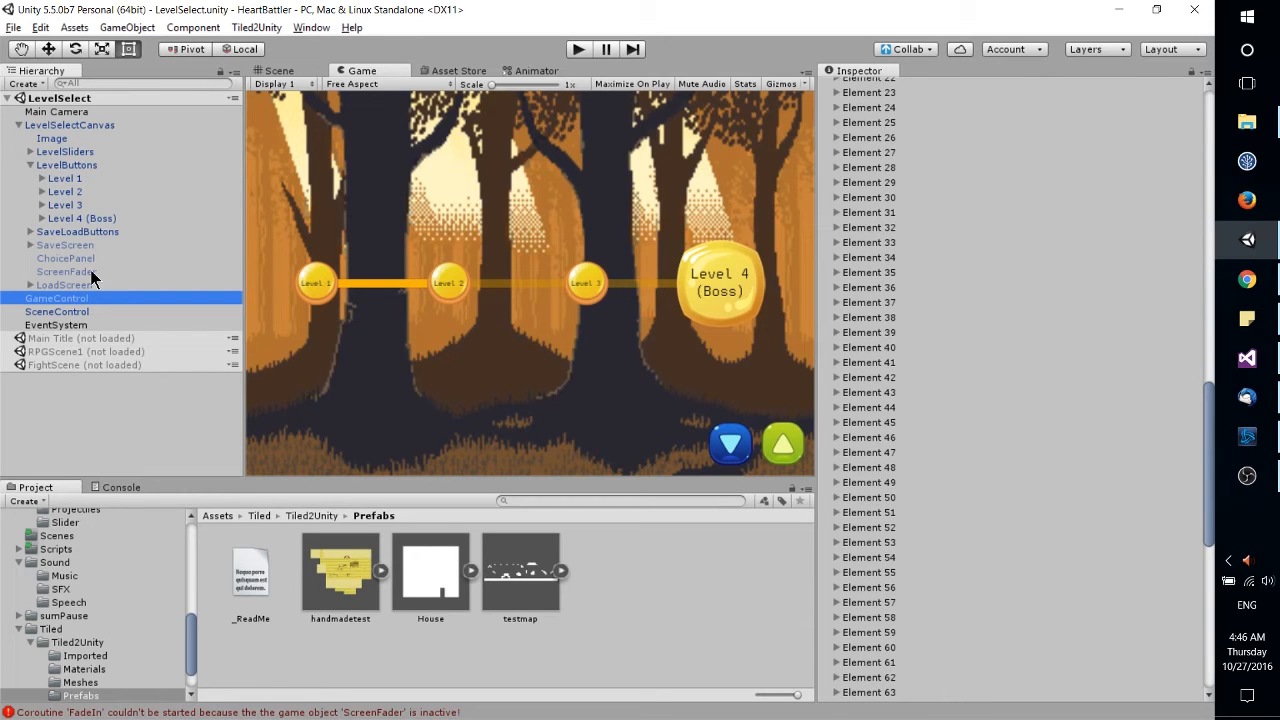
left_click(62, 271)
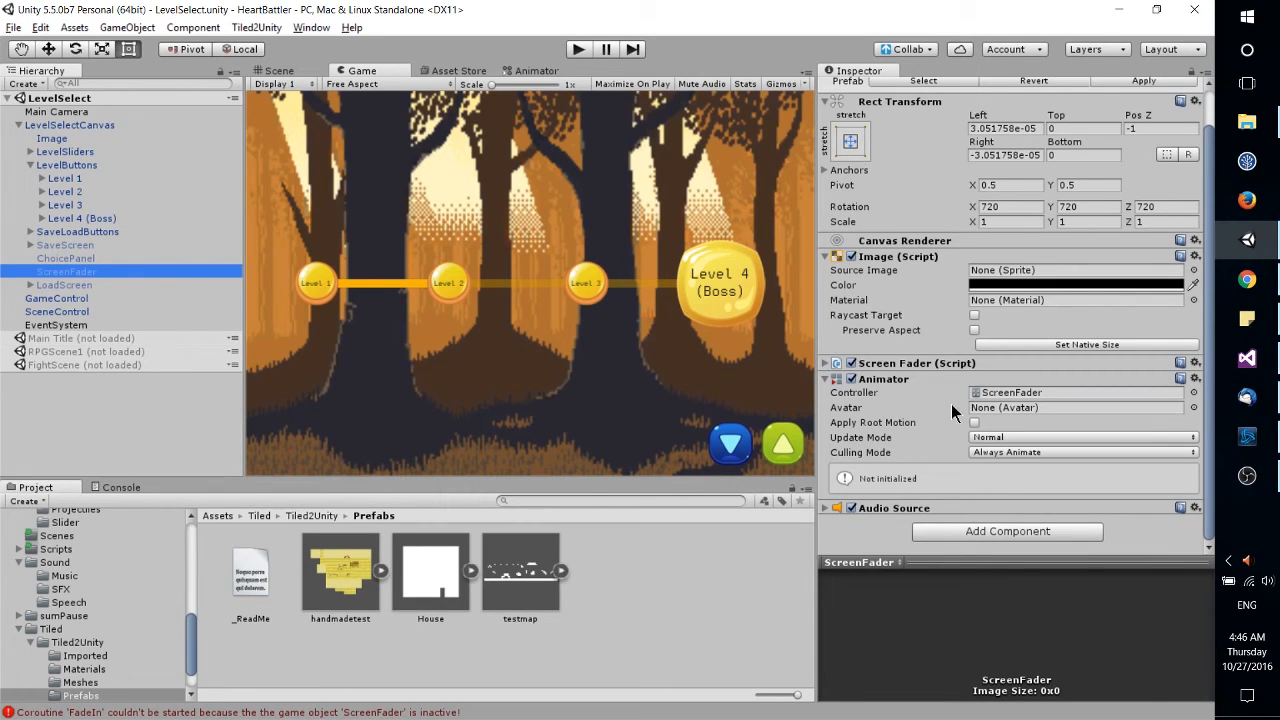
mouse_move(1015, 420)
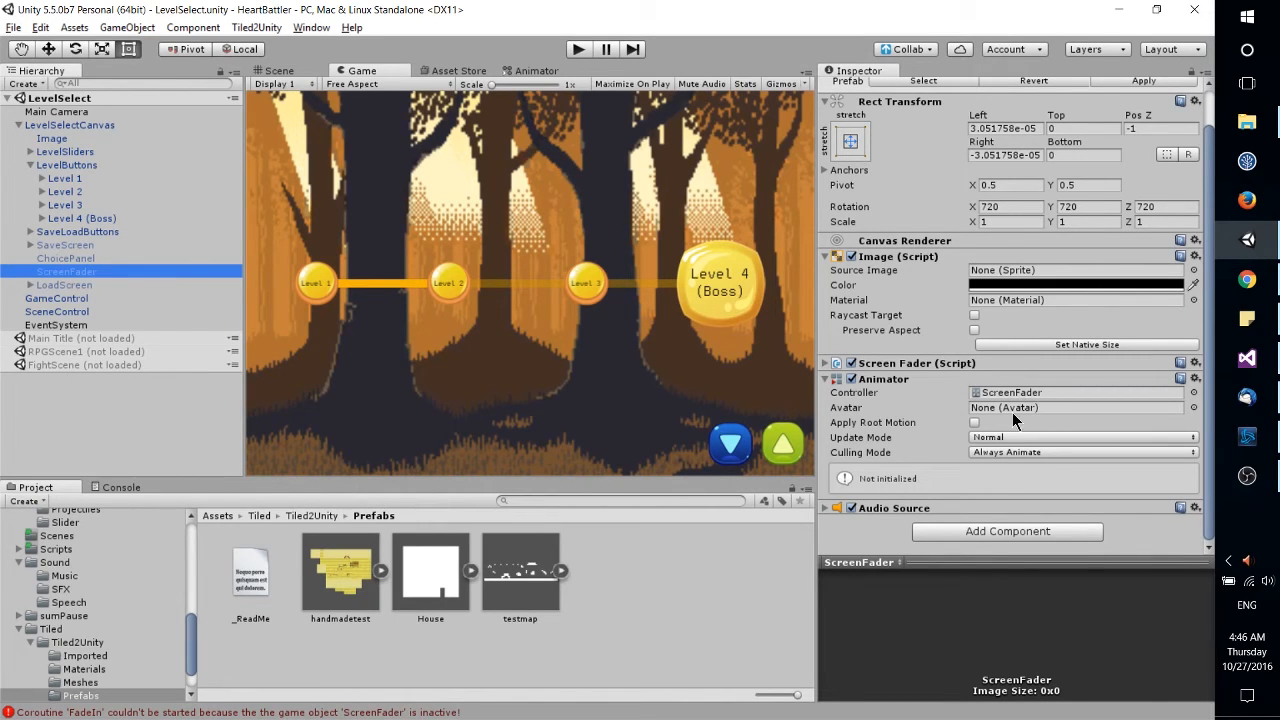
mouse_move(980, 407)
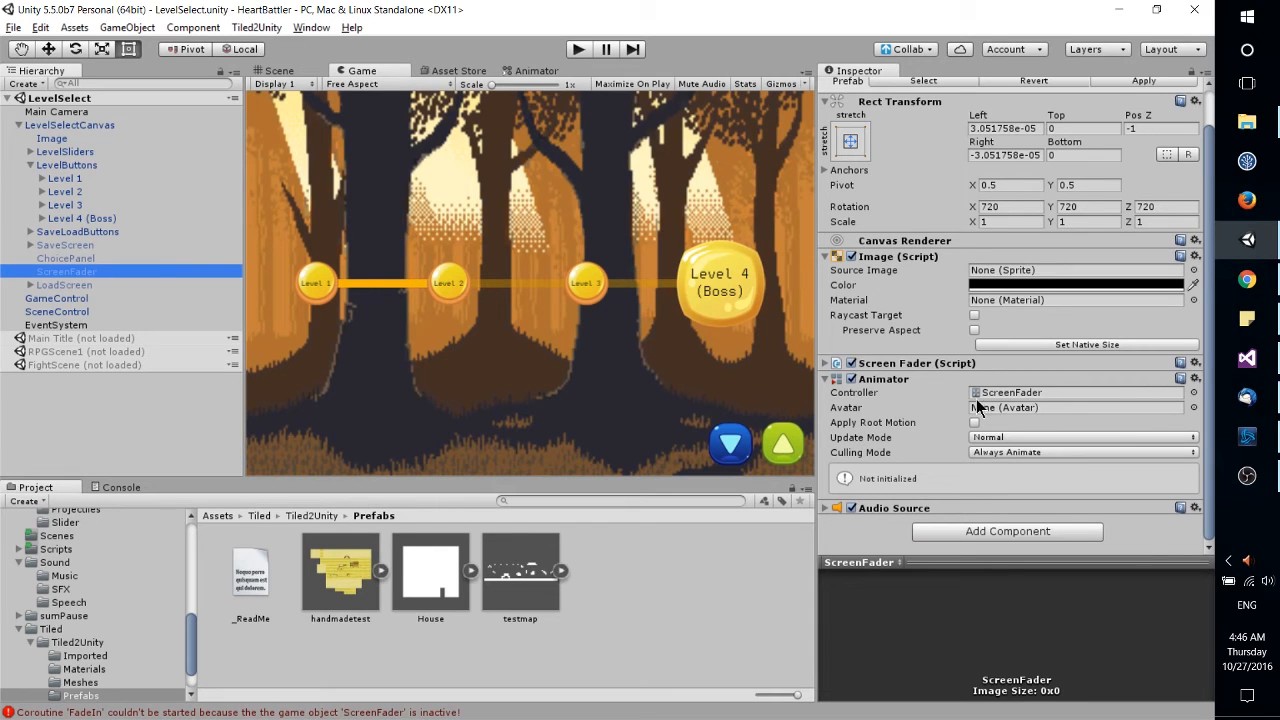
Step: Open the ScreenFader animator graph and inspect the BattleVictory state and Any State transitions
left_click(536, 70)
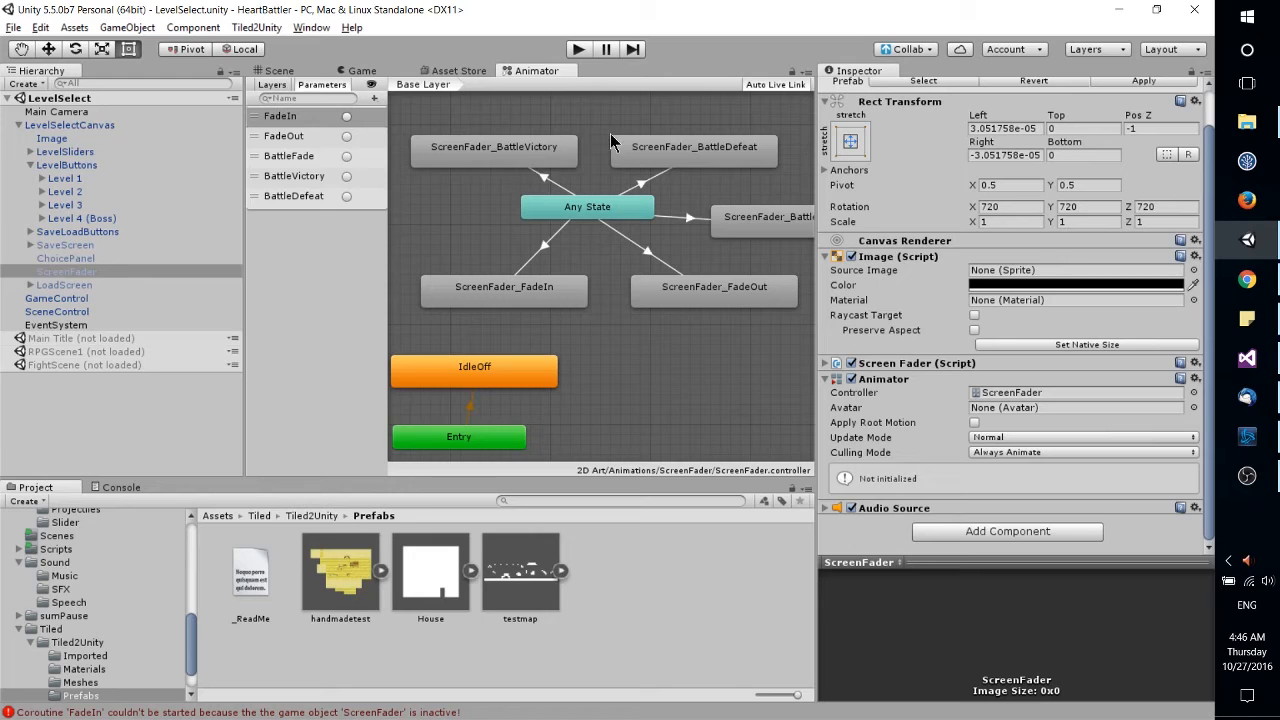
left_click(493, 146)
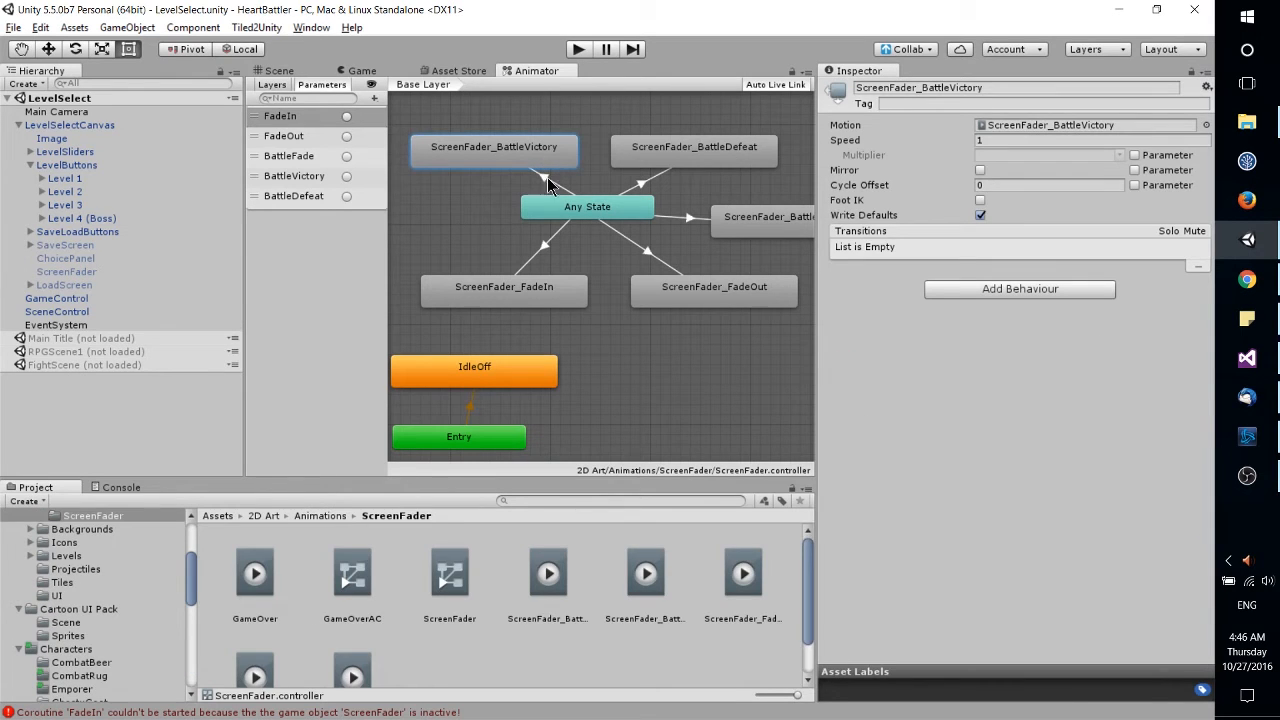
left_click(587, 206)
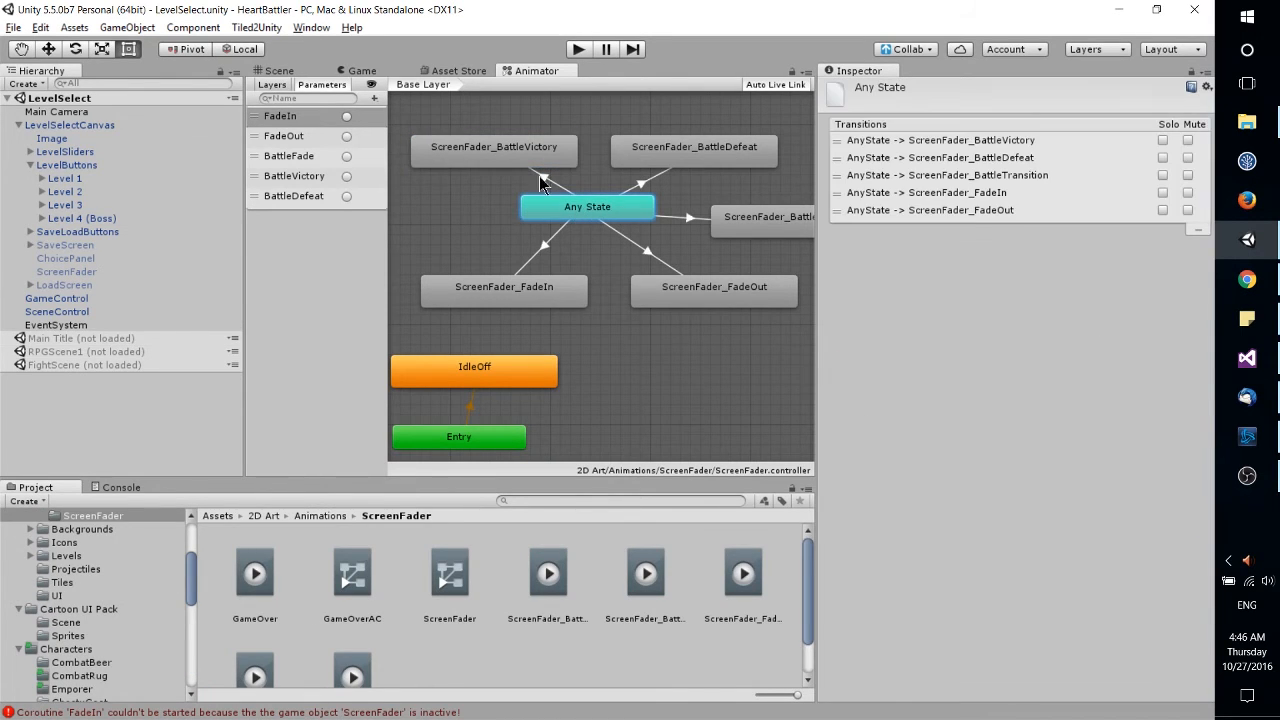
left_click(494, 147)
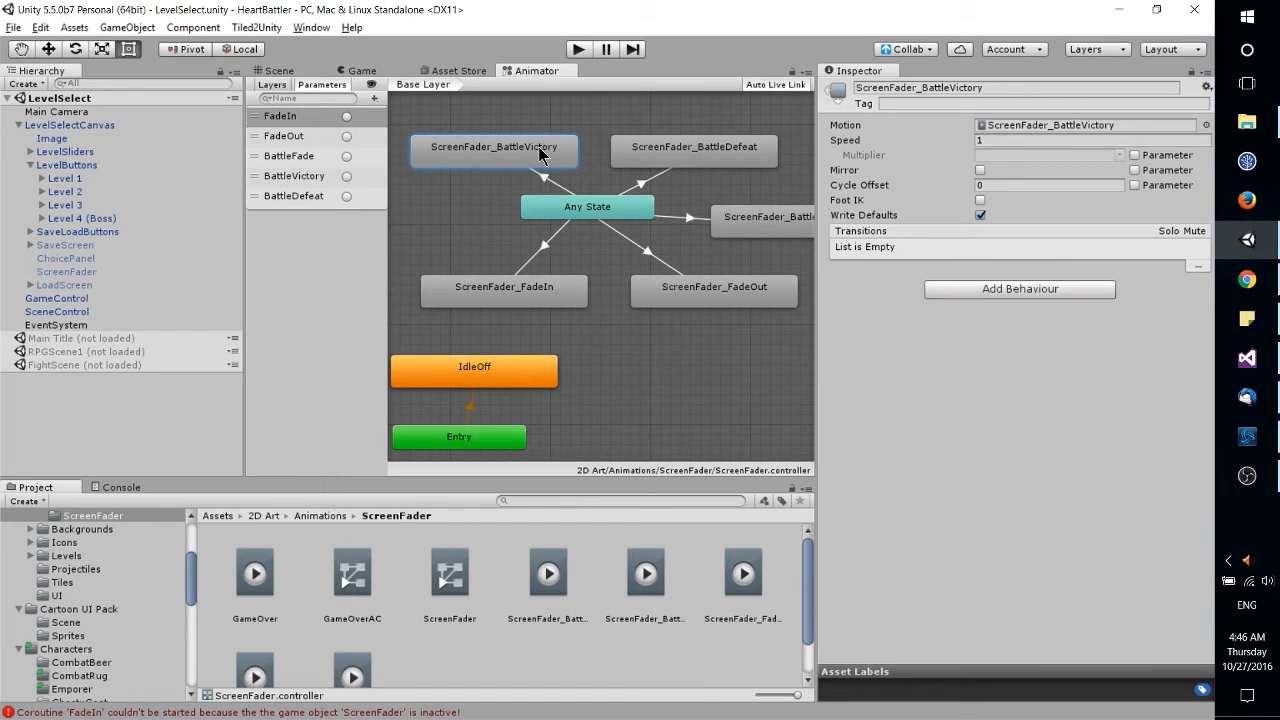
mouse_move(548, 186)
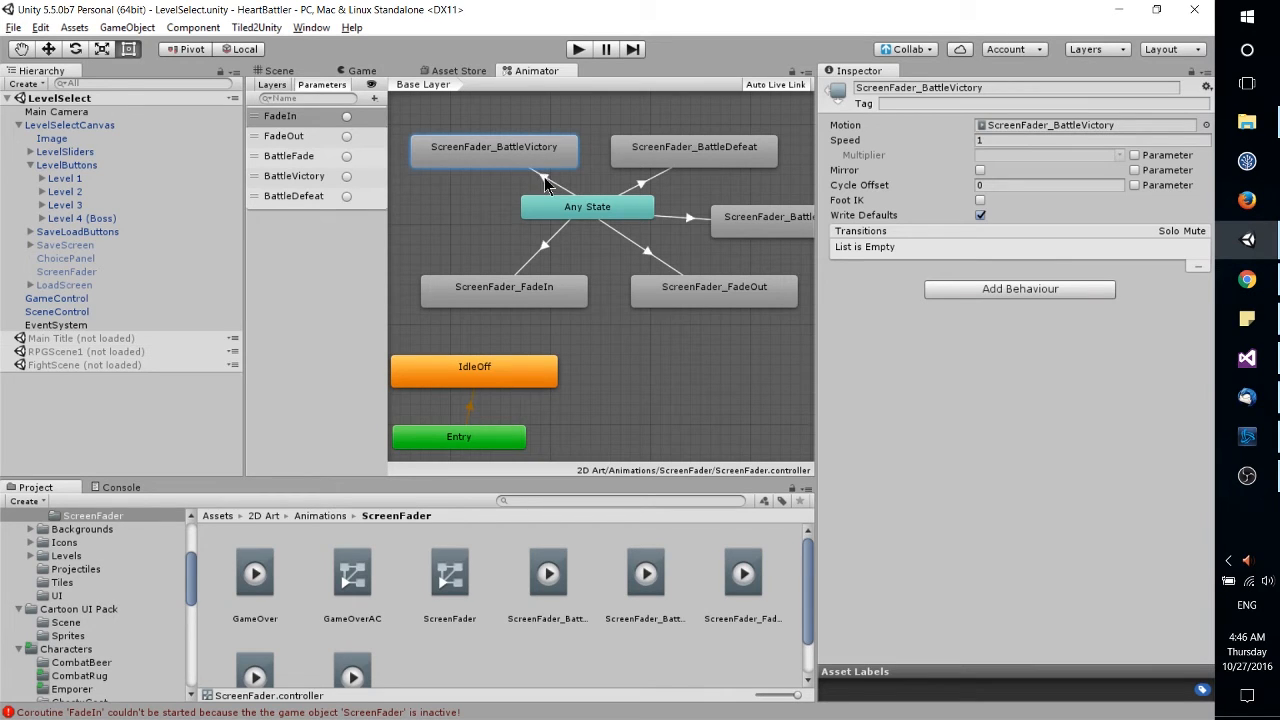
Step: Inspect the Any State to BattleVictory transition, then select GameControl with its empty Fader field
left_click(542, 178)
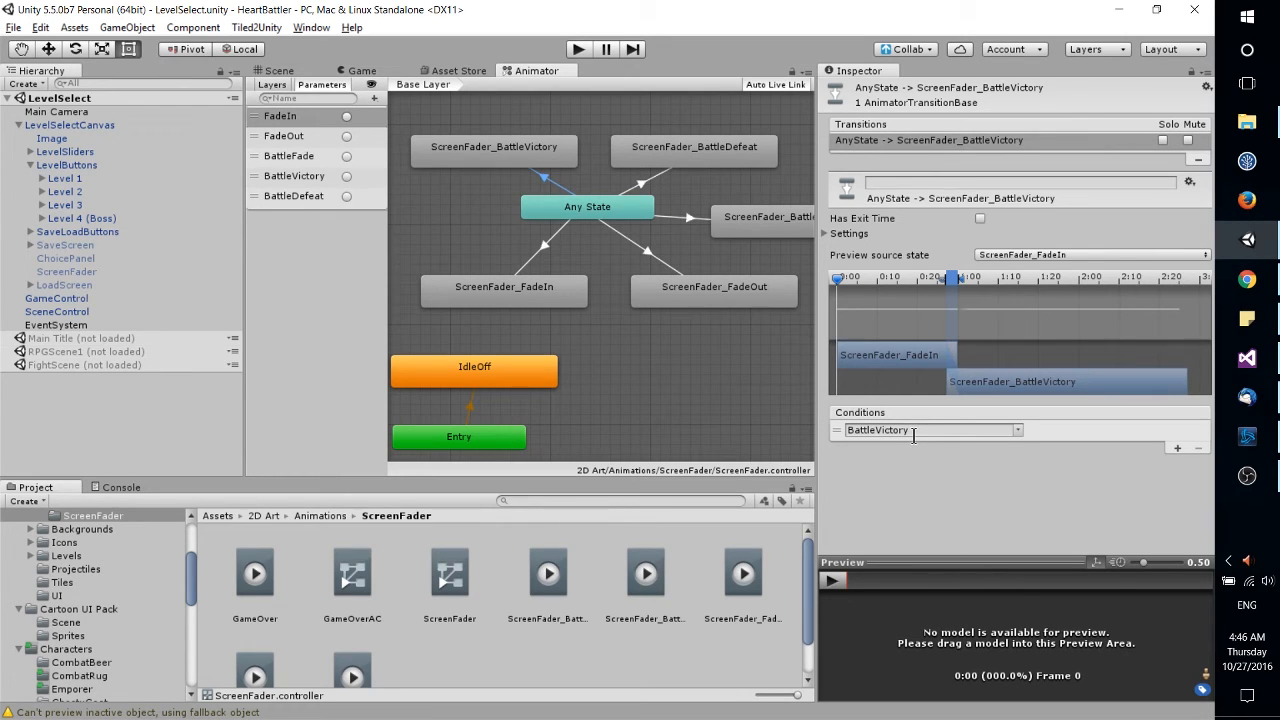
left_click(587, 206)
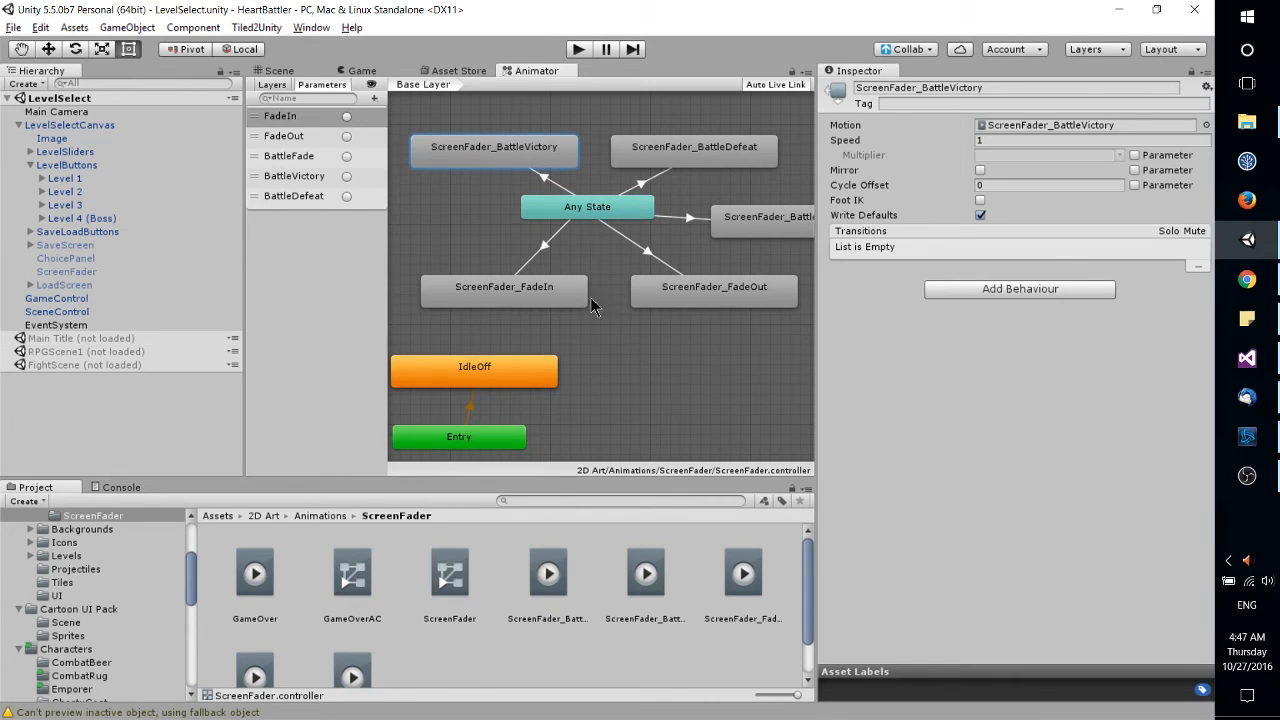
mouse_move(600, 340)
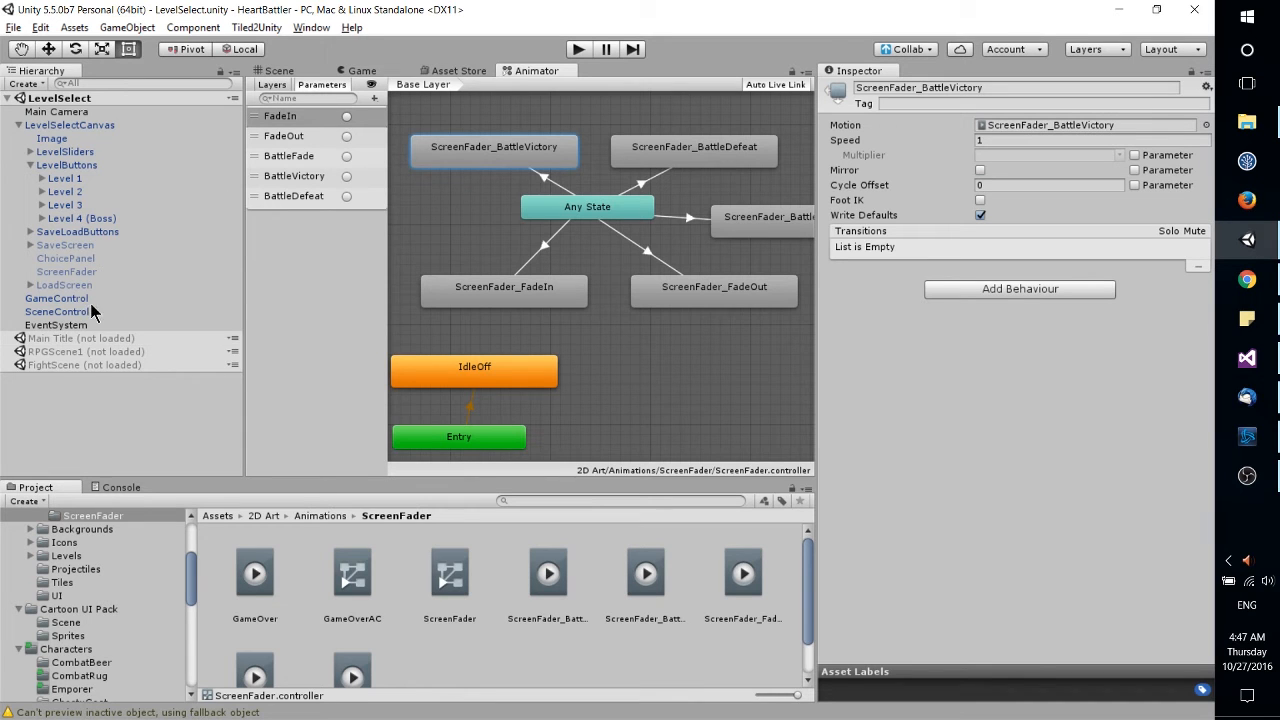
left_click(56, 298)
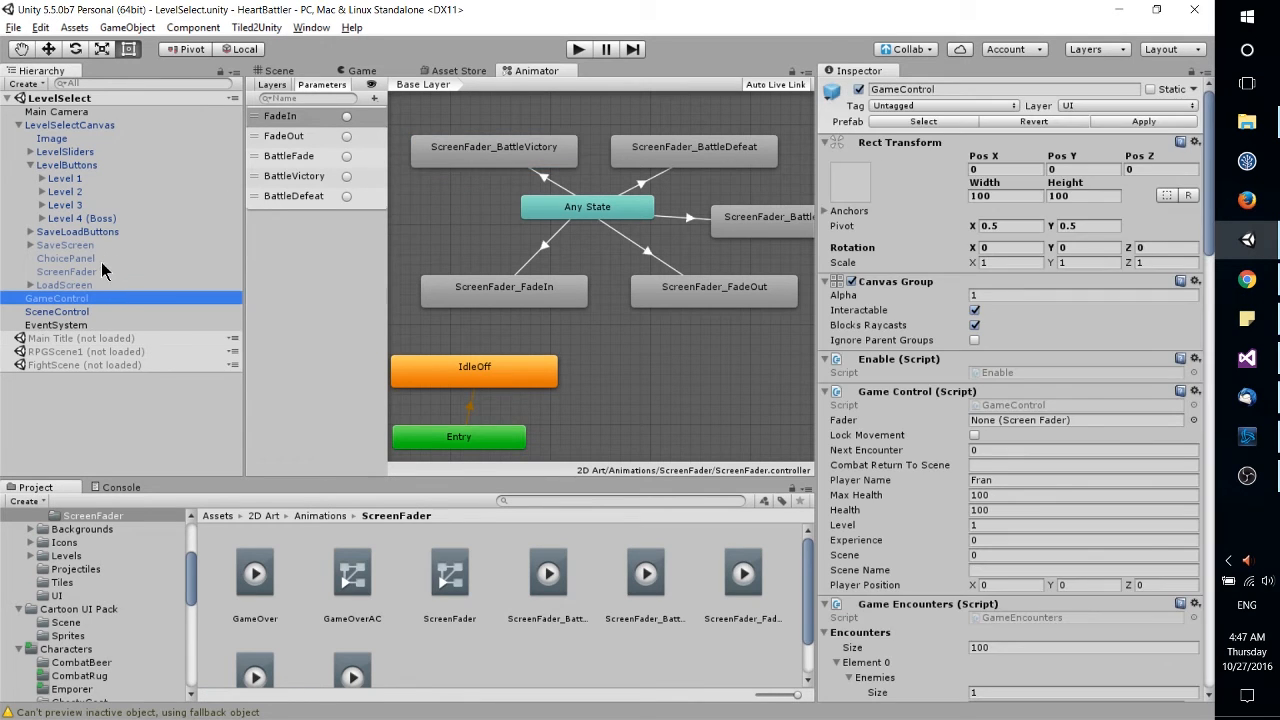
Step: Open ScreenFader's FadeIn clip in Animation, expand Image.Color, and inspect the AnimationComplete event
left_click(66, 271)
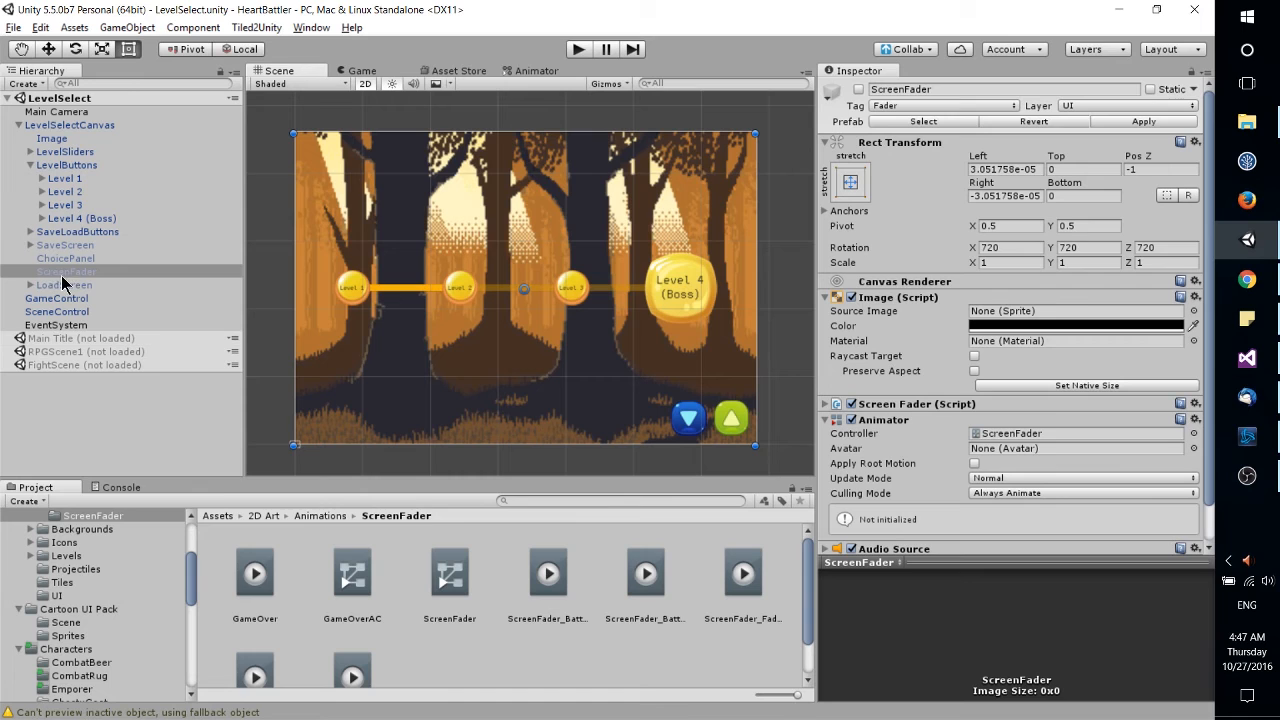
left_click(311, 27)
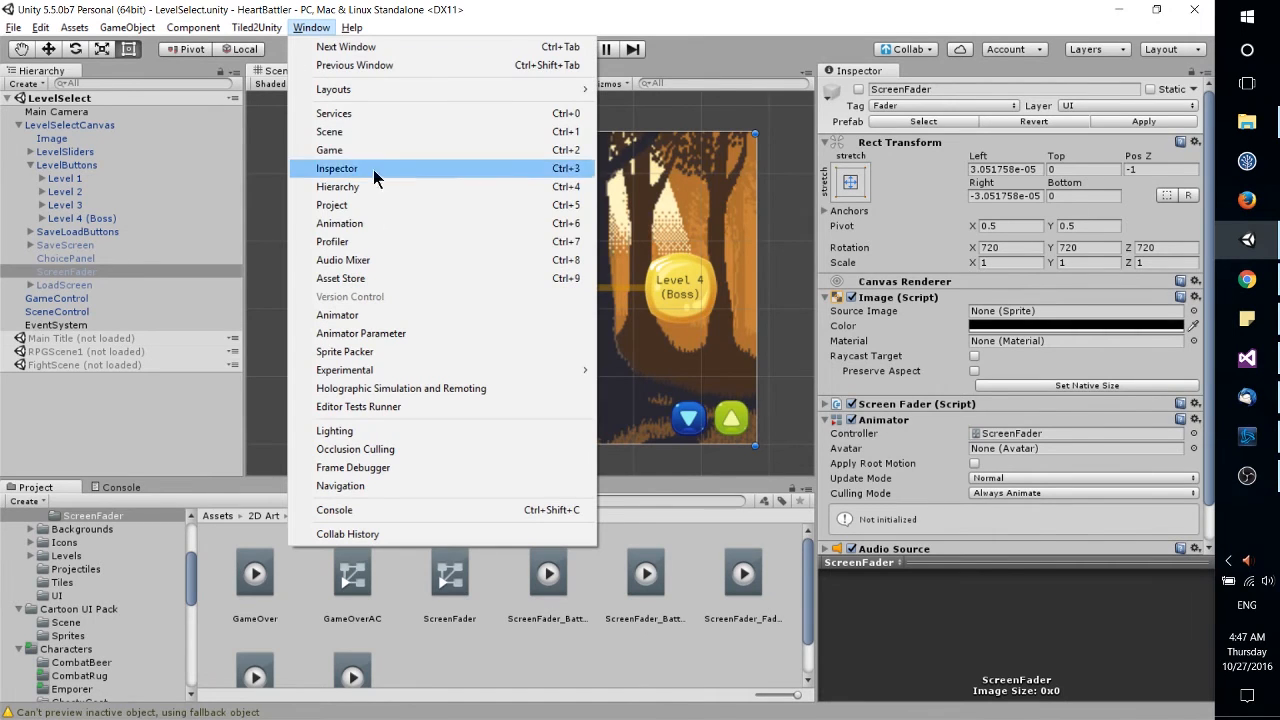
mouse_move(388, 223)
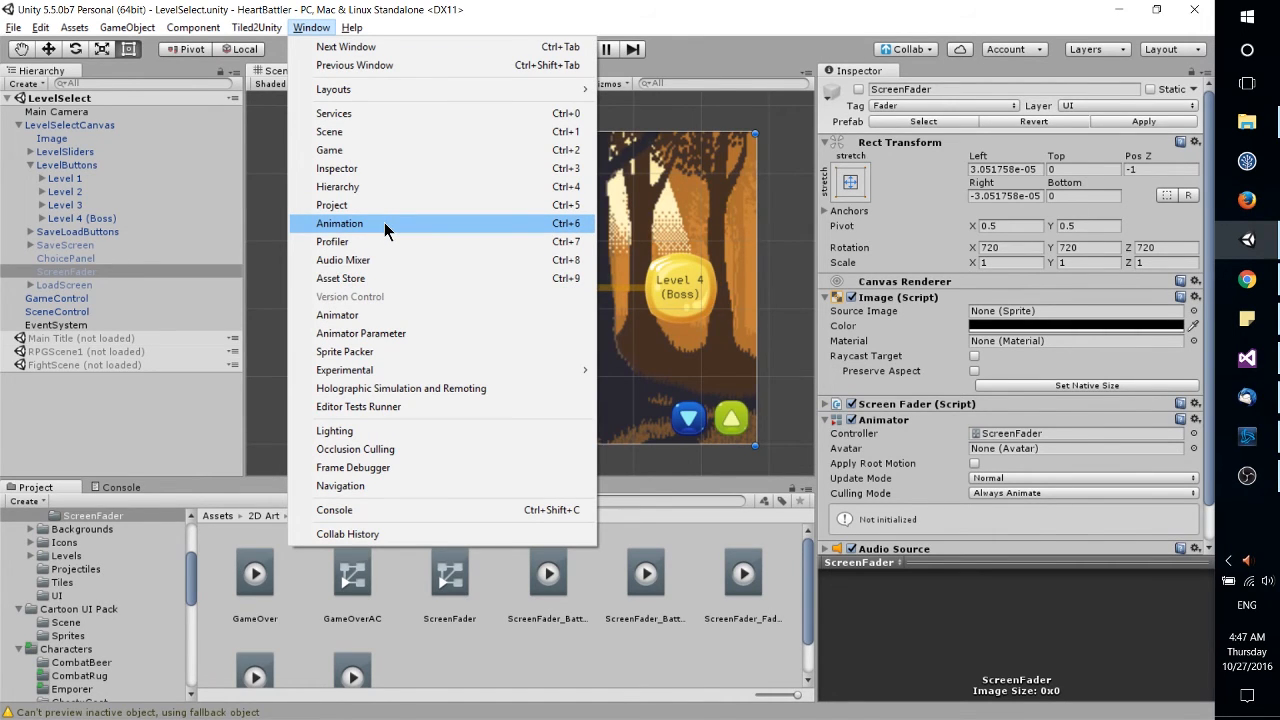
left_click(339, 223)
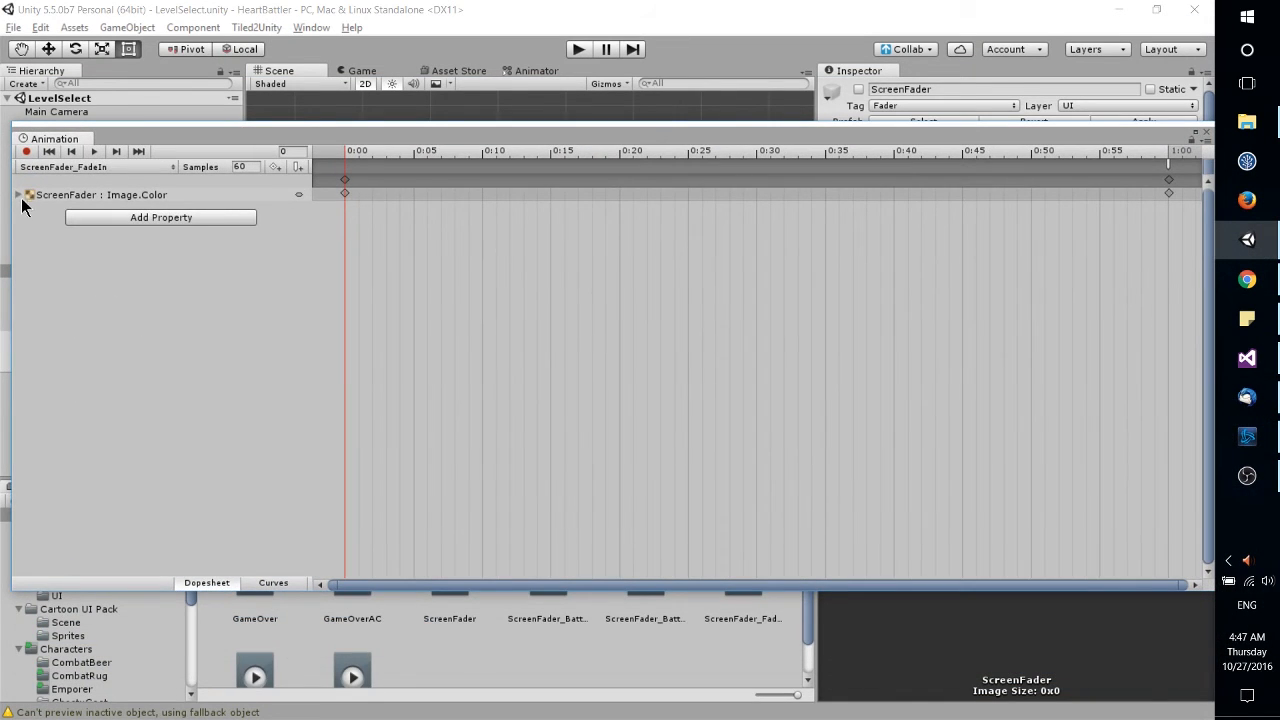
left_click(18, 194)
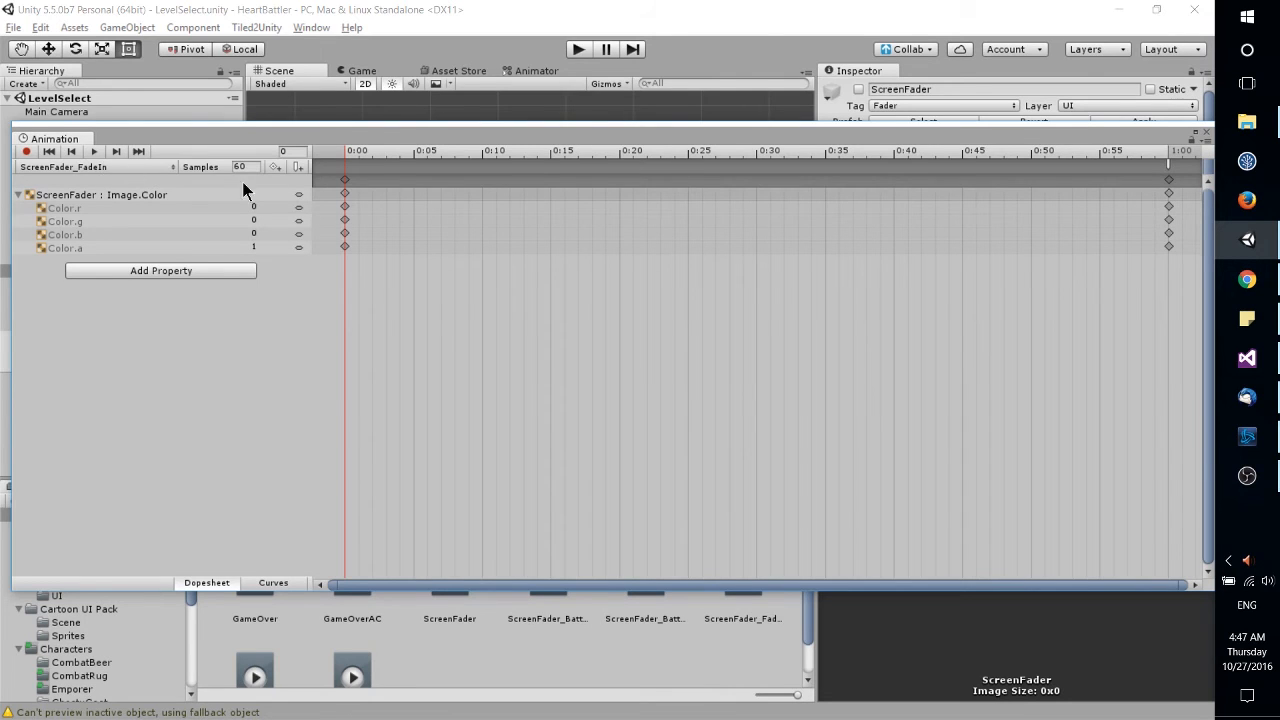
mouse_move(260, 242)
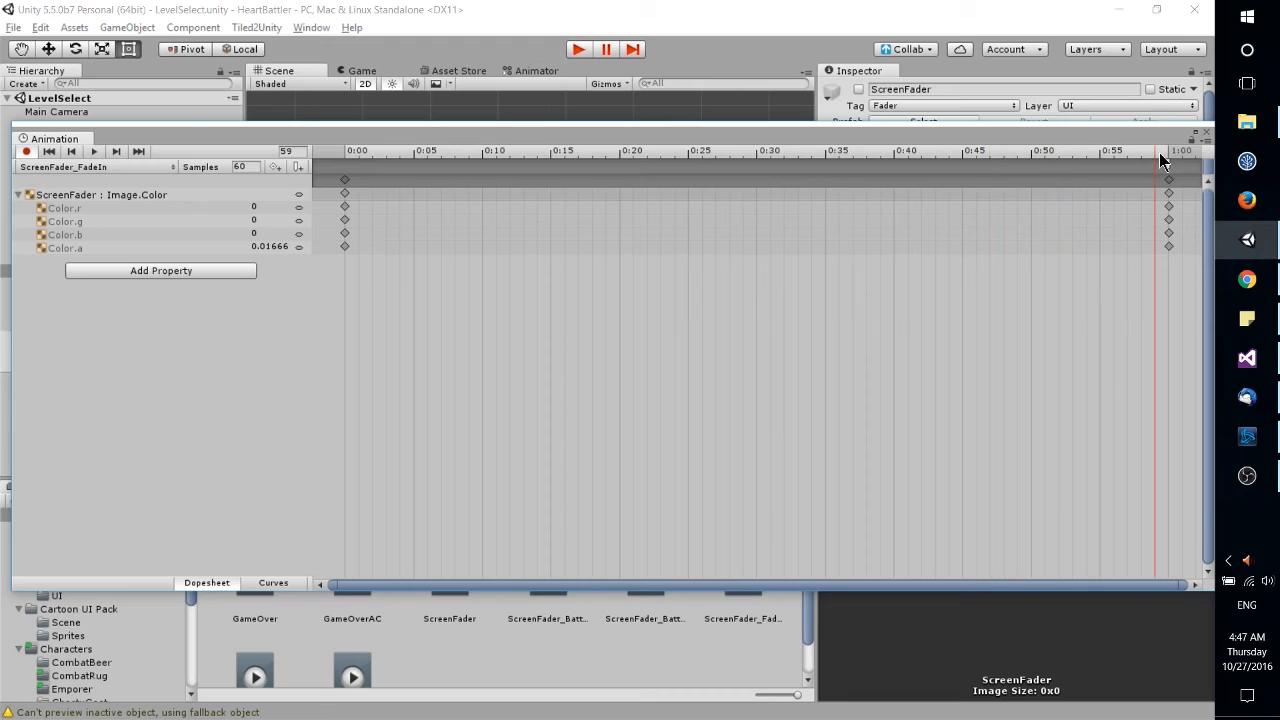
left_click(1168, 163)
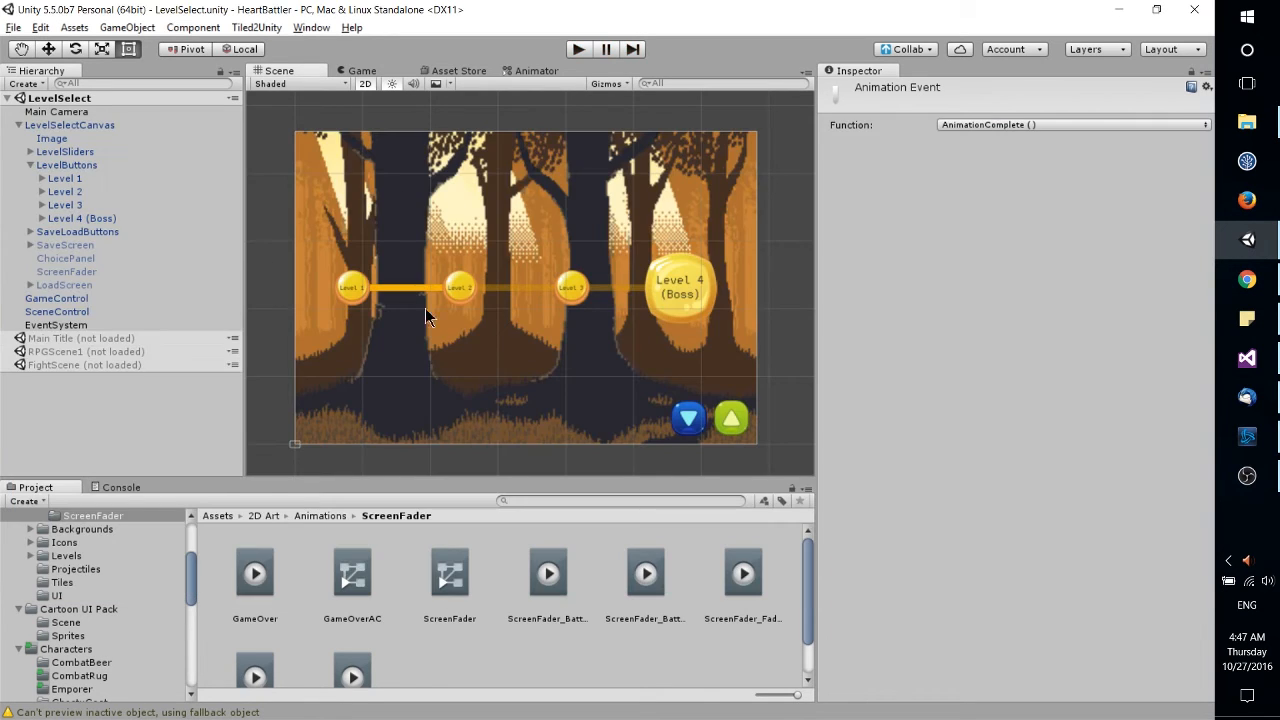
Step: Review HeartBattler's Services overview (only Collaborate on), then return to the Inspector
left_click(311, 27)
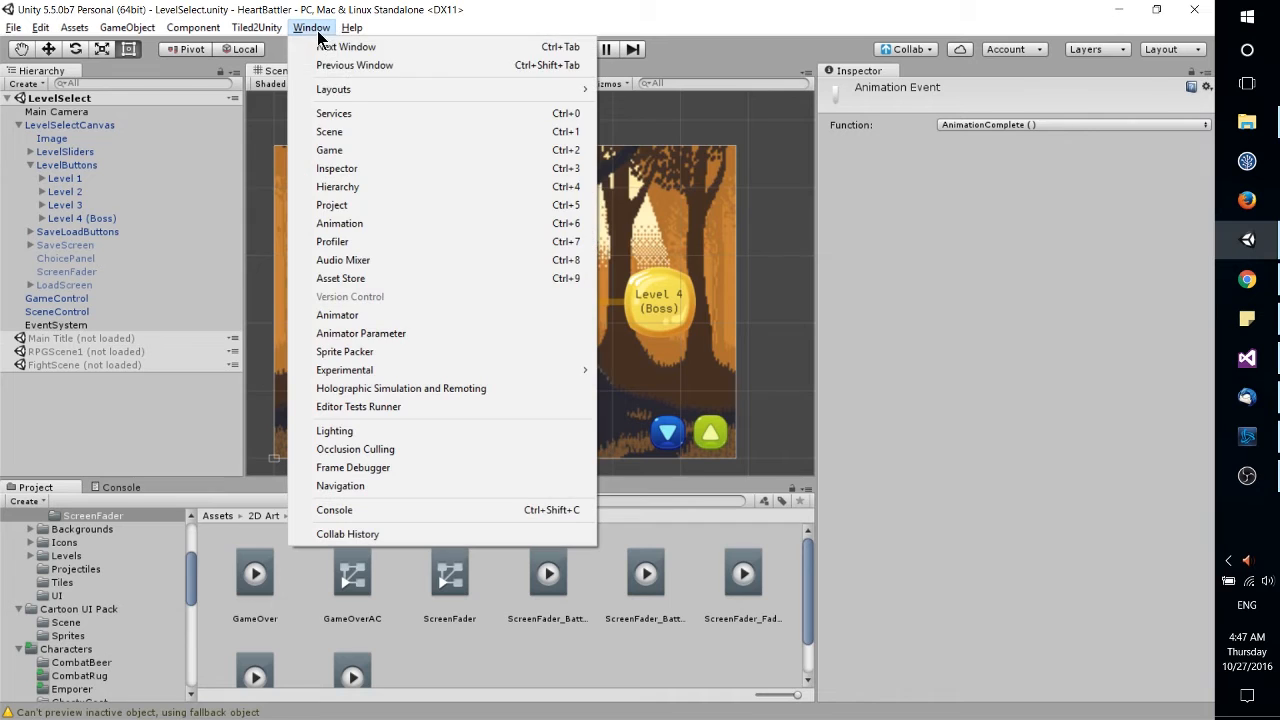
mouse_move(378, 113)
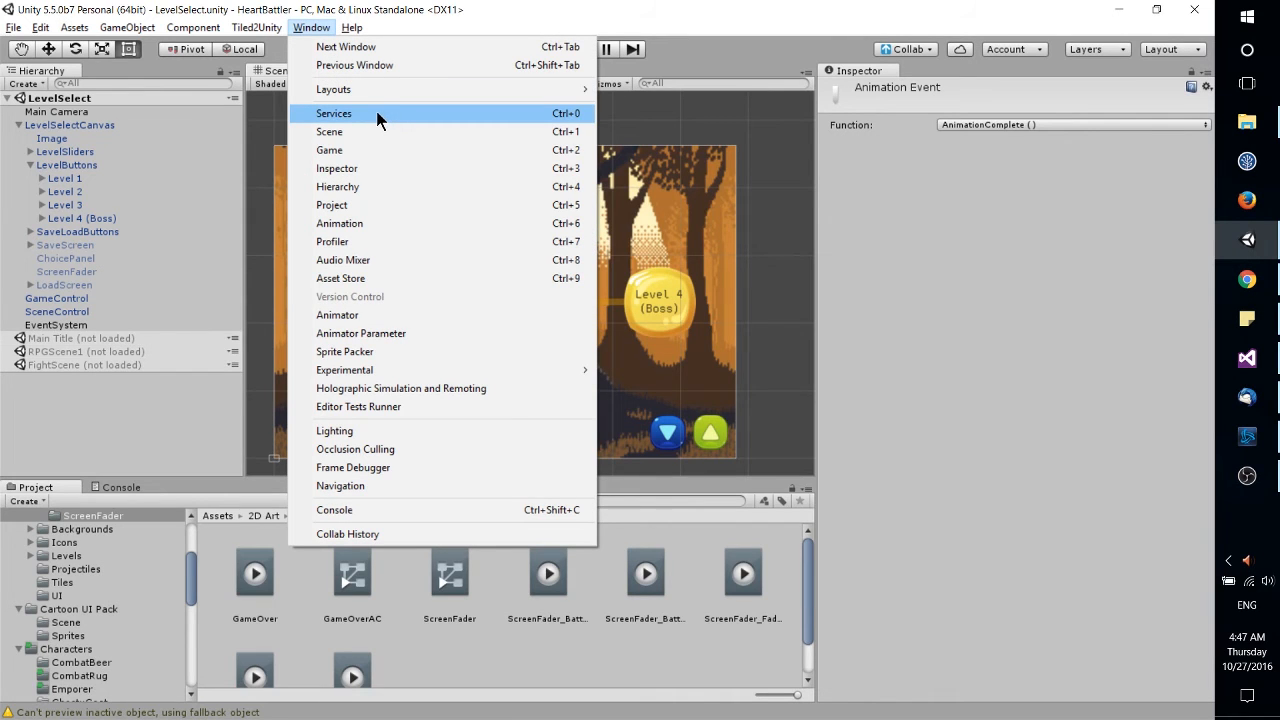
left_click(333, 113)
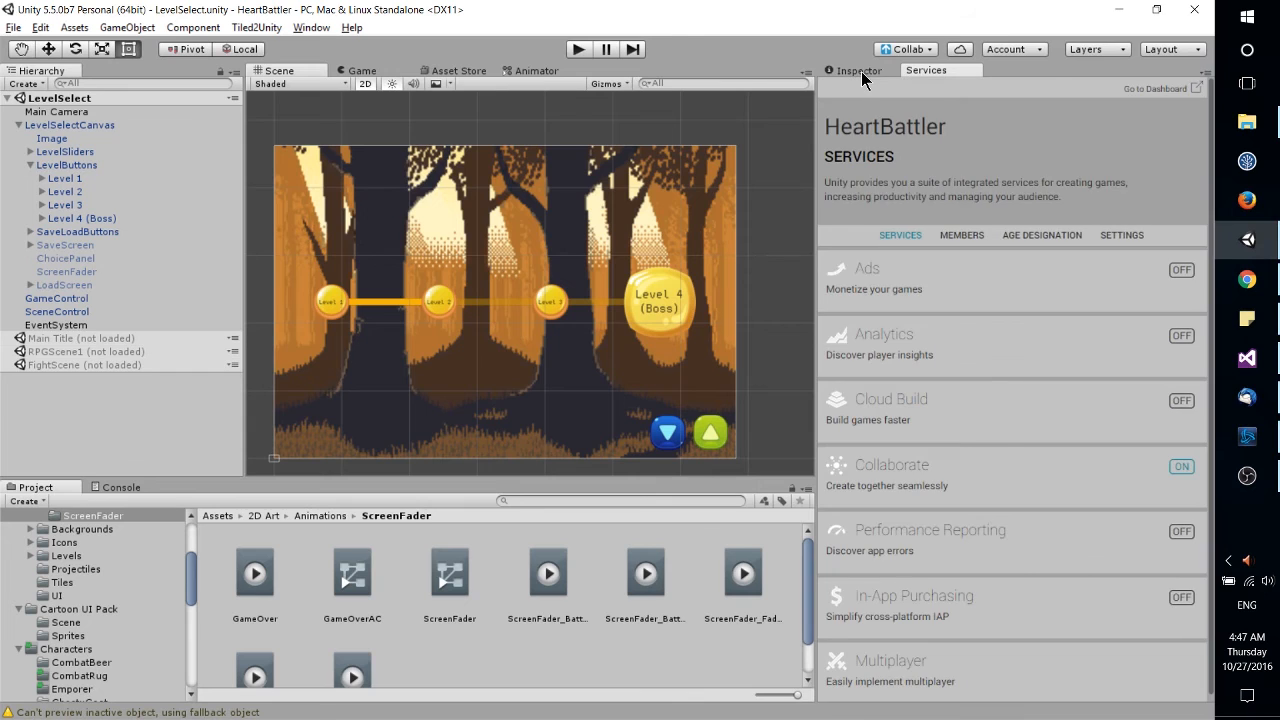
mouse_move(1039, 469)
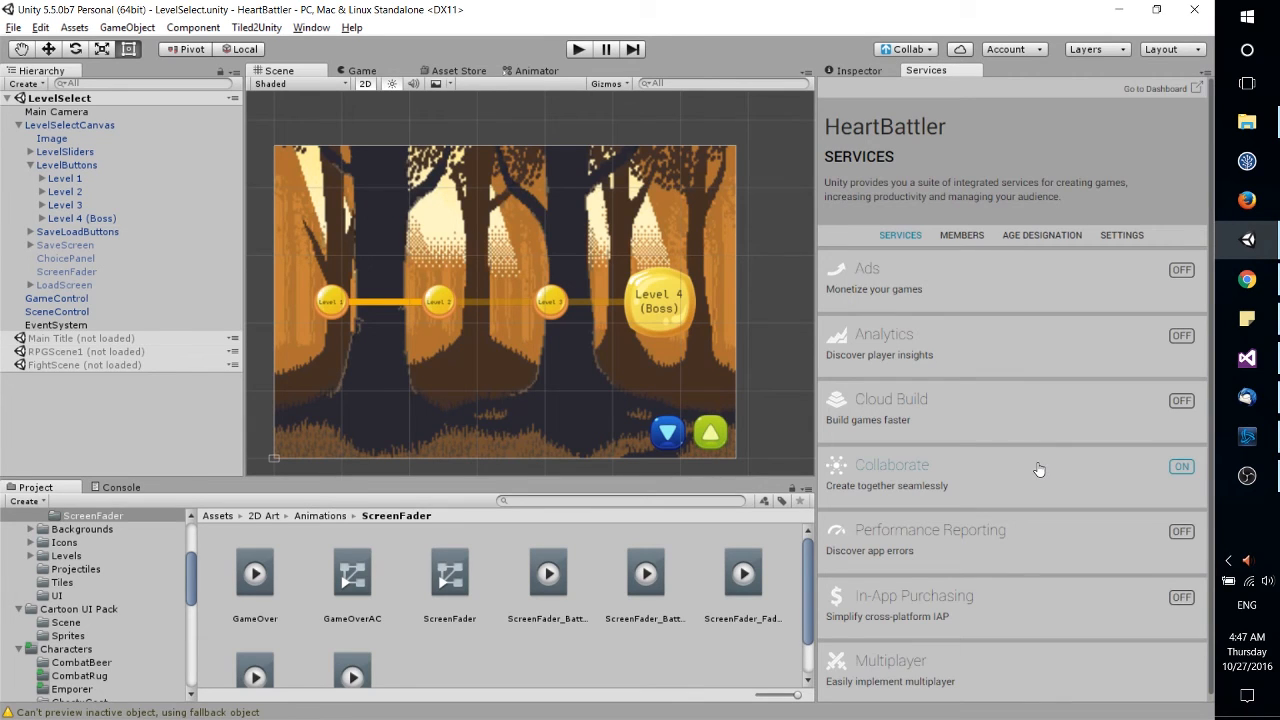
mouse_move(1040, 471)
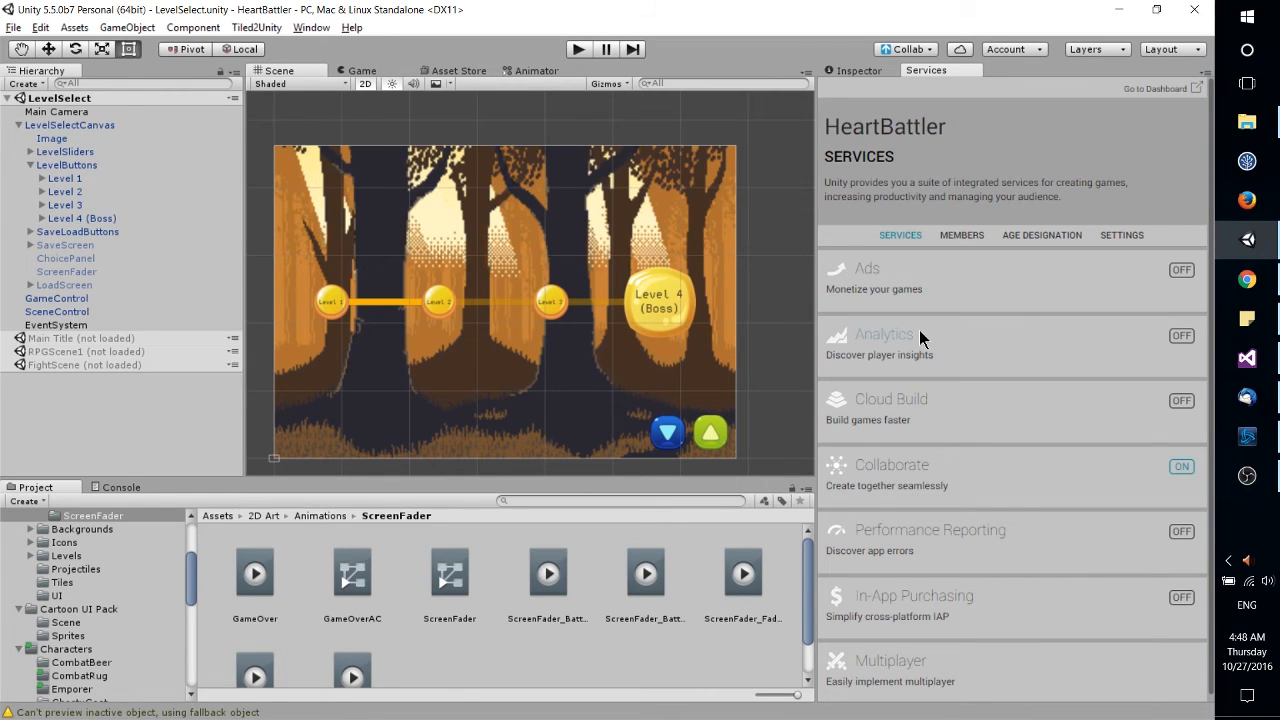
mouse_move(937, 432)
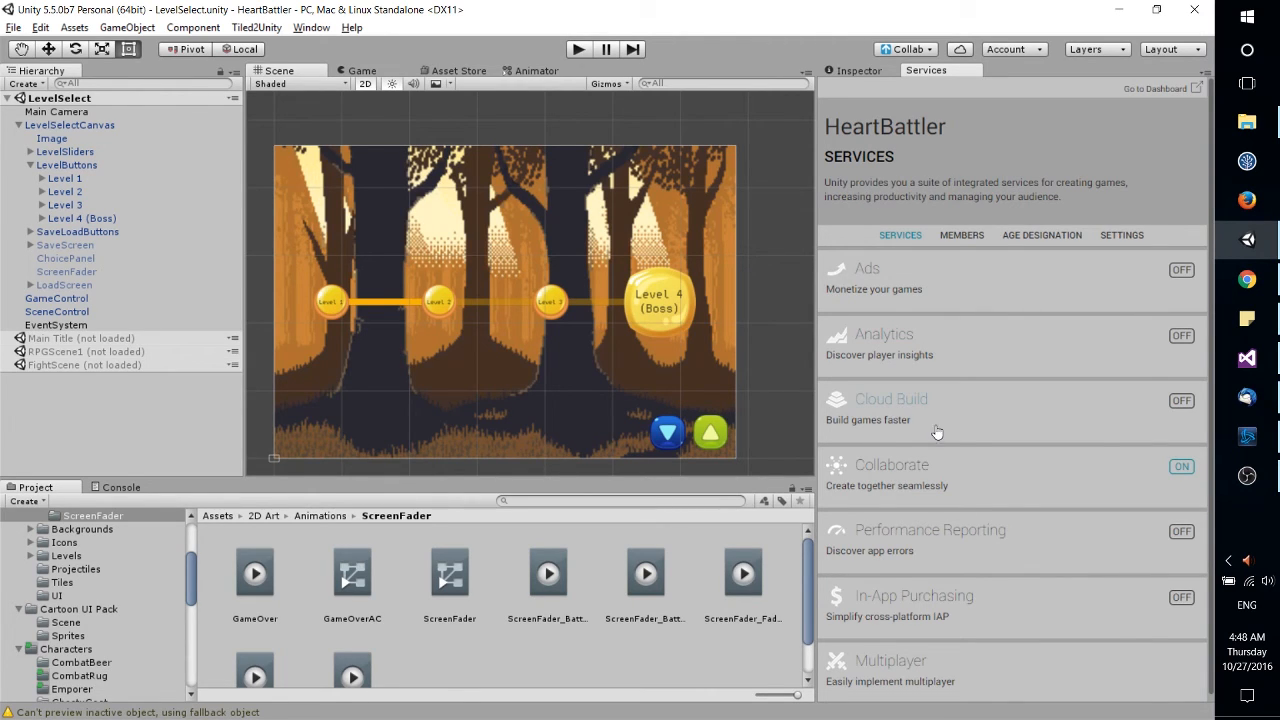
mouse_move(970, 490)
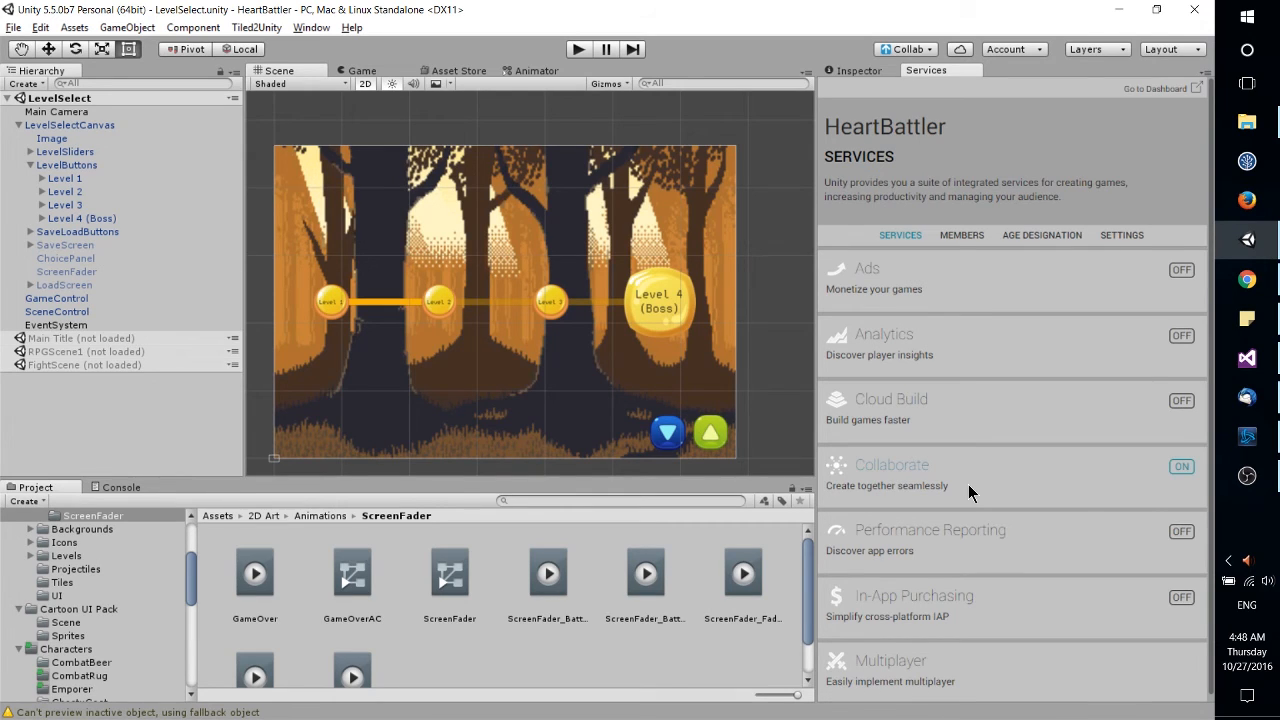
mouse_move(992, 453)
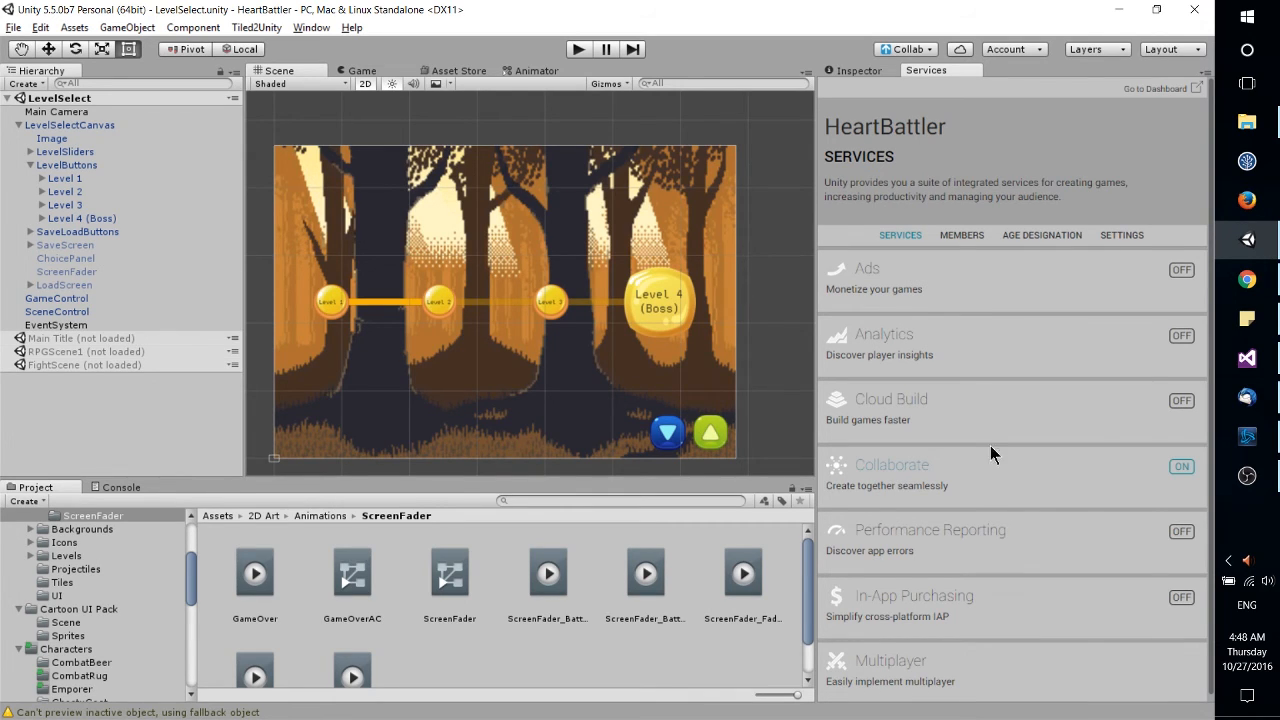
mouse_move(940, 447)
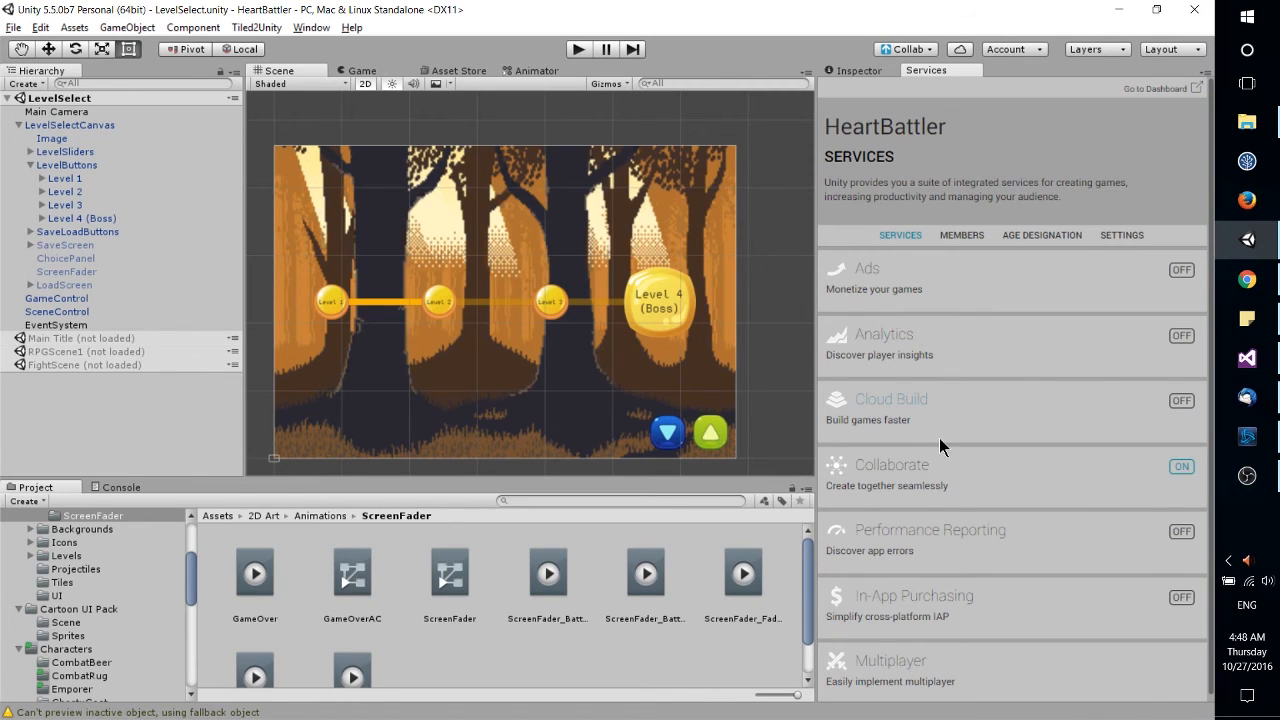
mouse_move(962, 464)
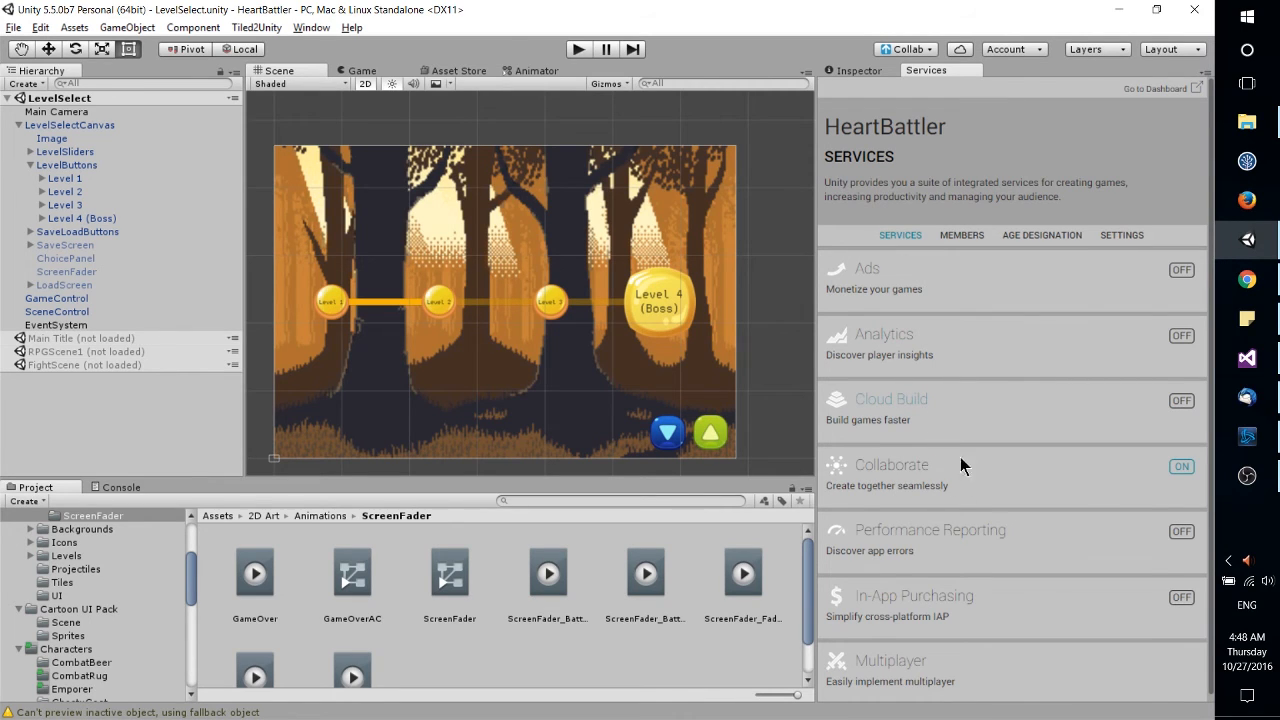
mouse_move(923, 473)
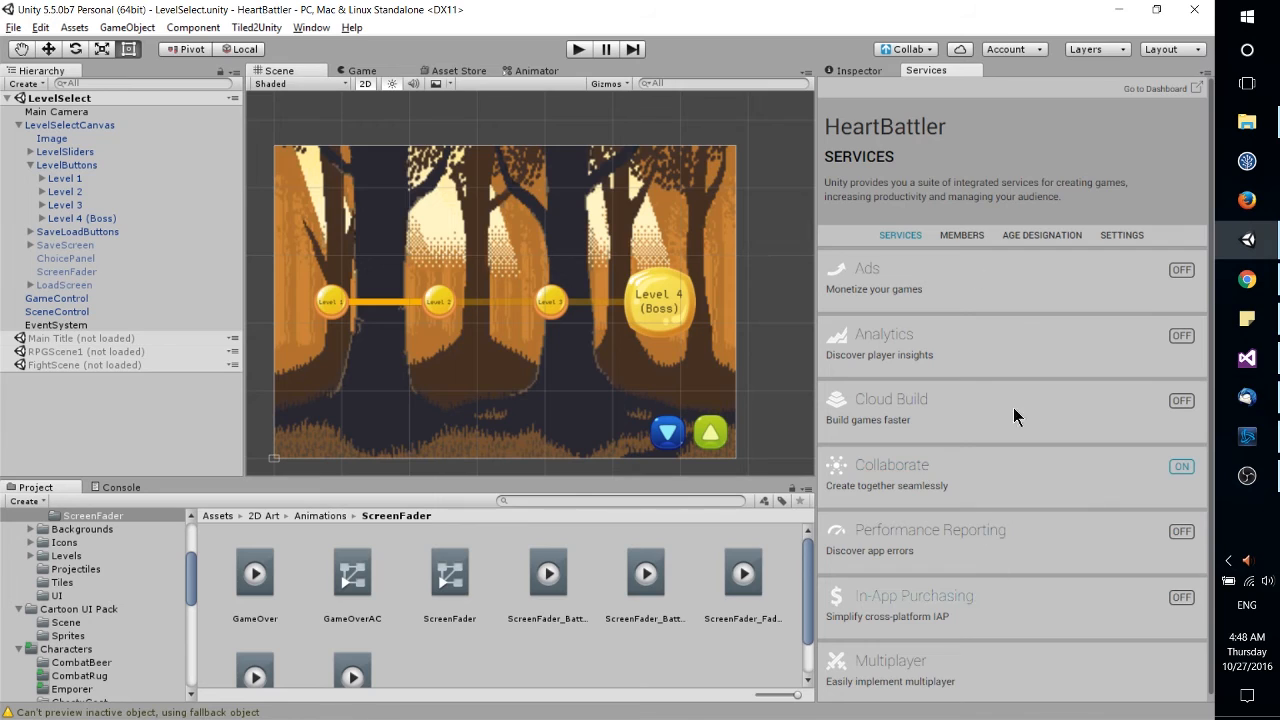
mouse_move(1005, 315)
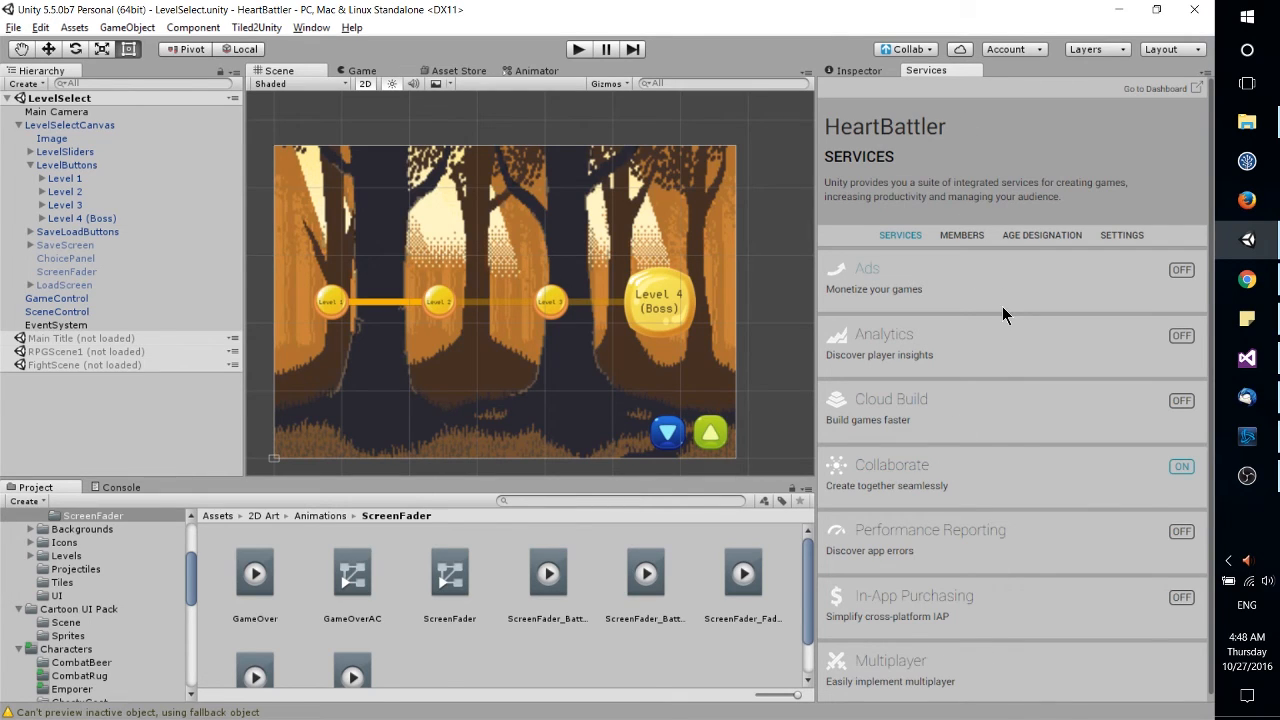
mouse_move(883, 82)
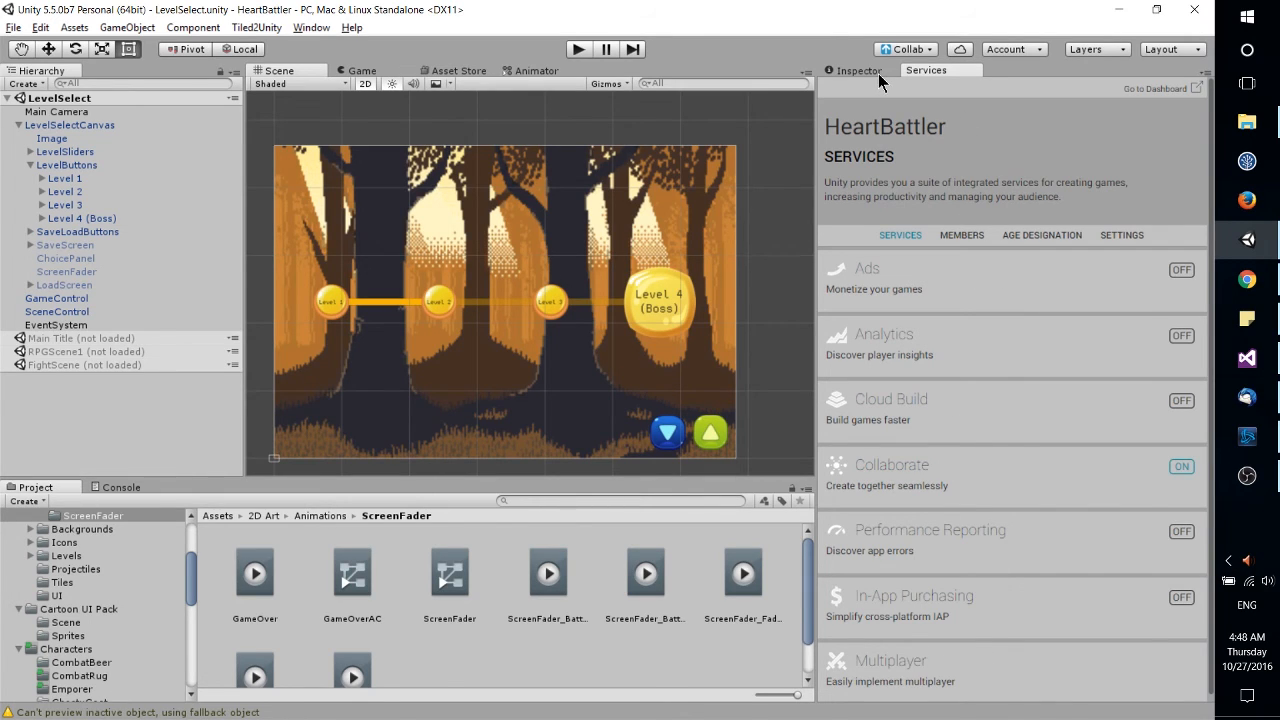
left_click(857, 70)
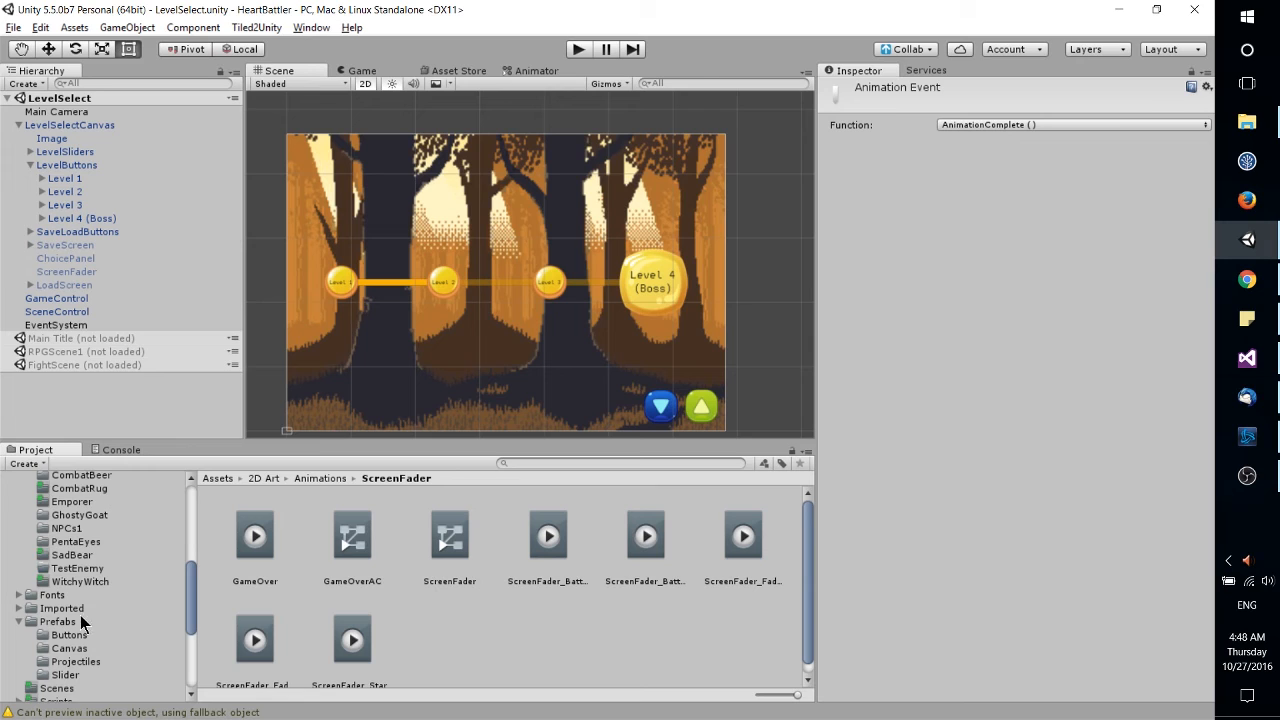
Step: Browse the Scripts folder and open the Emporer script in Visual Studio
left_click(56, 651)
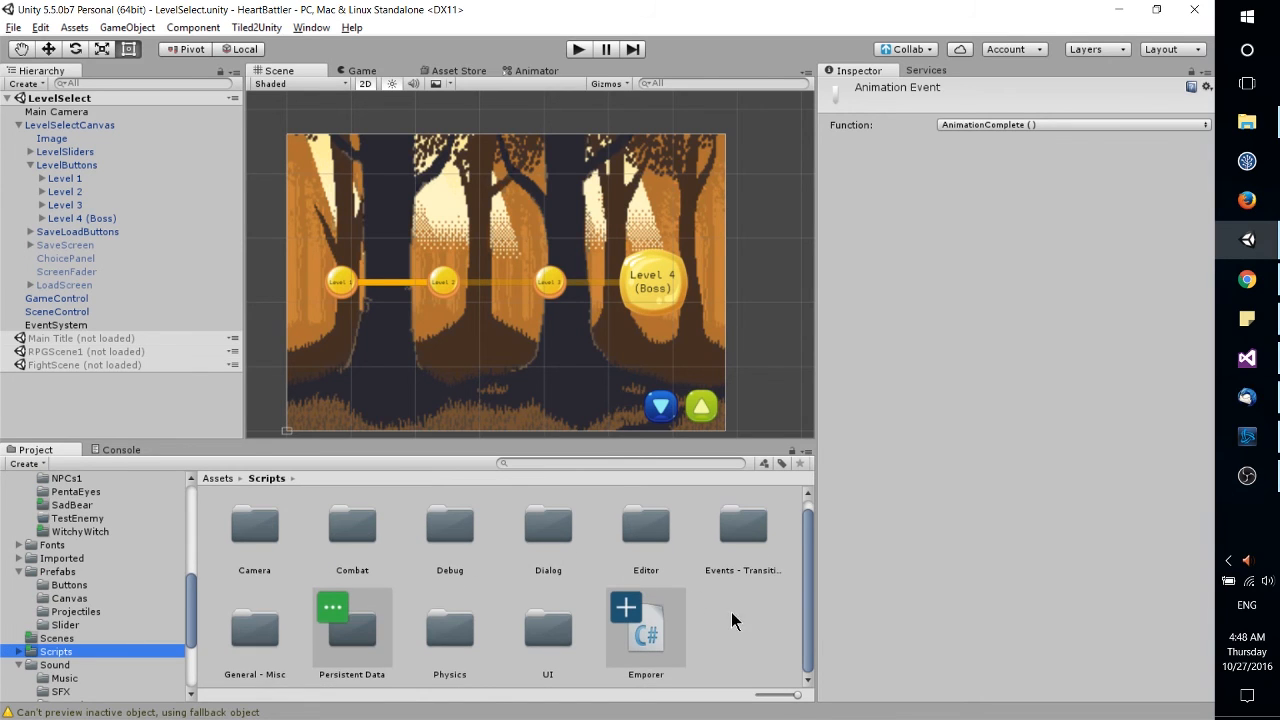
double_click(645, 625)
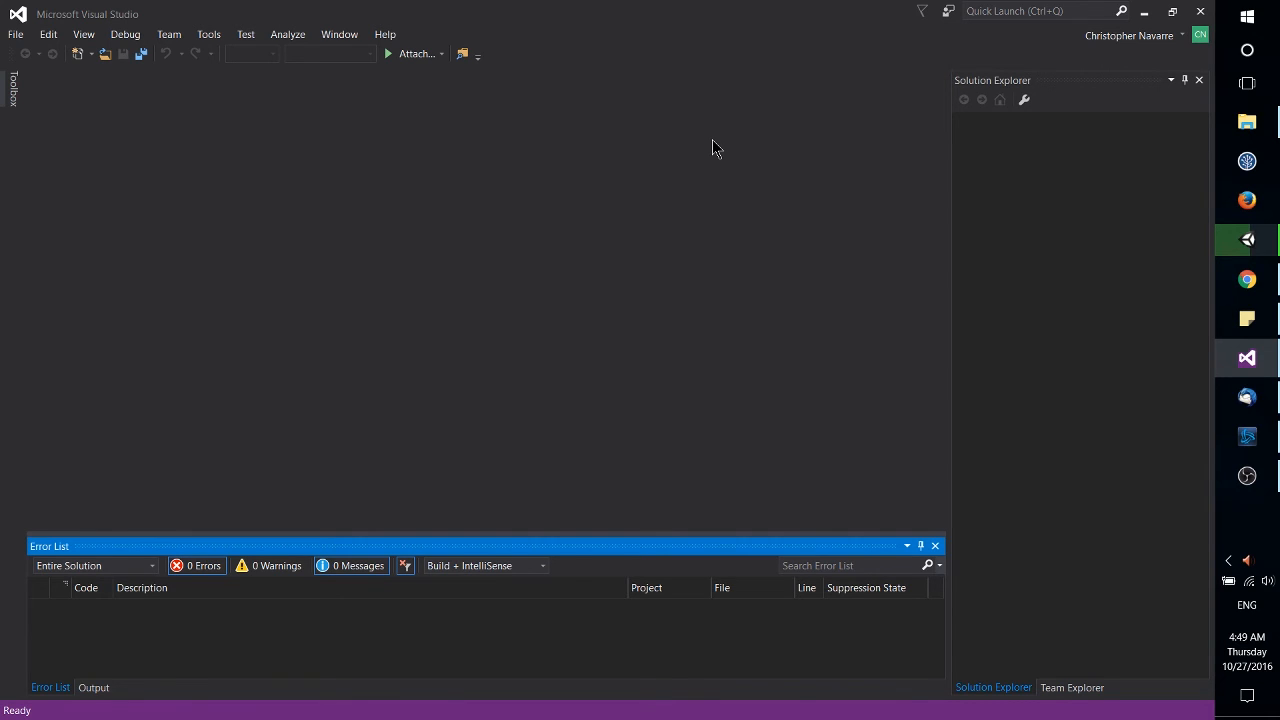
mouse_move(687, 143)
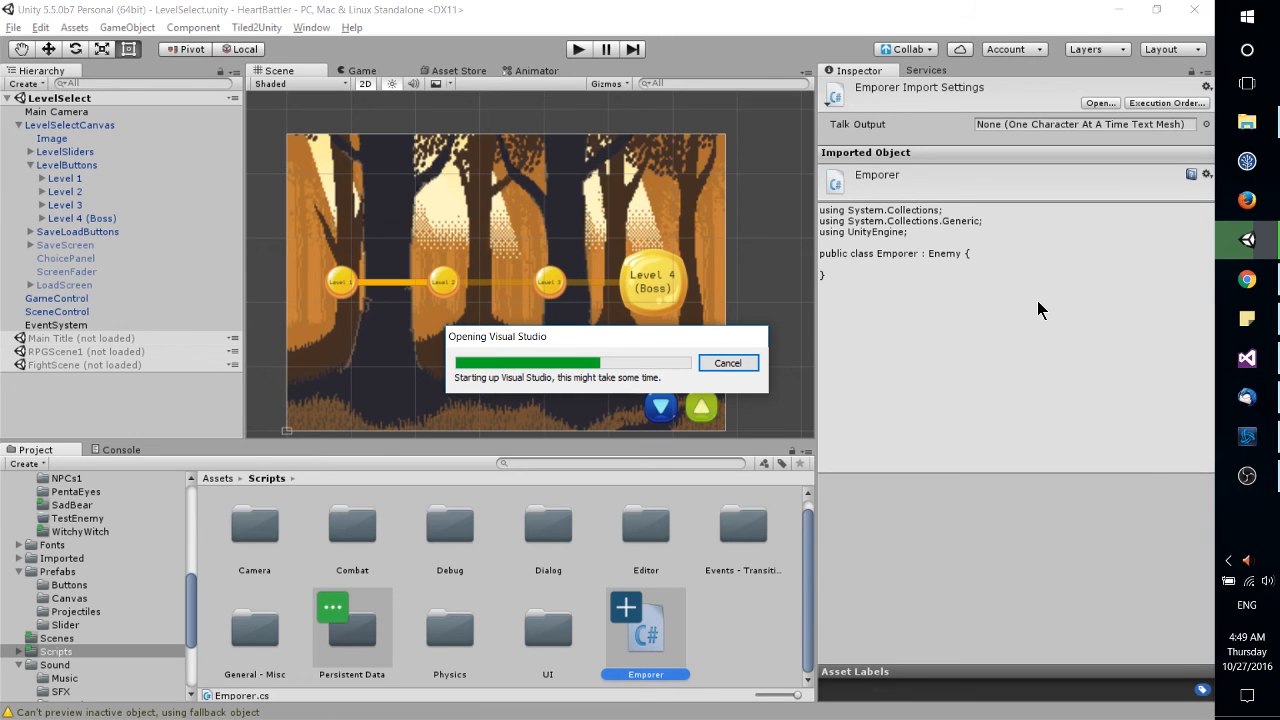
mouse_move(765, 320)
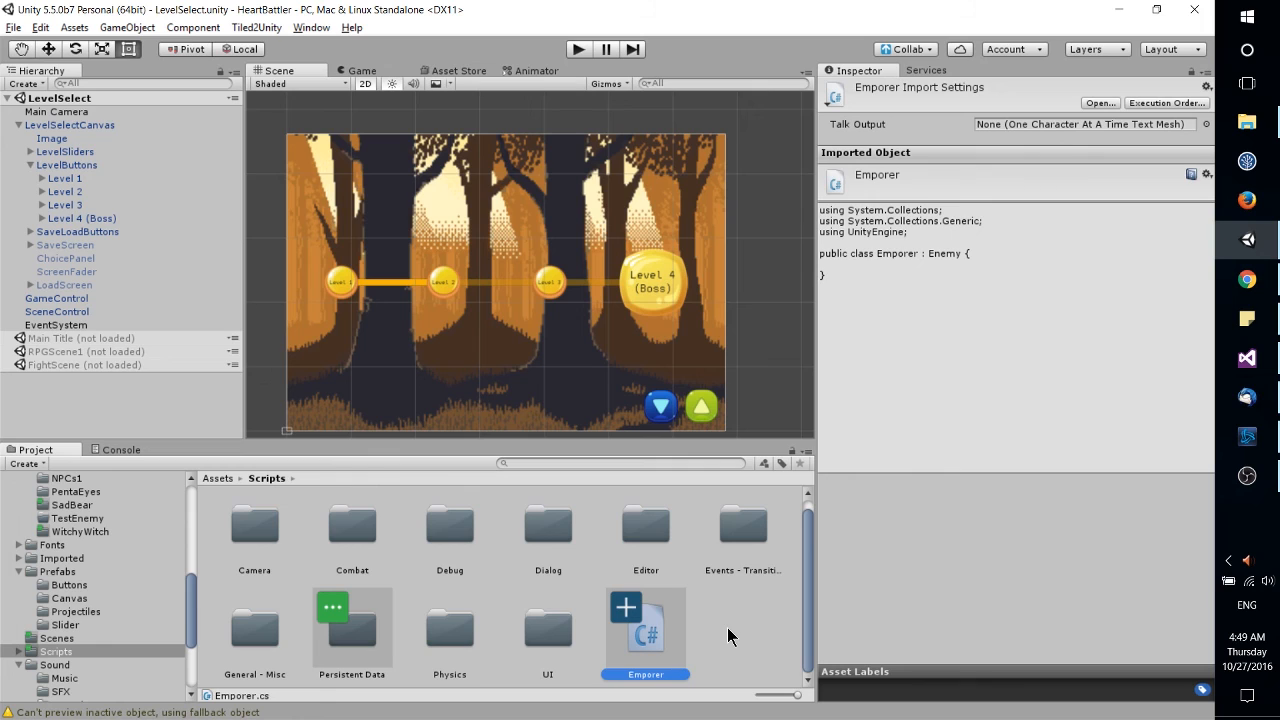
mouse_move(662, 636)
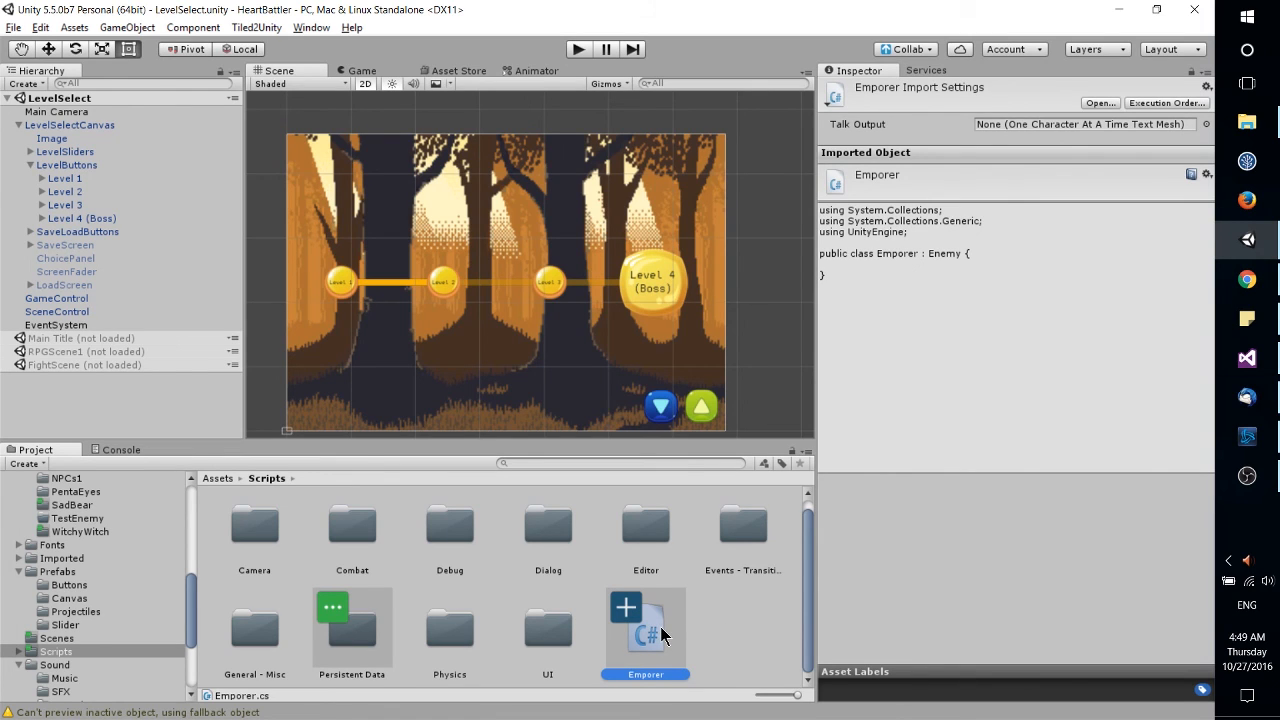
Step: Change GameControl's Rect Transform Pos X from 17 to 0, then switch transform tools
left_click(56, 298)
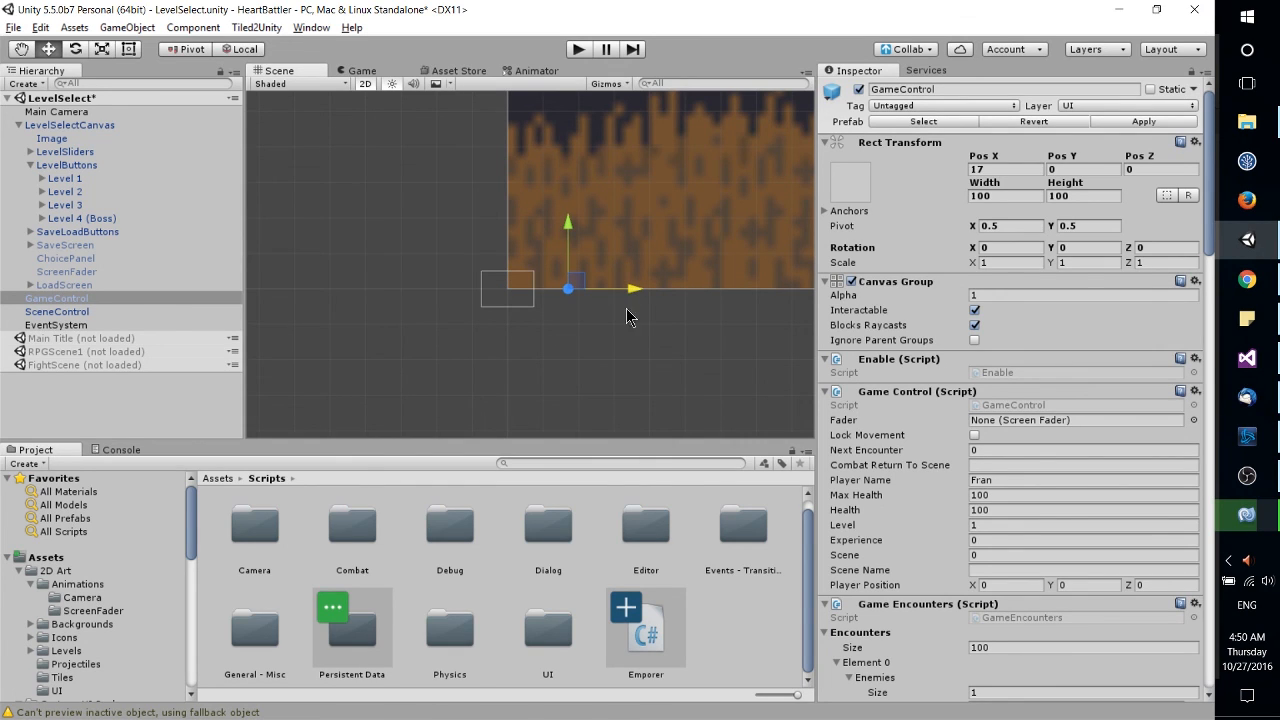
left_click(1005, 168)
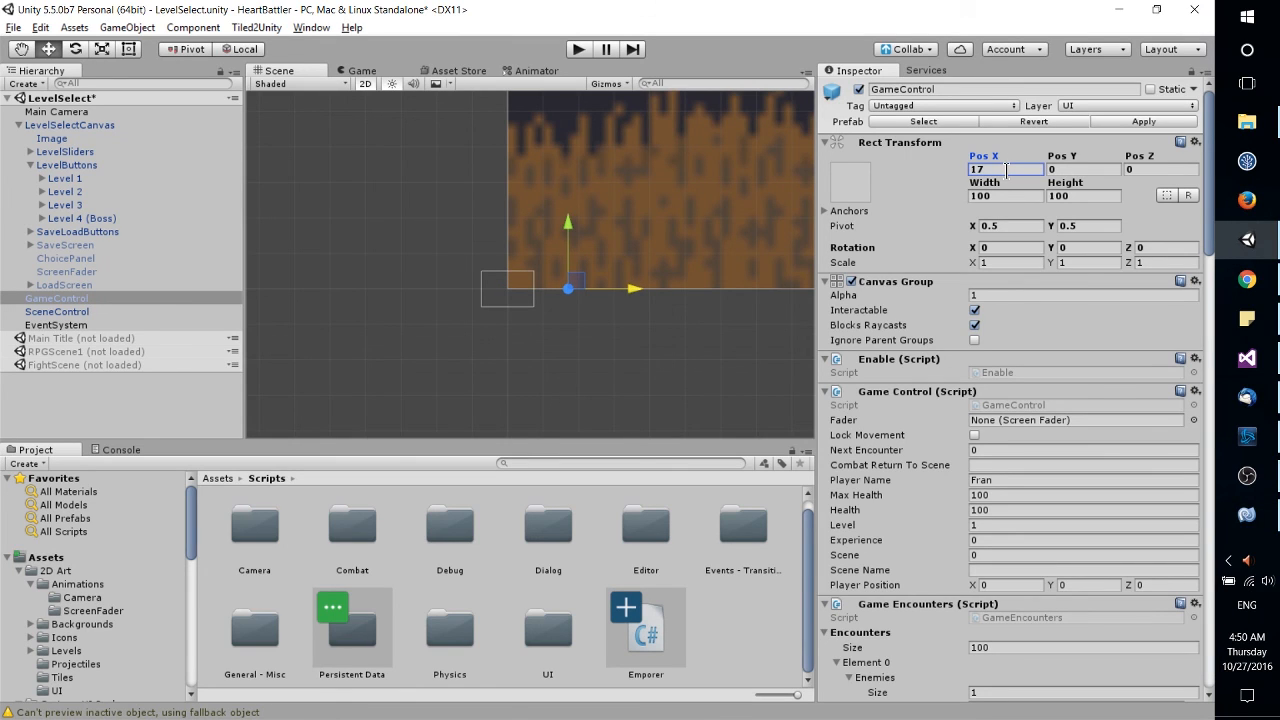
left_click(1000, 169)
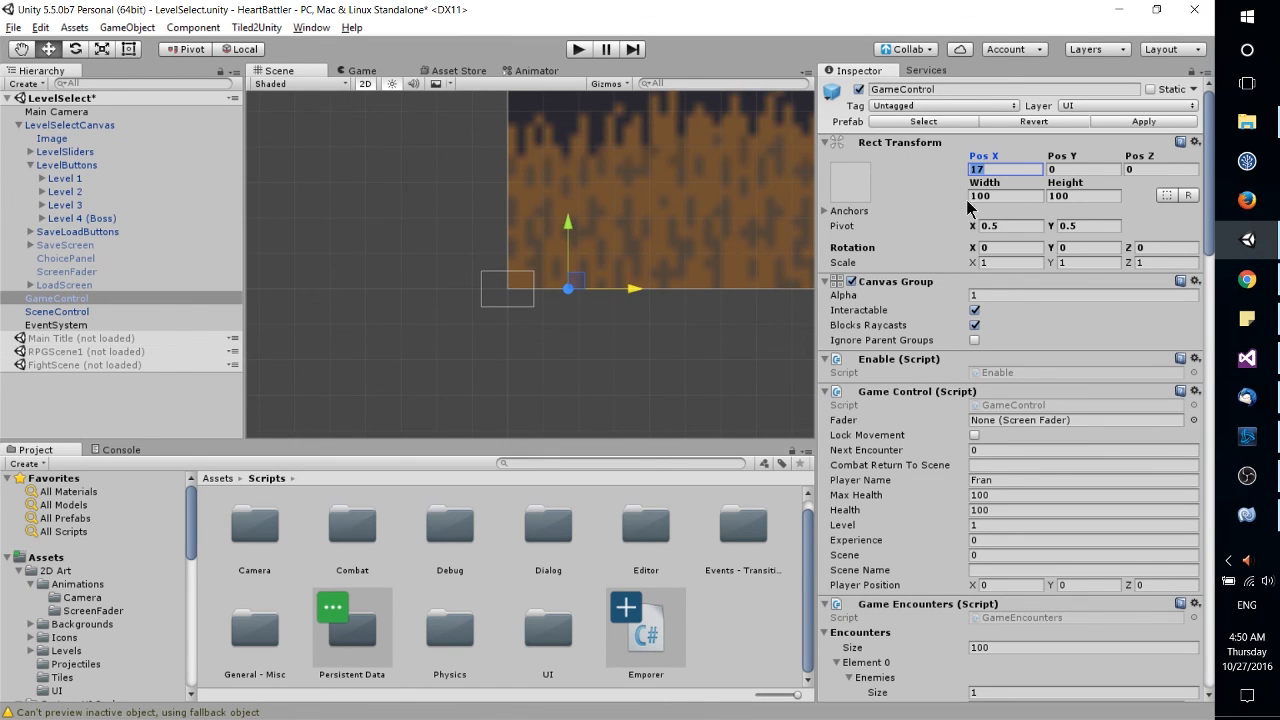
mouse_move(960, 203)
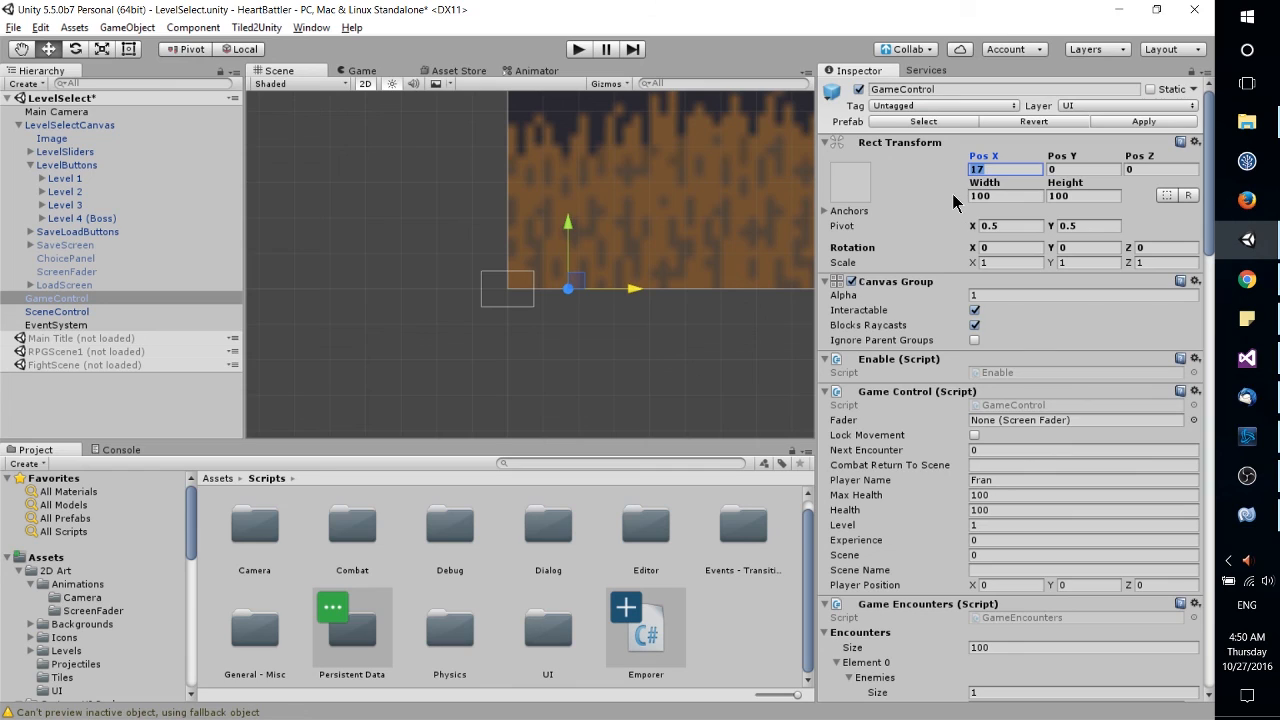
type("0")
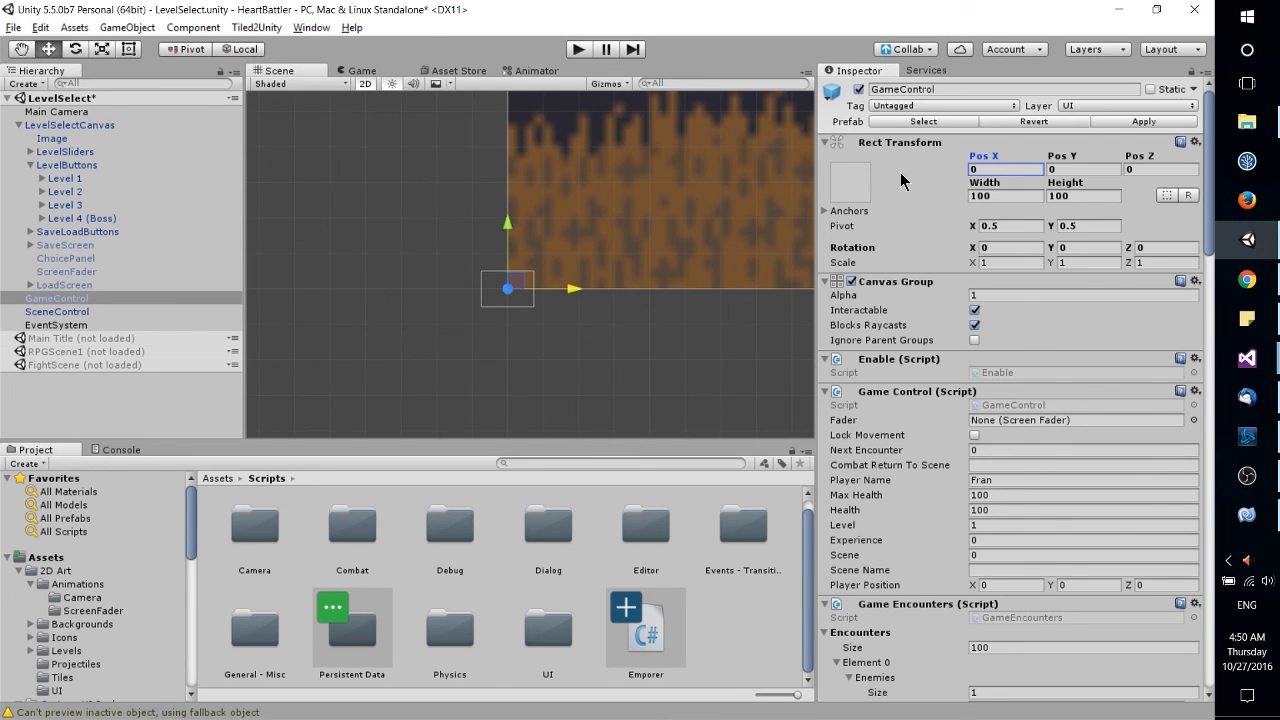
left_click(1006, 168)
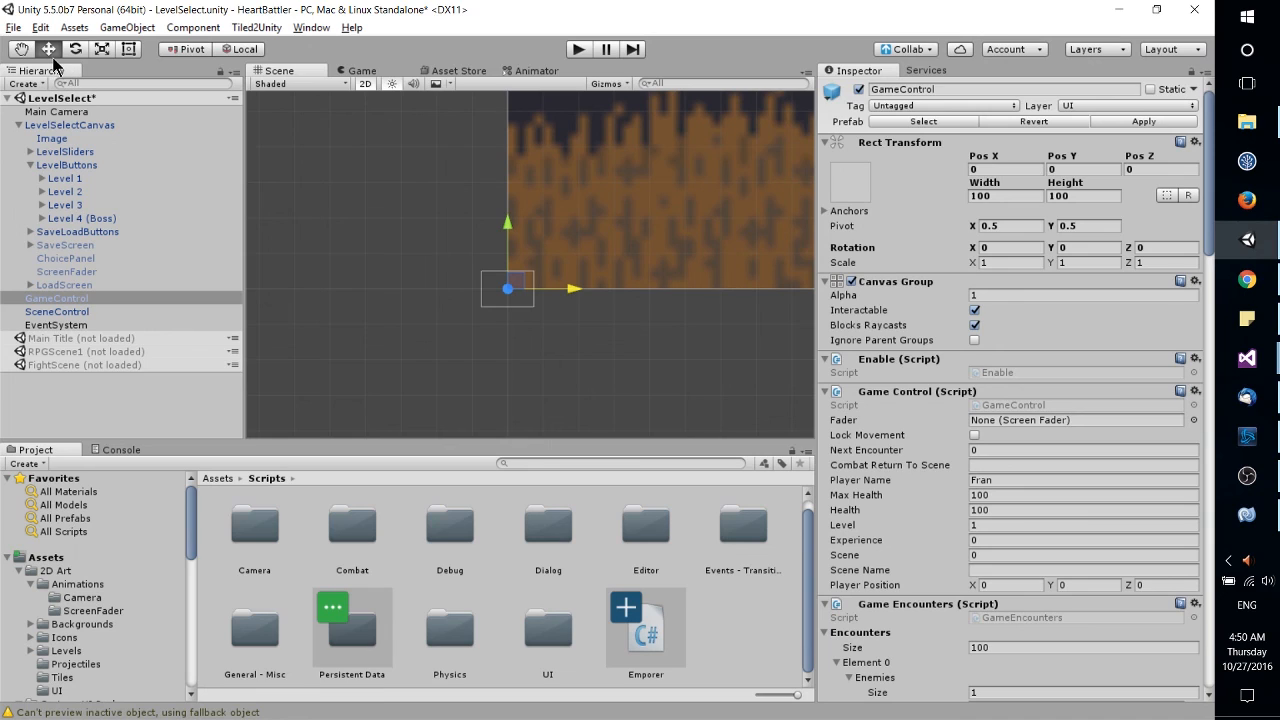
left_click(75, 49)
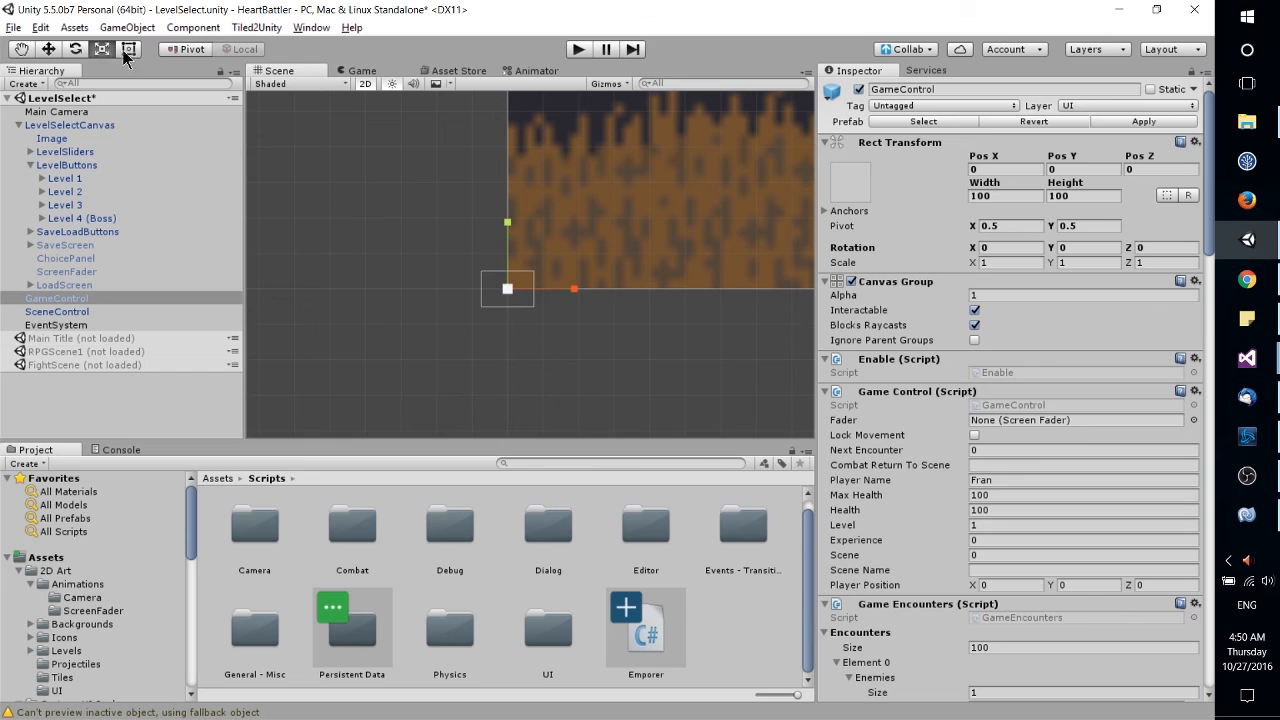
mouse_move(965, 170)
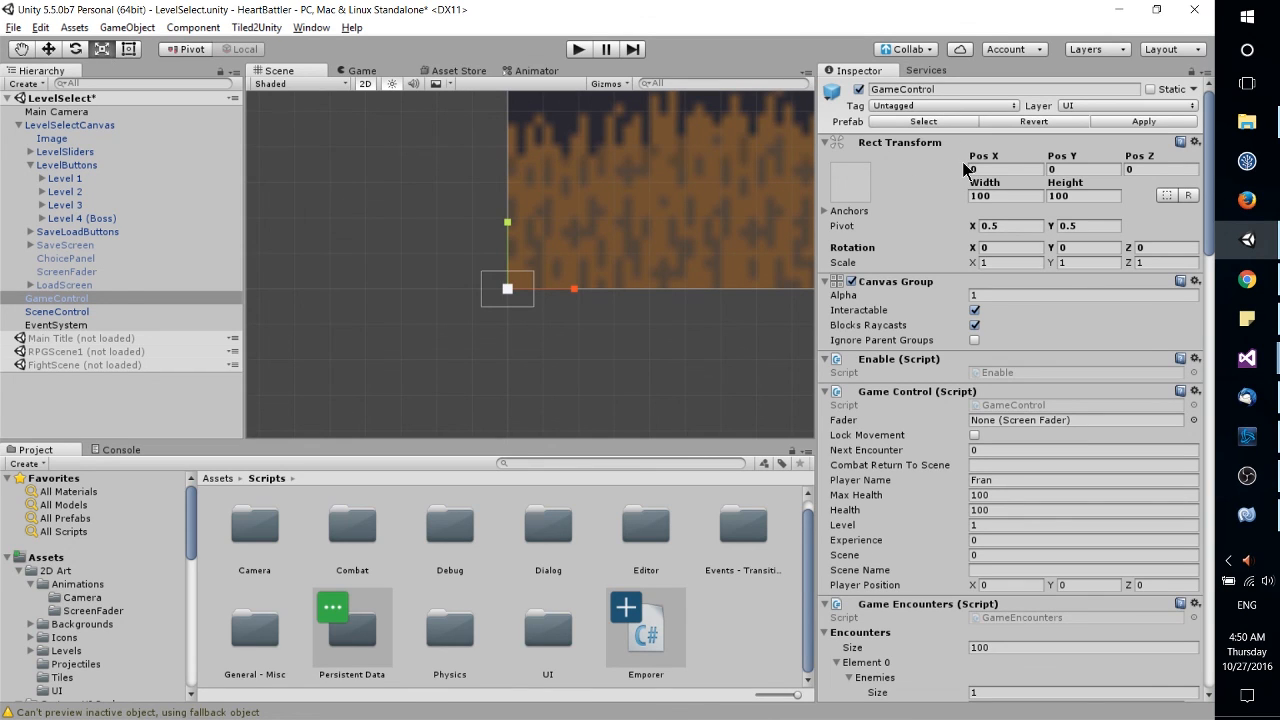